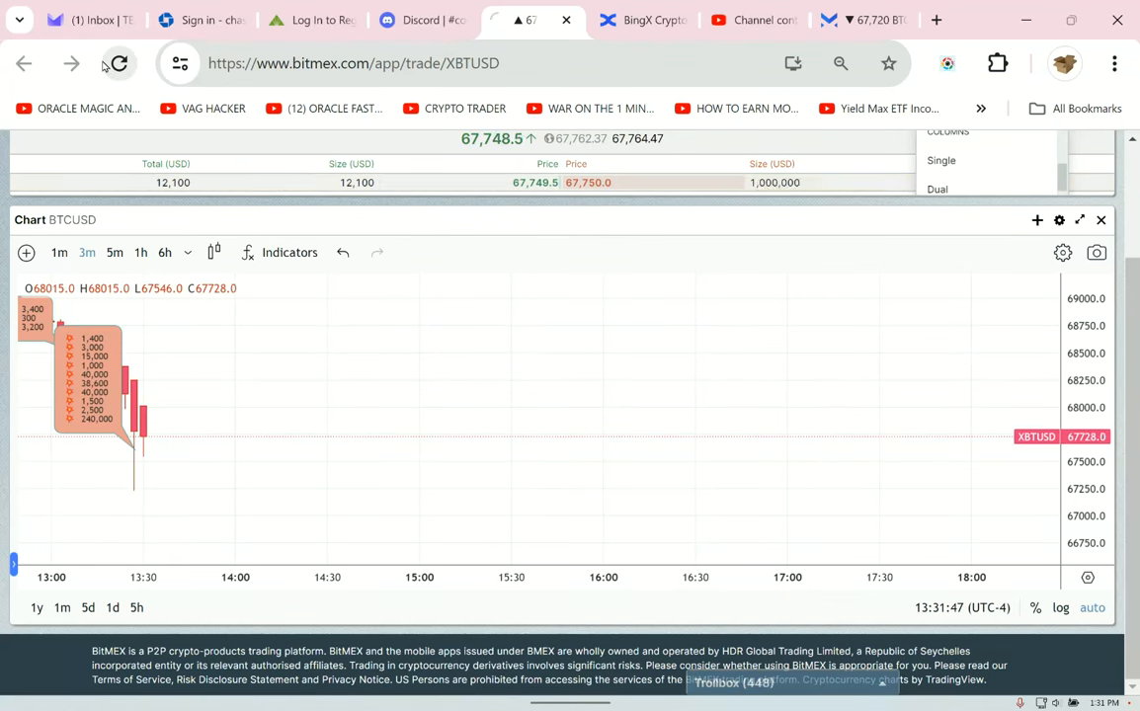
- Reload the BitMEX XBTUSD chart, capture it full-page with Screenshot Master, then switch to Margex
{"action": "left_click", "coordinate": [117, 63]}
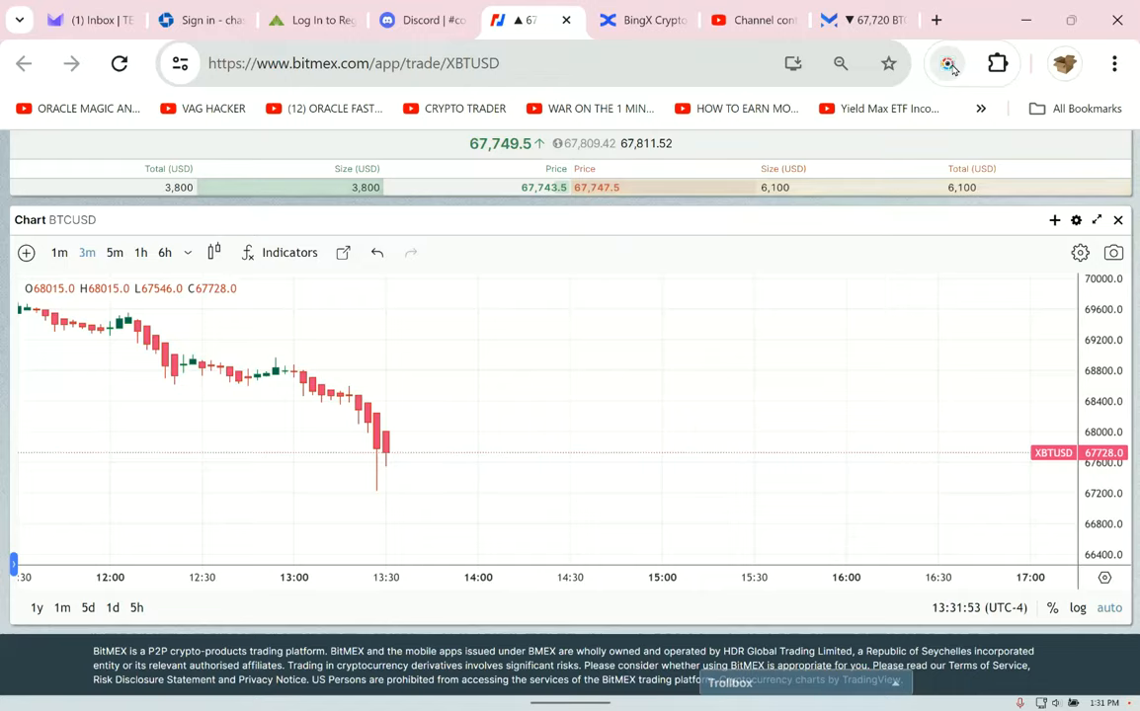
{"action": "left_click", "coordinate": [947, 63]}
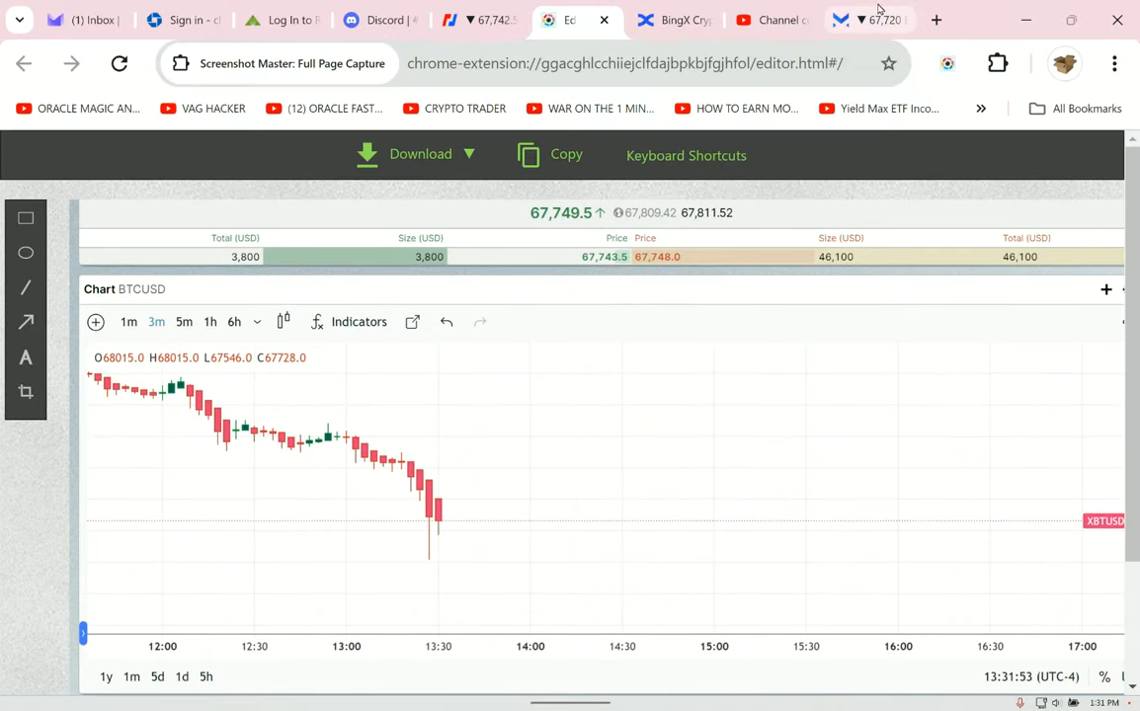
{"action": "left_click", "coordinate": [864, 19]}
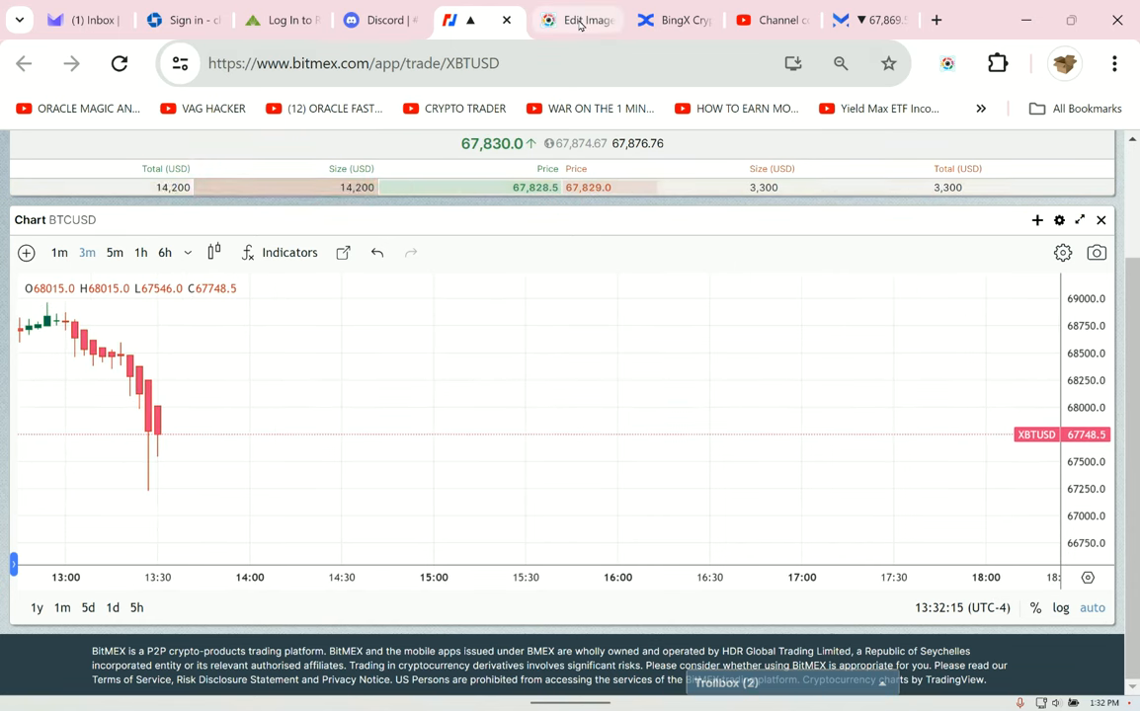
{"action": "left_click", "coordinate": [580, 19]}
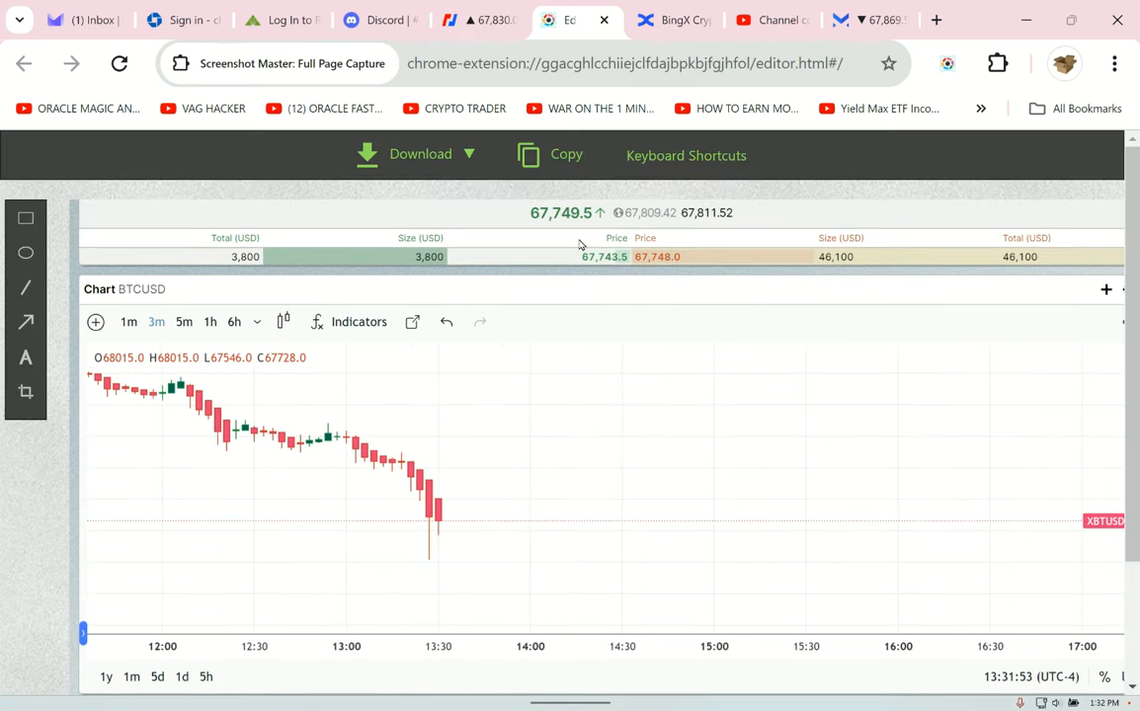
{"action": "left_click", "coordinate": [478, 20]}
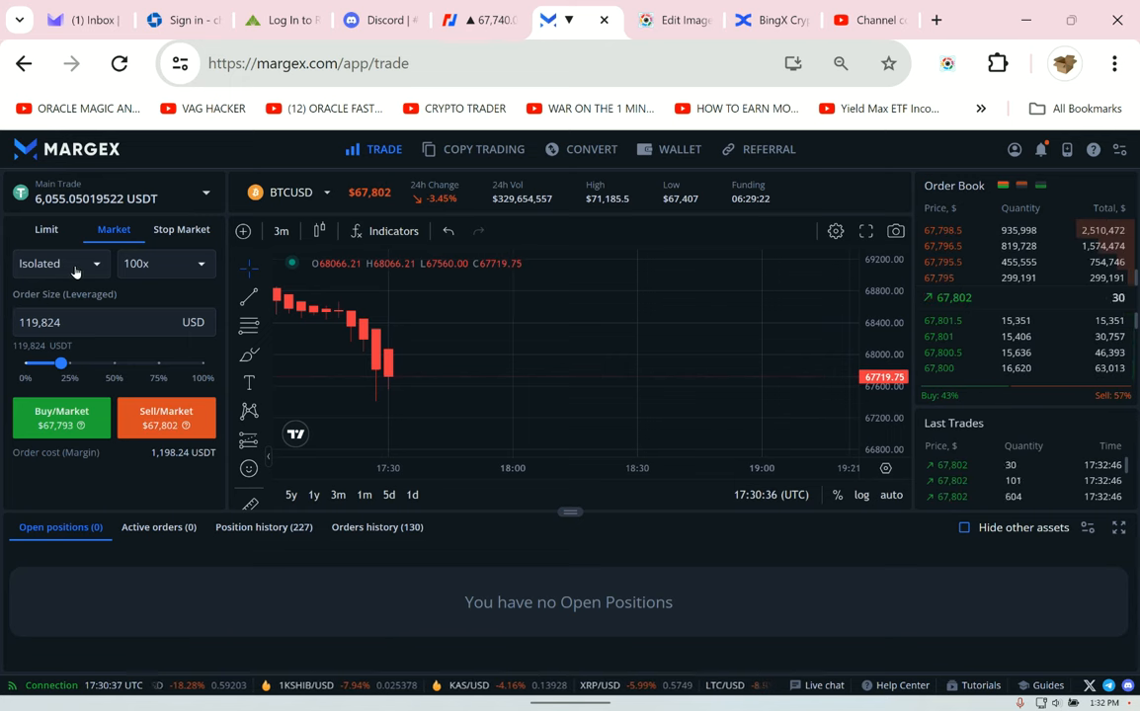
- Keep BTCUSD on isolated margin, set 28x leverage, and reduce the order size to 98,334 USD
{"action": "left_click", "coordinate": [56, 263]}
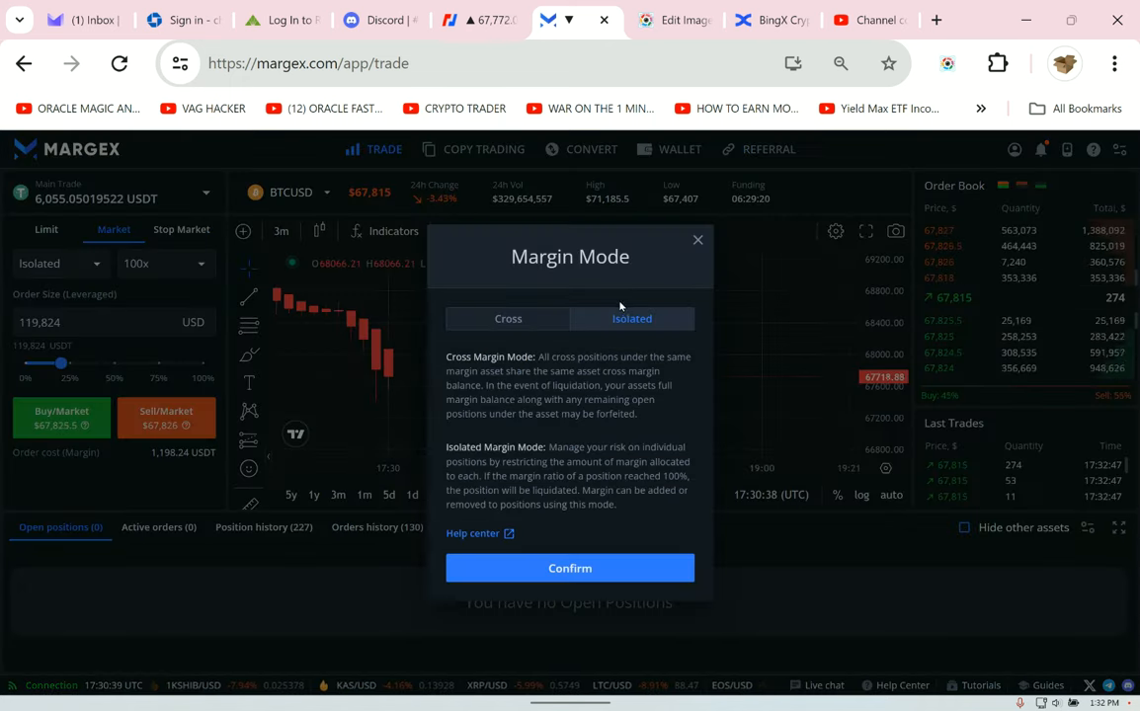
{"action": "left_click", "coordinate": [570, 568]}
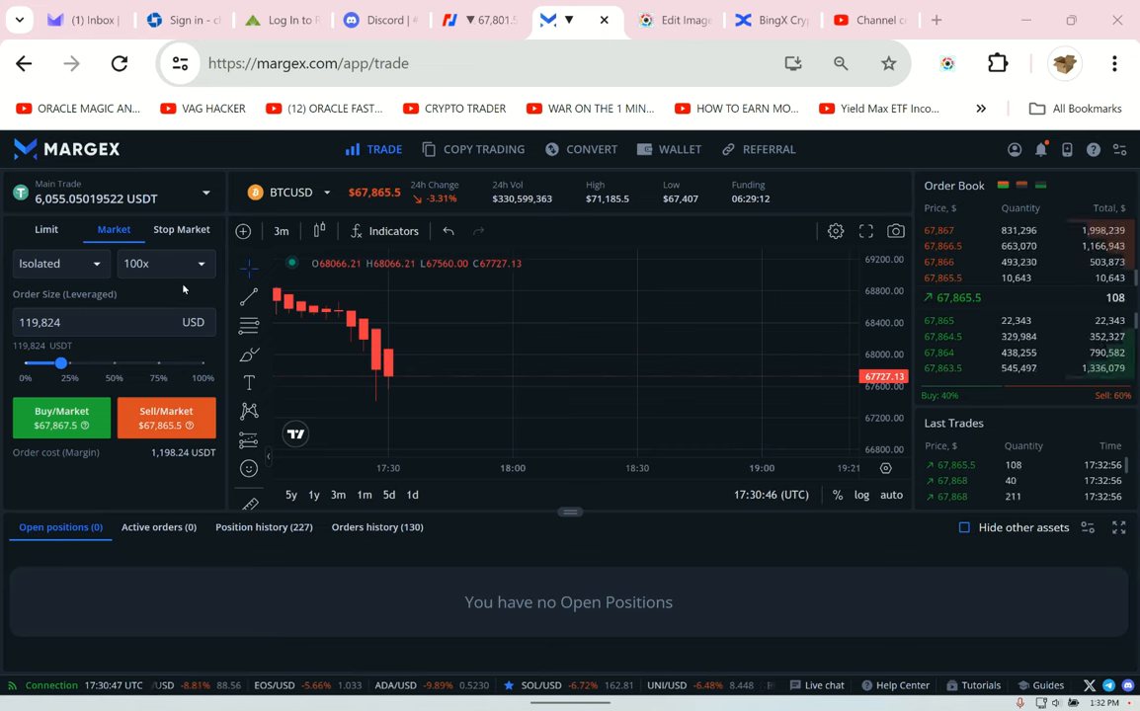
{"action": "left_click", "coordinate": [135, 263]}
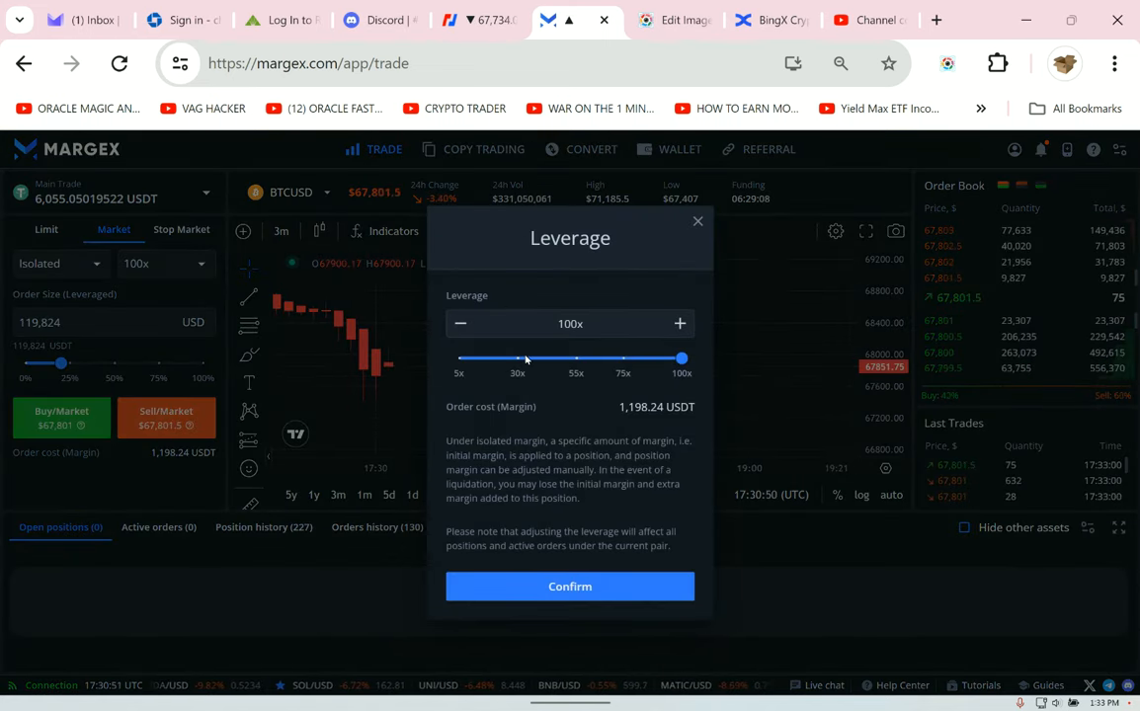
{"action": "left_click_drag", "start_coordinate": [681, 358], "coordinate": [514, 359]}
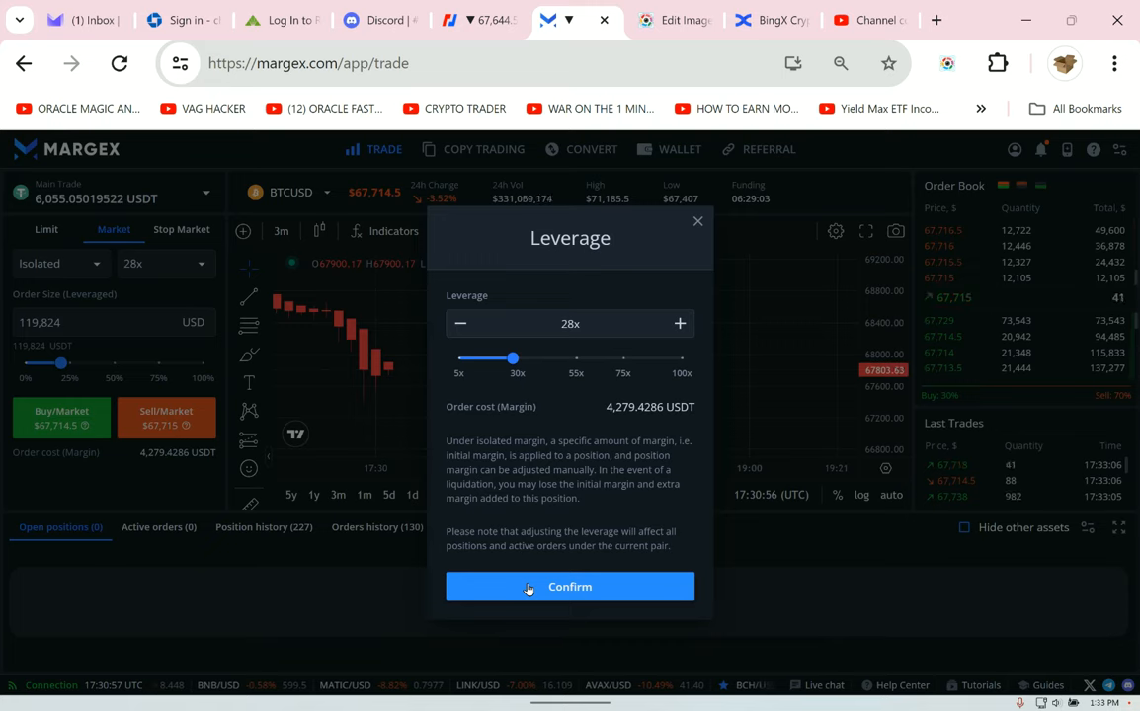
{"action": "left_click", "coordinate": [570, 586]}
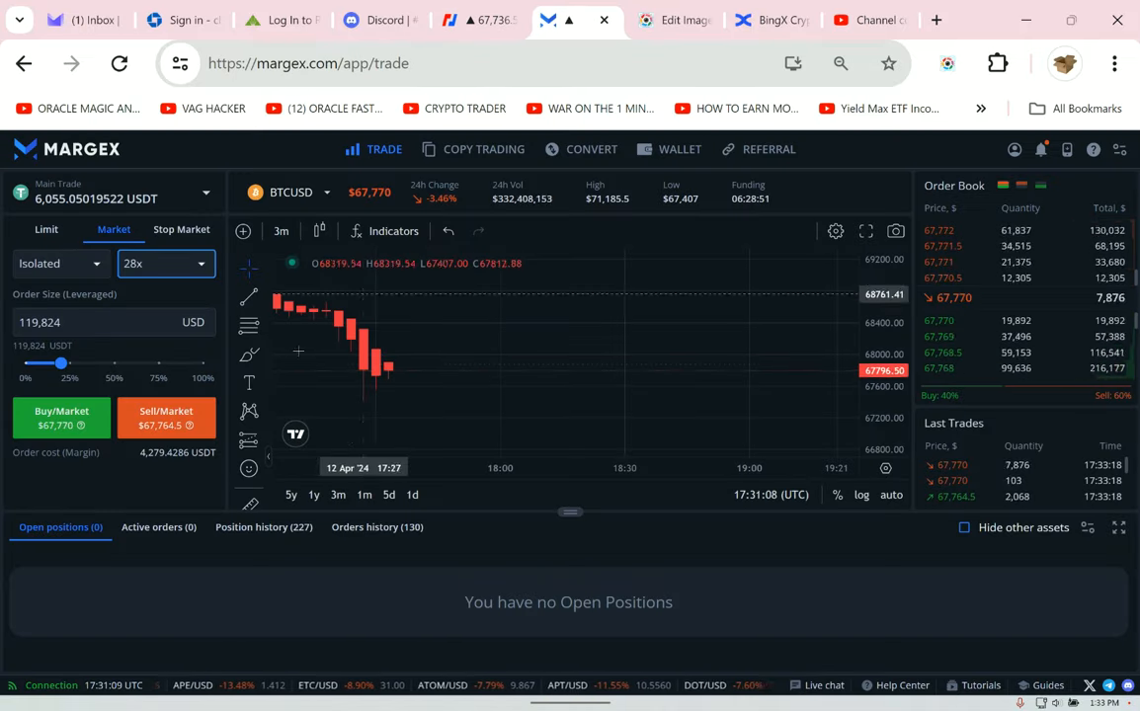
{"action": "left_click_drag", "start_coordinate": [59, 363], "coordinate": [126, 364]}
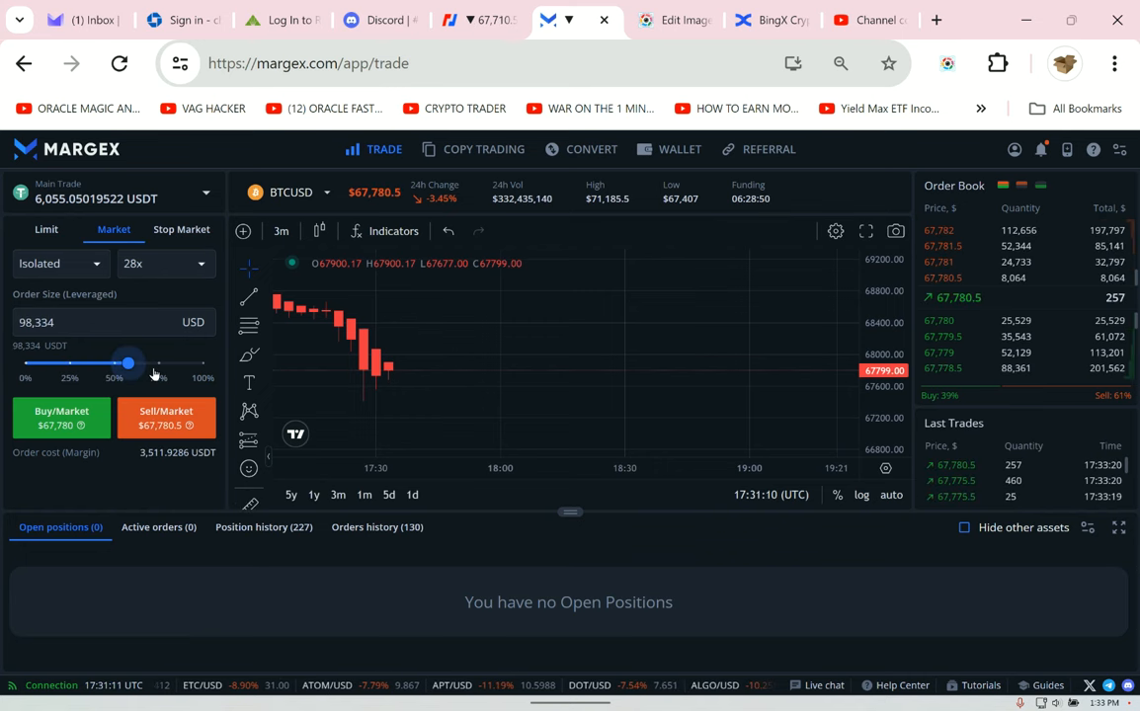
{"action": "left_click_drag", "start_coordinate": [127, 363], "coordinate": [69, 363]}
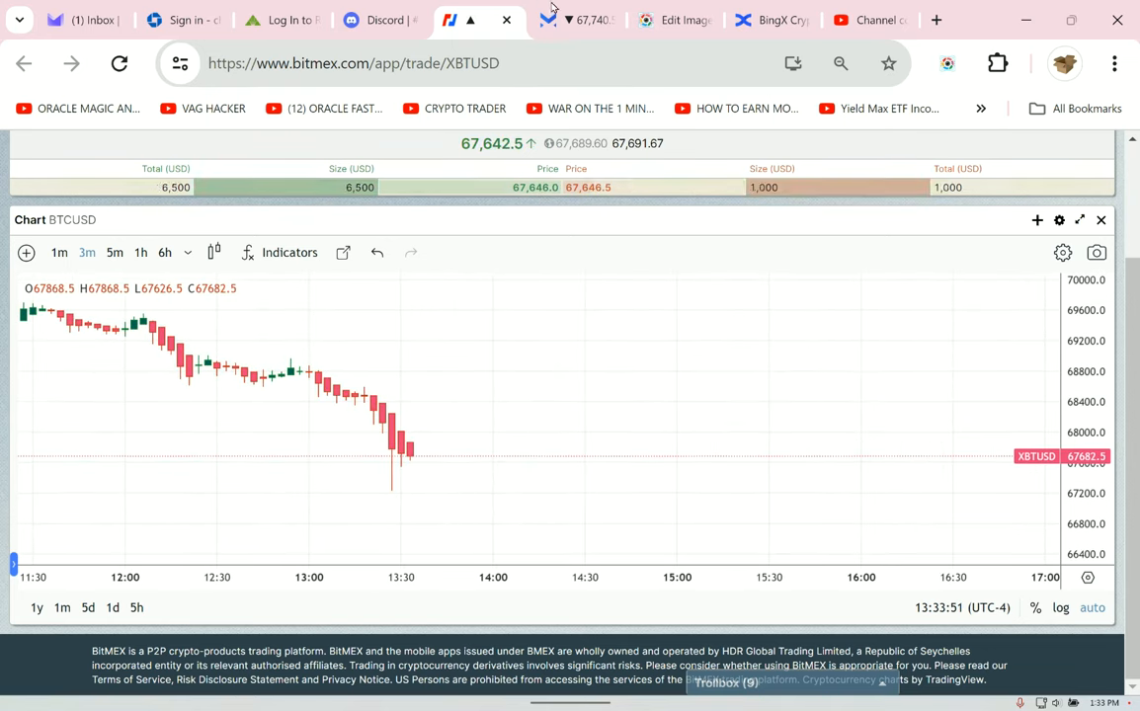
- Capture another full-page BitMEX BTCUSD chart screenshot, then switch to the Margex tab
{"action": "left_click", "coordinate": [946, 64]}
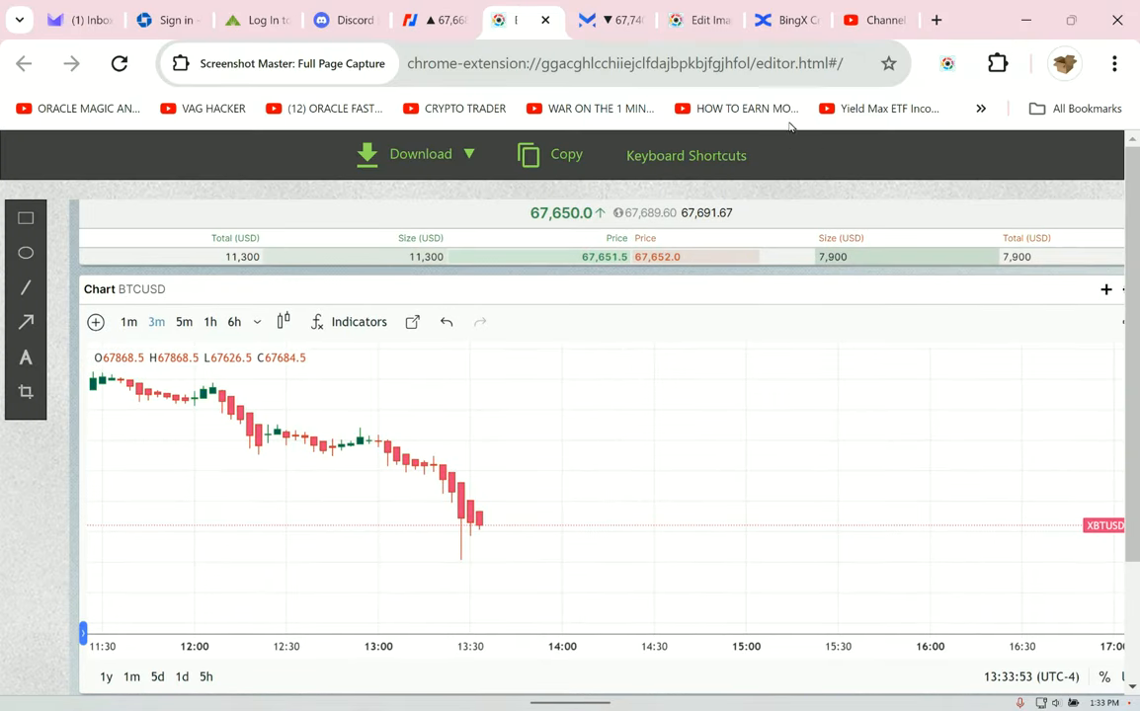
{"action": "left_click", "coordinate": [613, 20]}
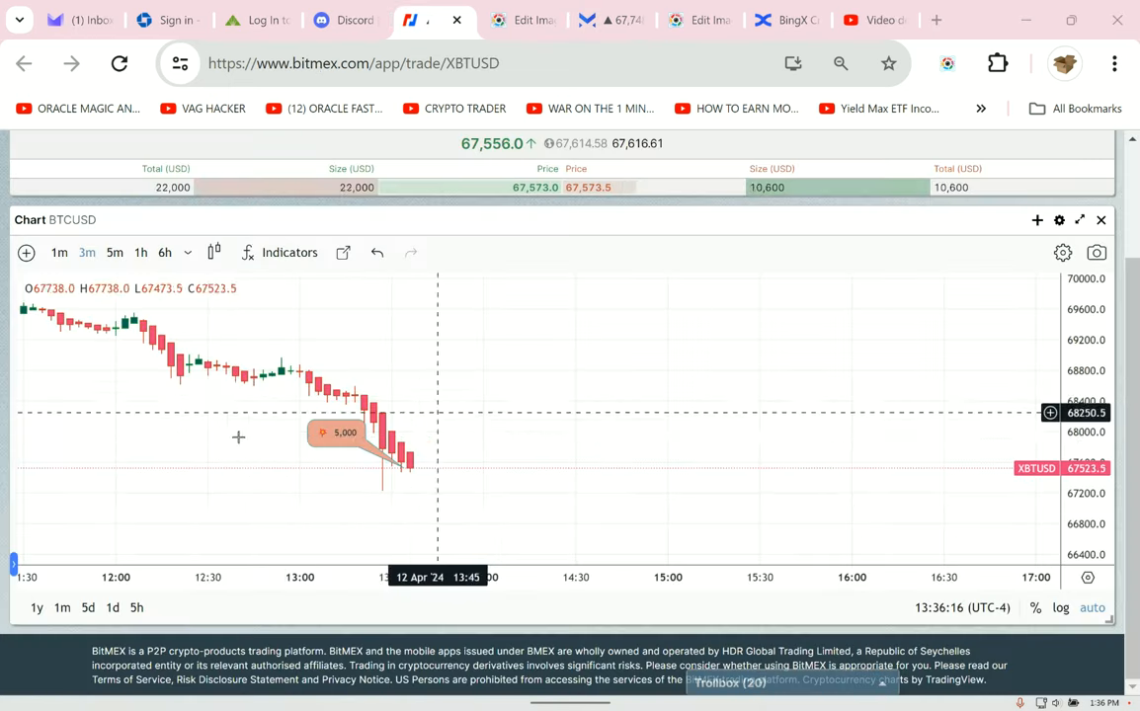
{"action": "mouse_move", "coordinate": [566, 352]}
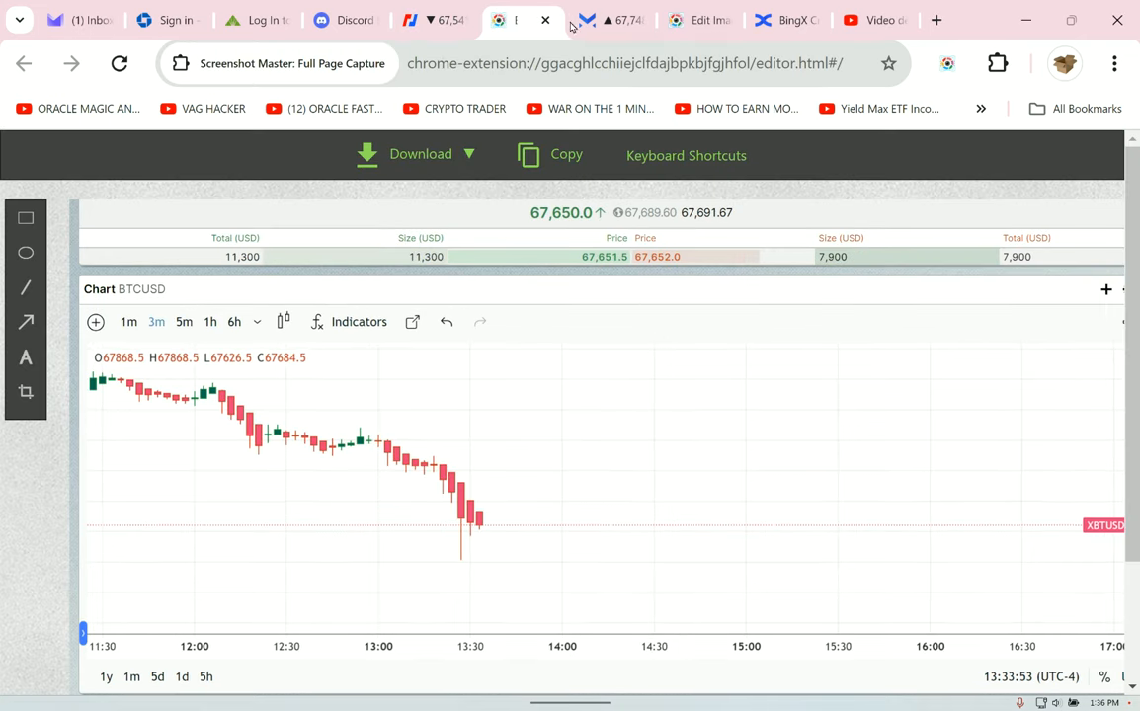
{"action": "left_click", "coordinate": [611, 19]}
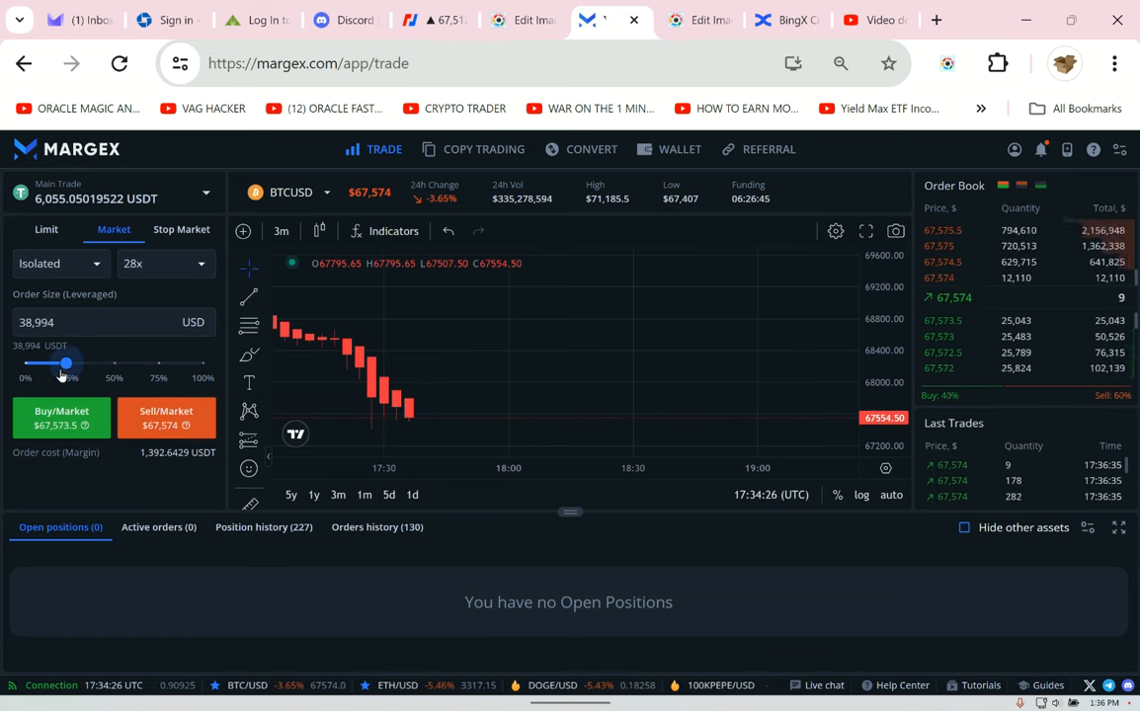
- Adjust the BTCUSD order size slider to 71,207 USD
{"action": "left_click_drag", "start_coordinate": [66, 364], "coordinate": [71, 363]}
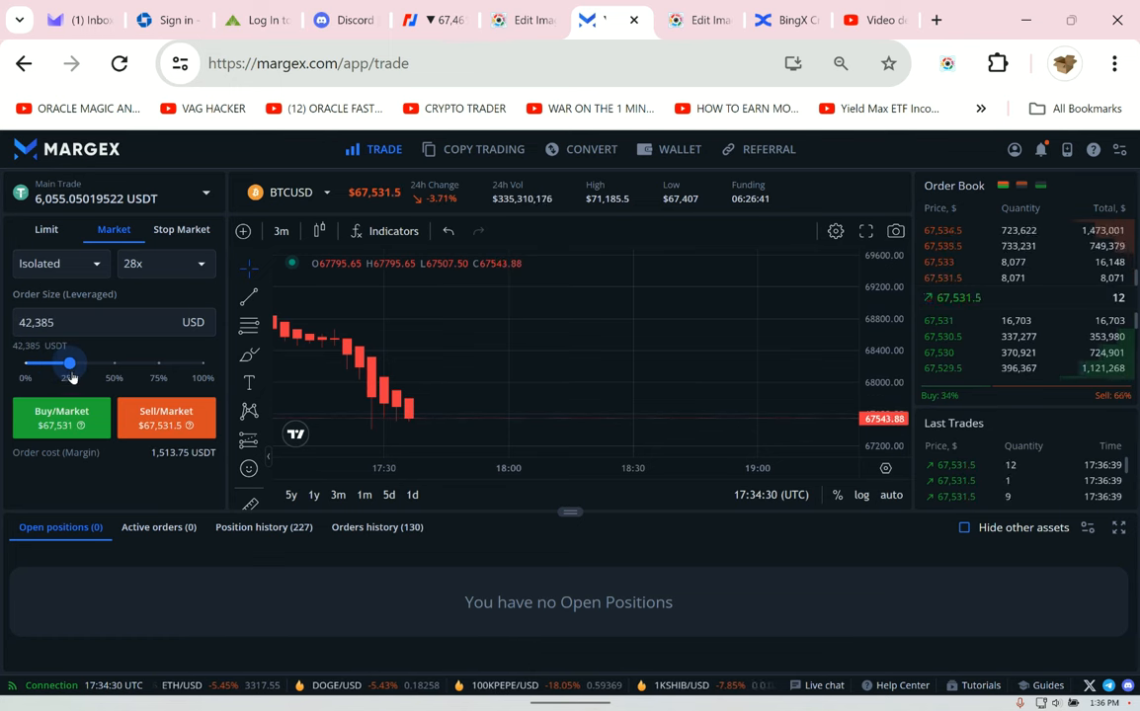
{"action": "left_click_drag", "start_coordinate": [69, 364], "coordinate": [107, 364]}
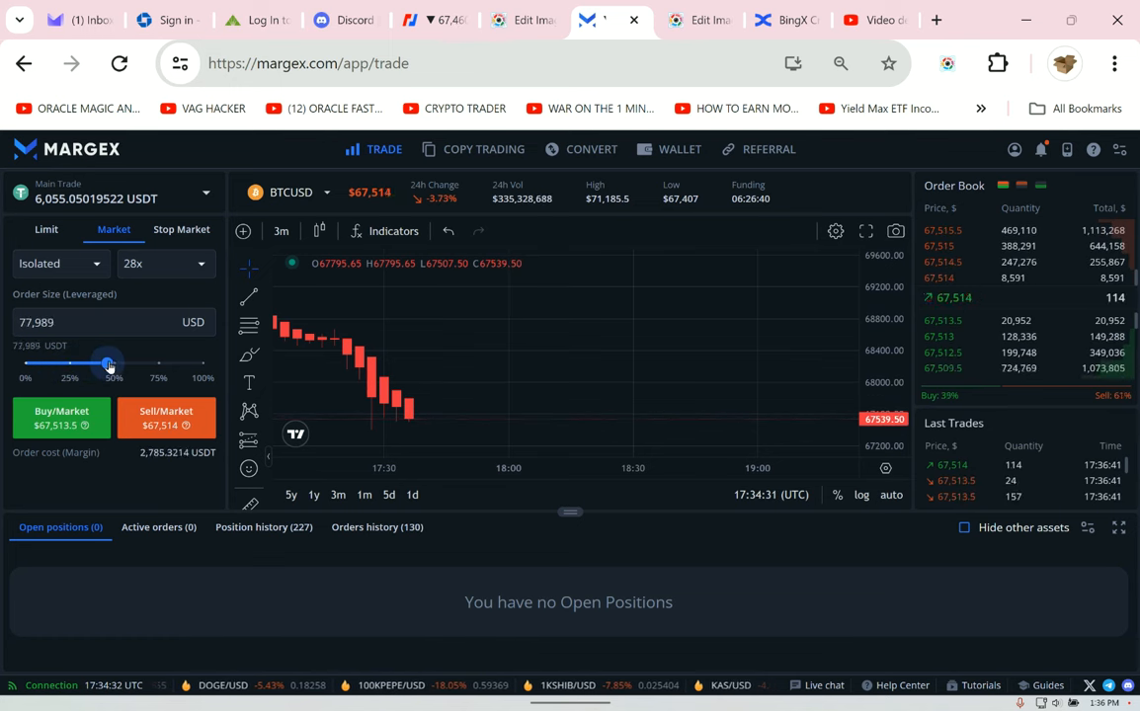
{"action": "left_click_drag", "start_coordinate": [109, 365], "coordinate": [94, 365]}
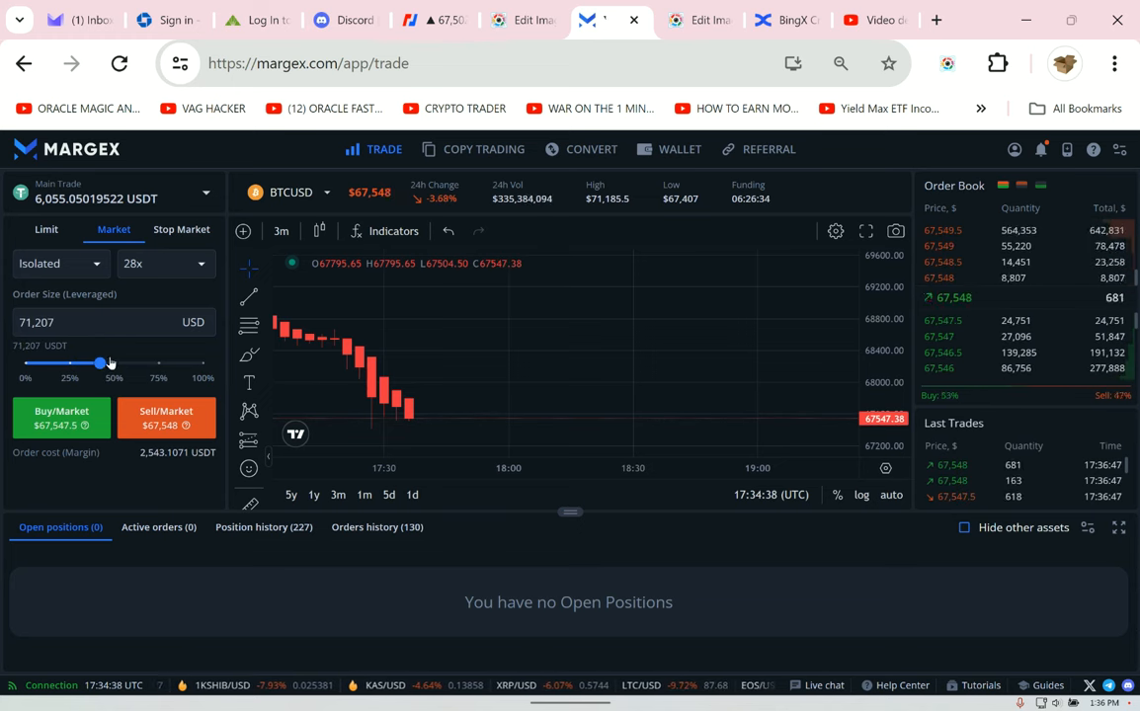
- Lower the BTCUSD leverage to 25x and confirm it
{"action": "left_click", "coordinate": [165, 263]}
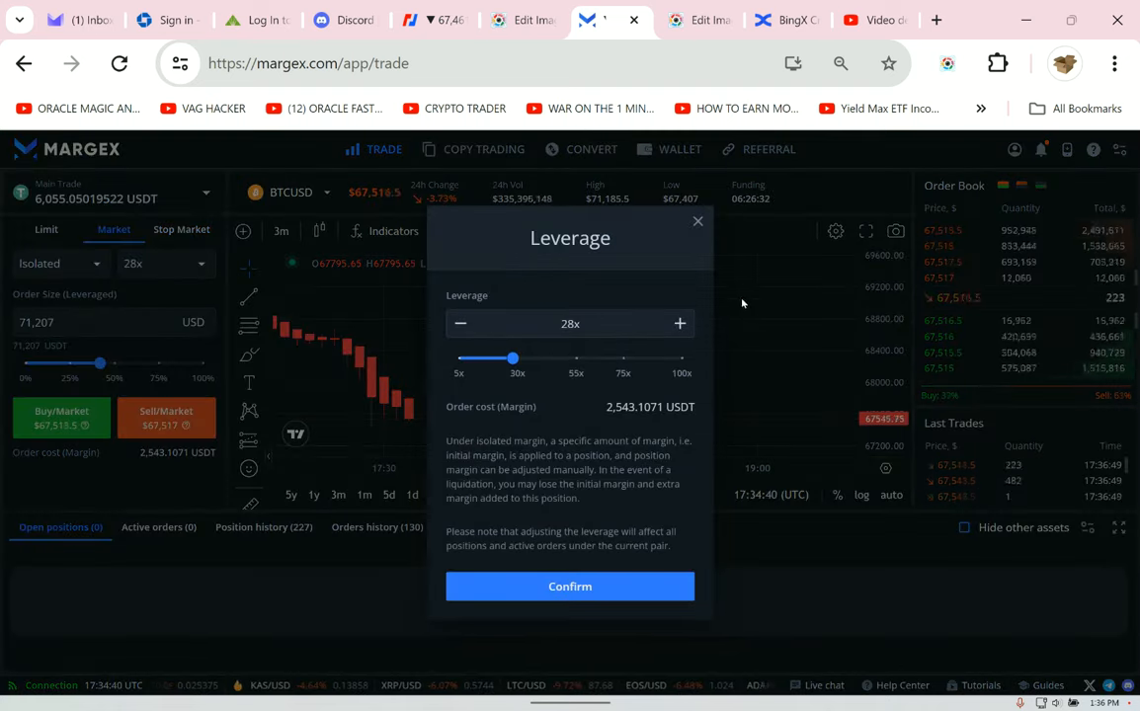
{"action": "left_click_drag", "start_coordinate": [513, 359], "coordinate": [510, 358]}
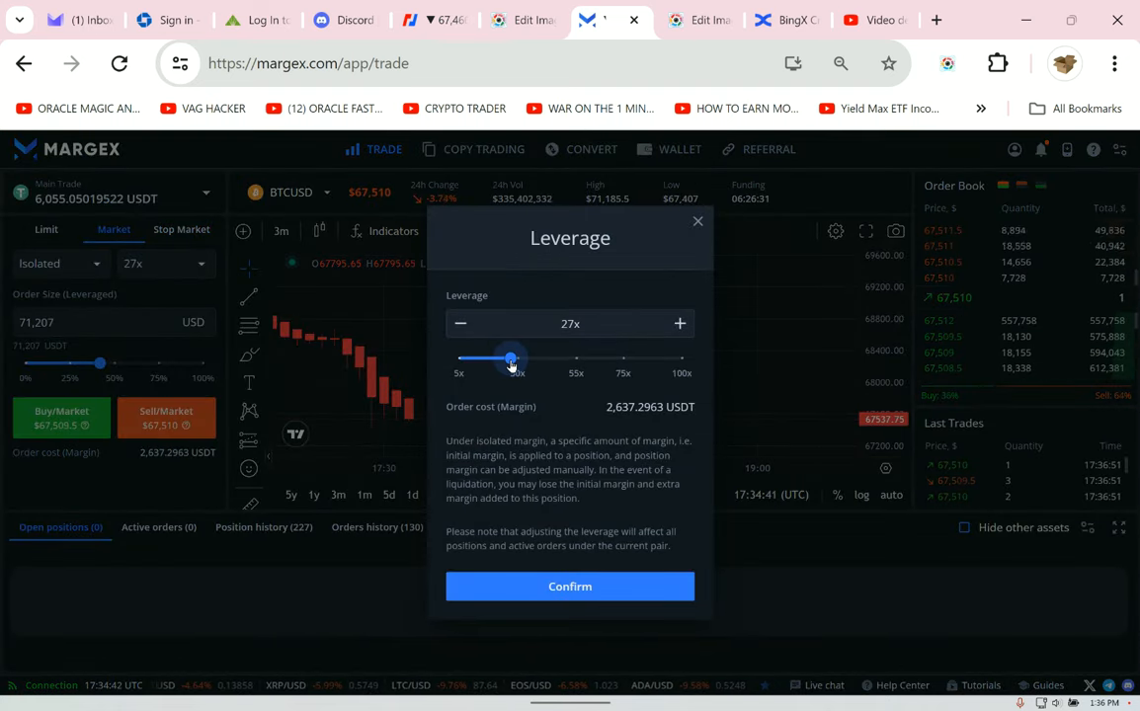
{"action": "left_click_drag", "start_coordinate": [512, 358], "coordinate": [504, 359]}
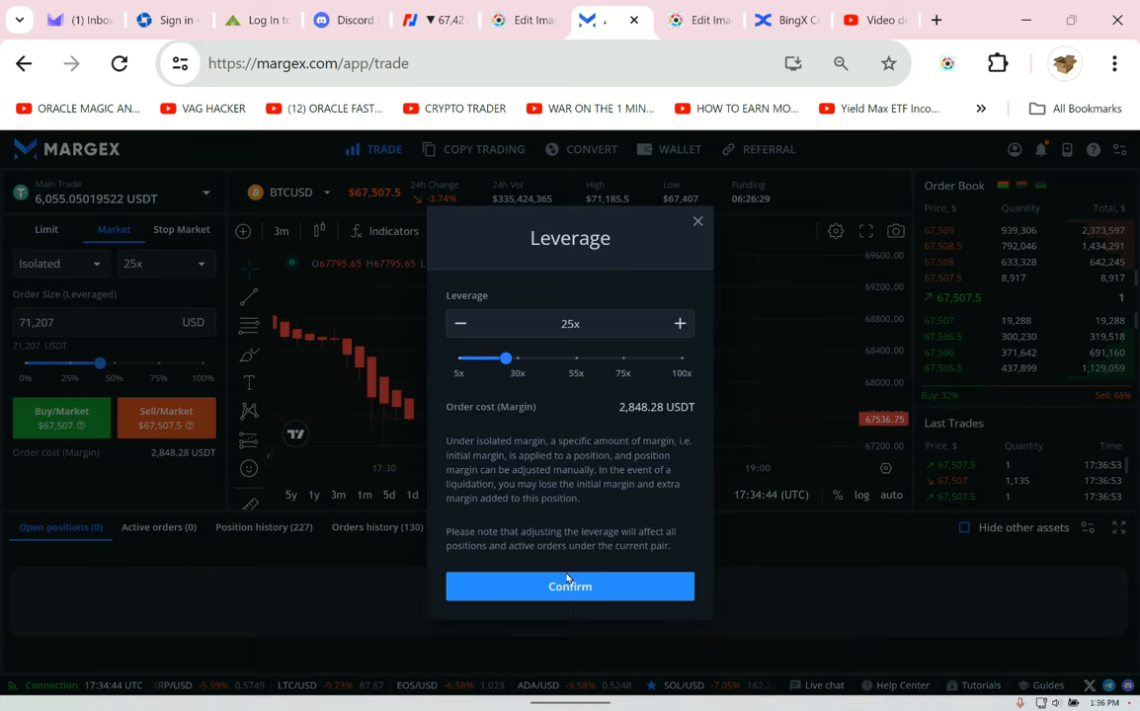
{"action": "left_click", "coordinate": [570, 586]}
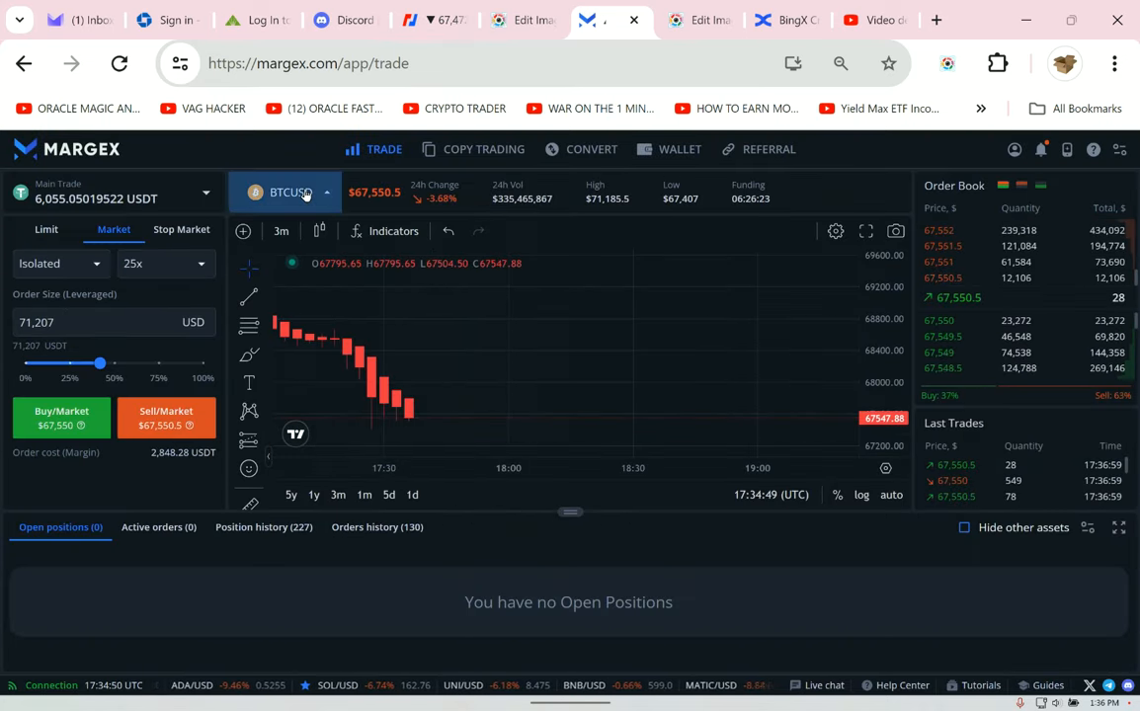
- Switch the Margex market to STRKUSD by searching 'st'
{"action": "left_click", "coordinate": [290, 192]}
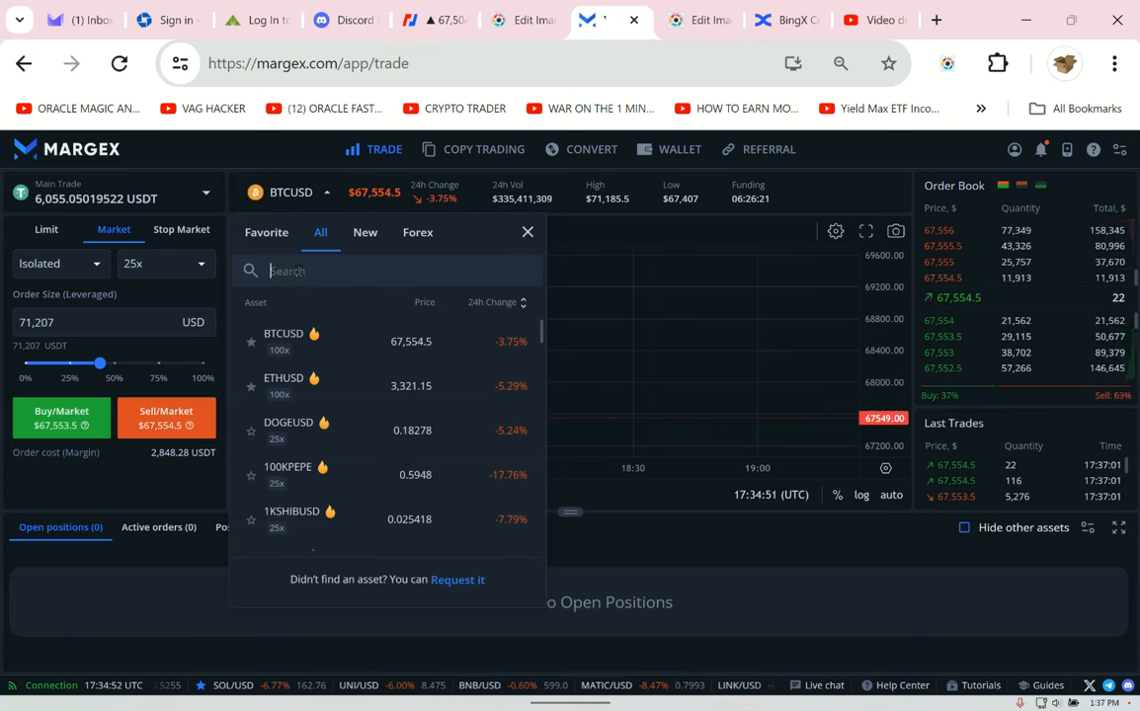
{"action": "type", "text": "st"}
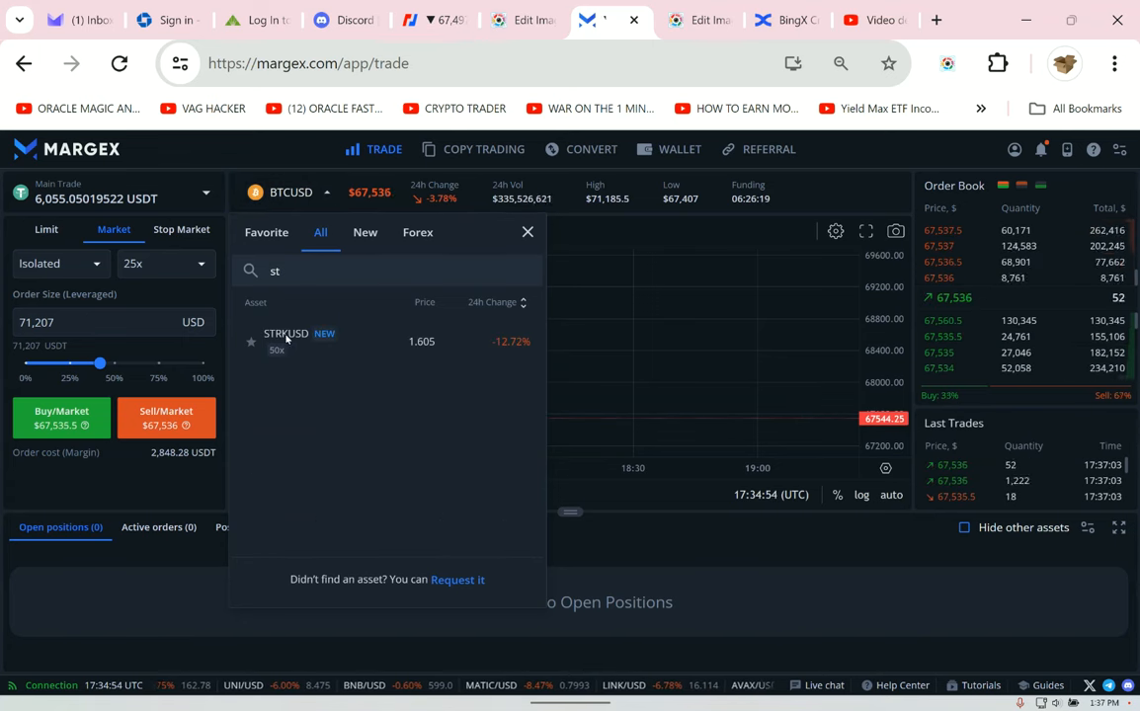
{"action": "left_click", "coordinate": [286, 340]}
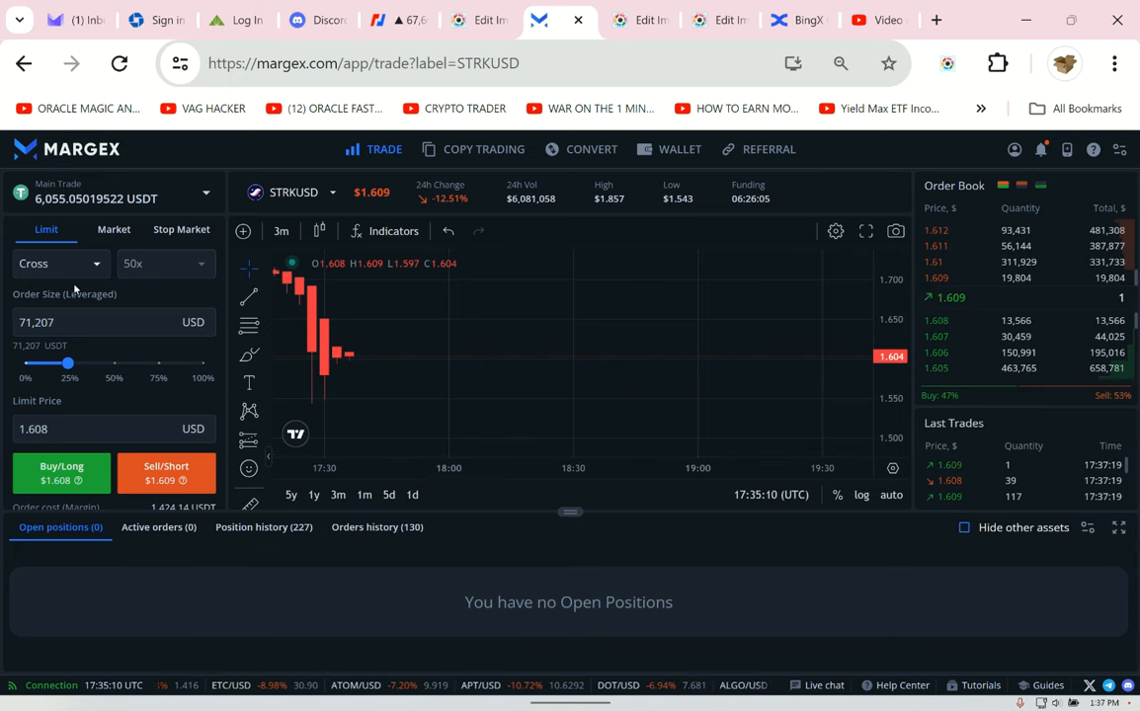
- Change STRKUSD margin mode from cross to isolated
{"action": "left_click", "coordinate": [54, 263]}
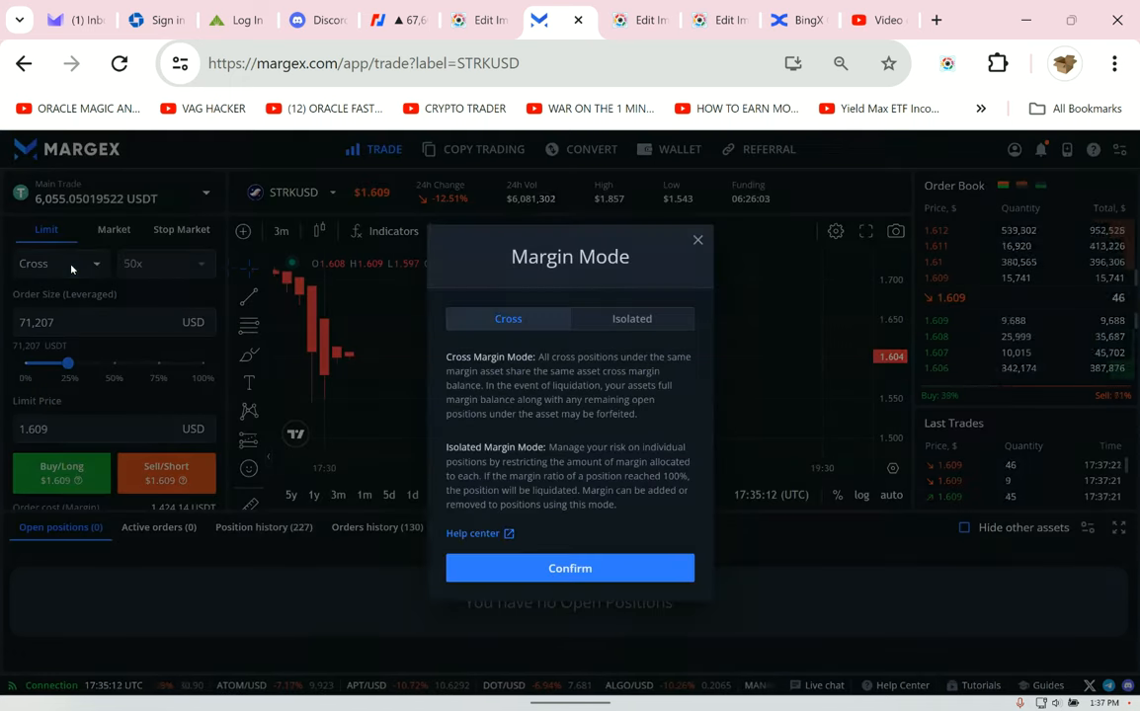
{"action": "left_click", "coordinate": [632, 318]}
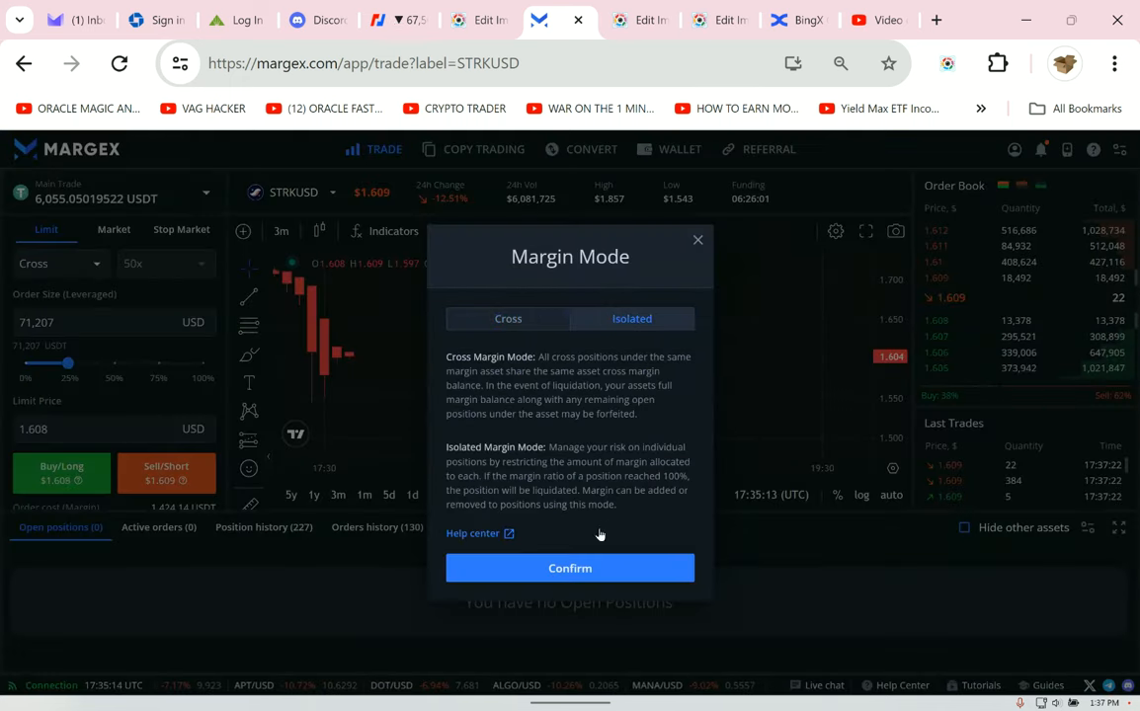
{"action": "left_click", "coordinate": [569, 568]}
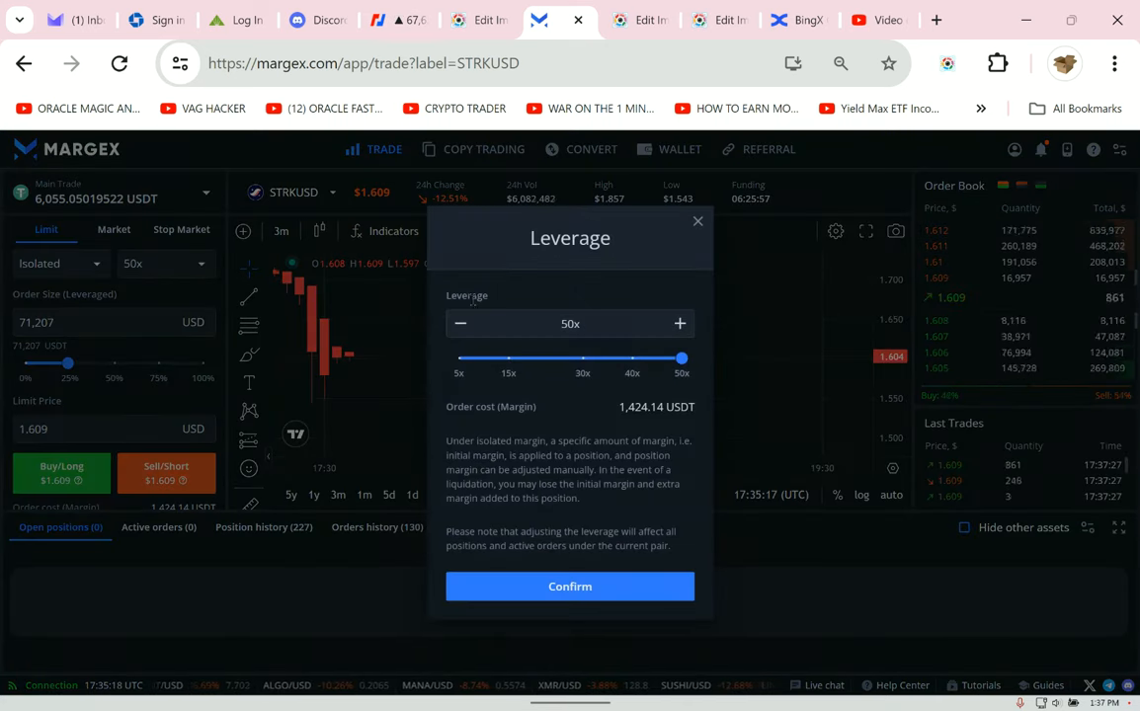
- Lower STRKUSD leverage from 50x to 25x and confirm
{"action": "left_click_drag", "start_coordinate": [681, 358], "coordinate": [568, 359]}
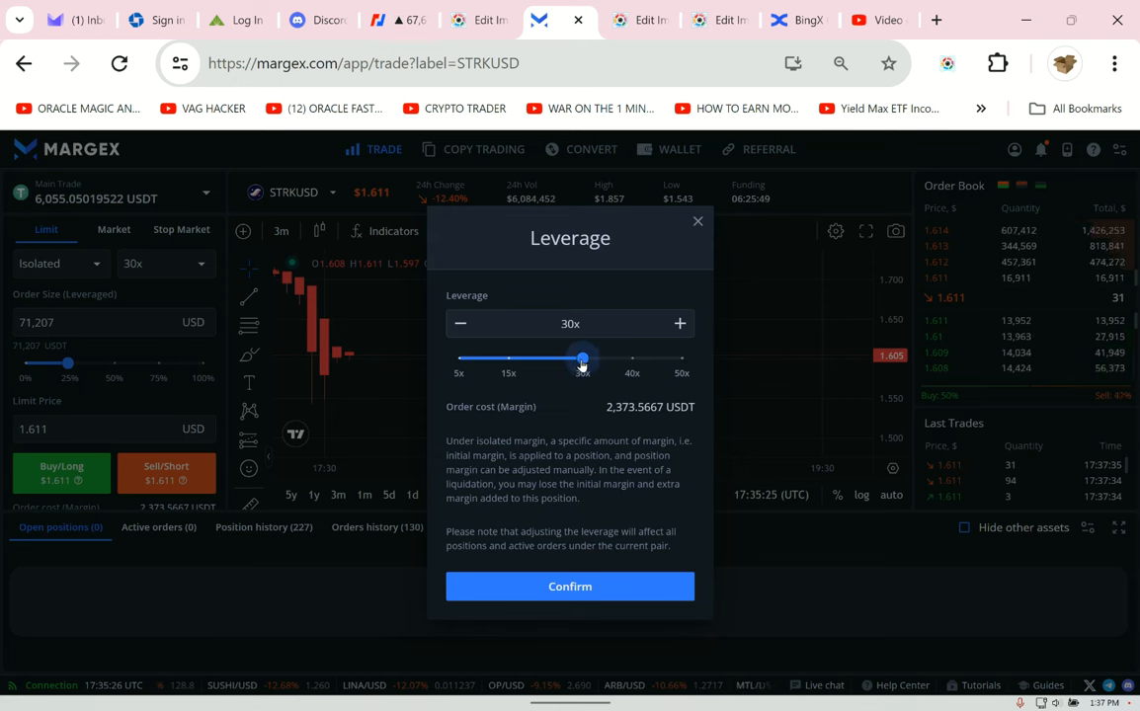
{"action": "left_click_drag", "start_coordinate": [581, 358], "coordinate": [567, 359]}
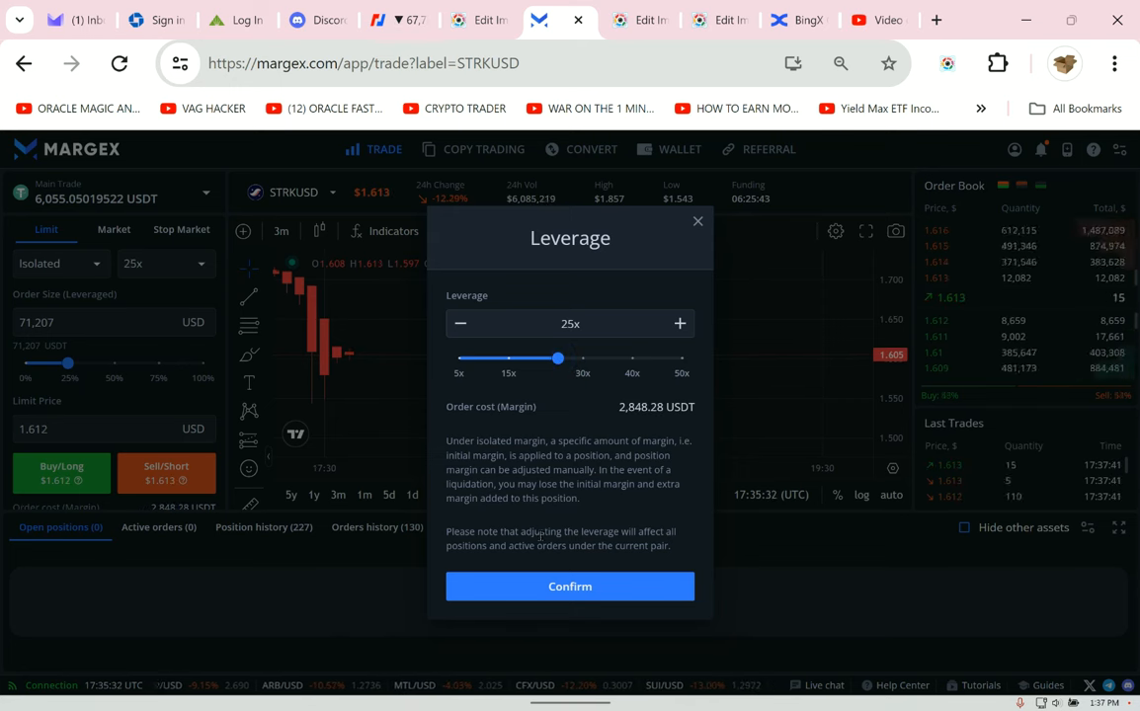
{"action": "left_click", "coordinate": [570, 586]}
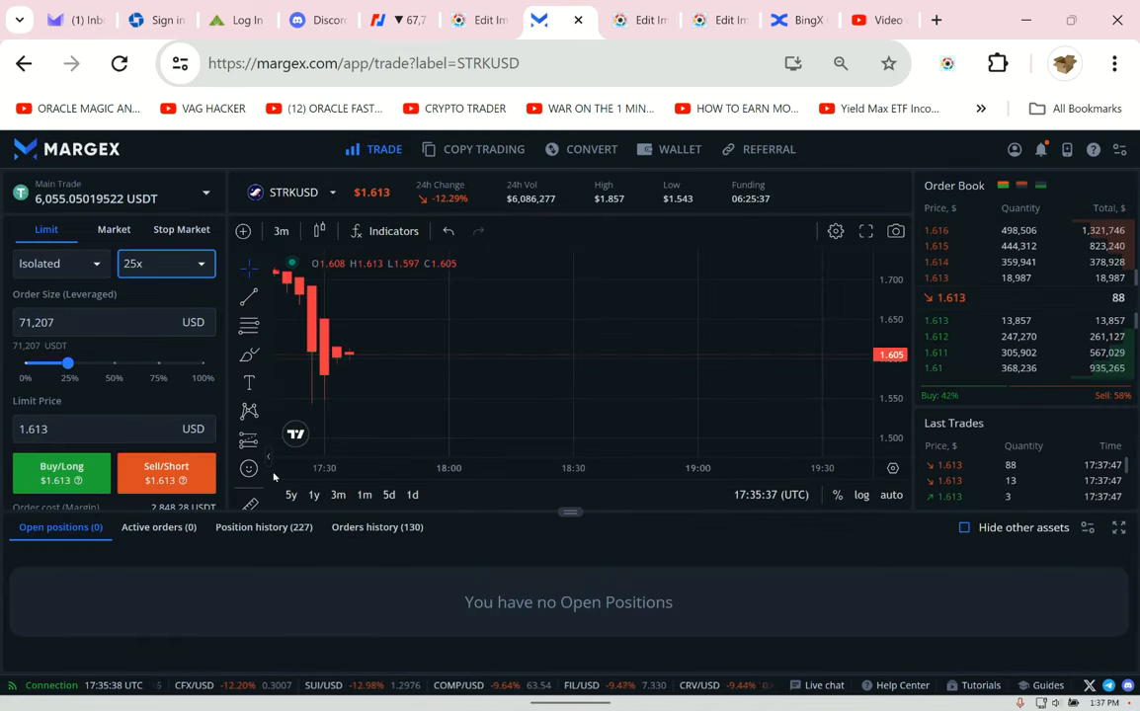
{"action": "scroll", "scroll_direction": "down", "scroll_amount": 3}
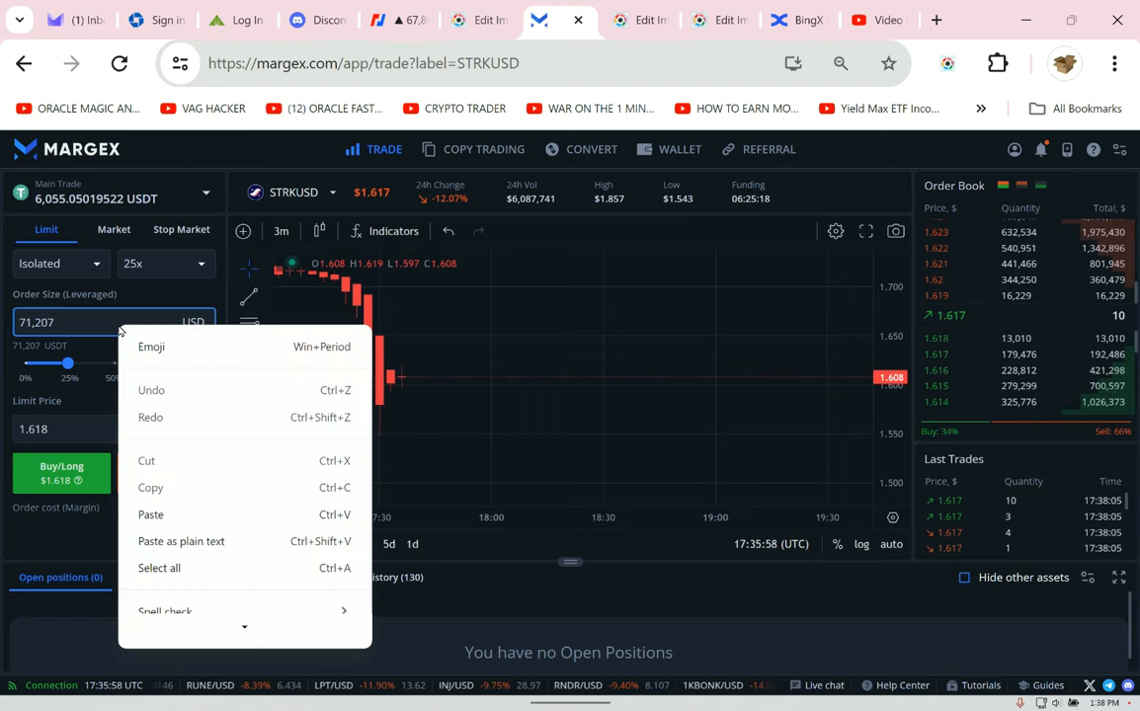
{"action": "left_click", "coordinate": [296, 20]}
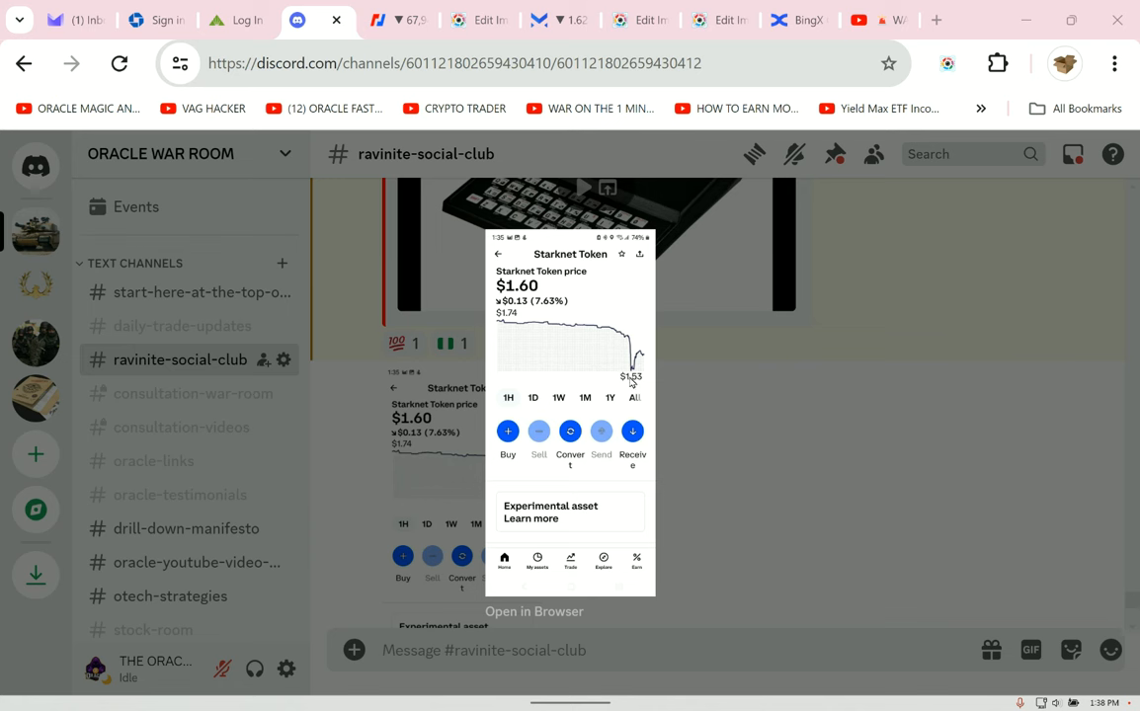
{"action": "mouse_move", "coordinate": [607, 368]}
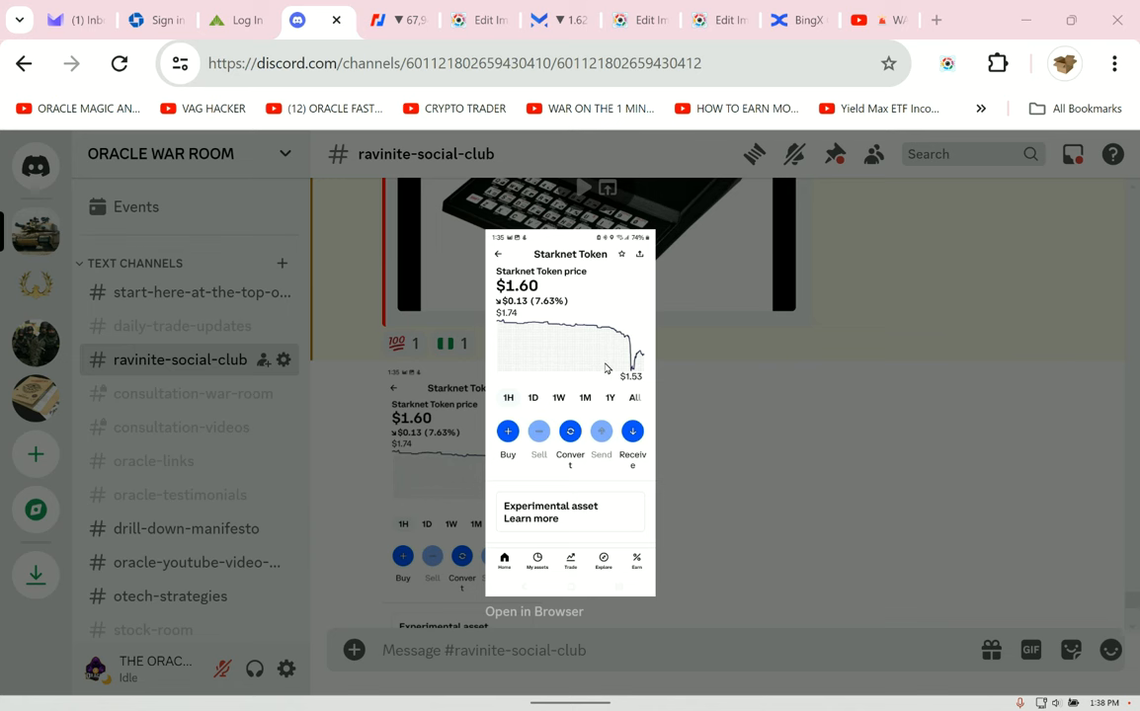
{"action": "mouse_move", "coordinate": [400, 20]}
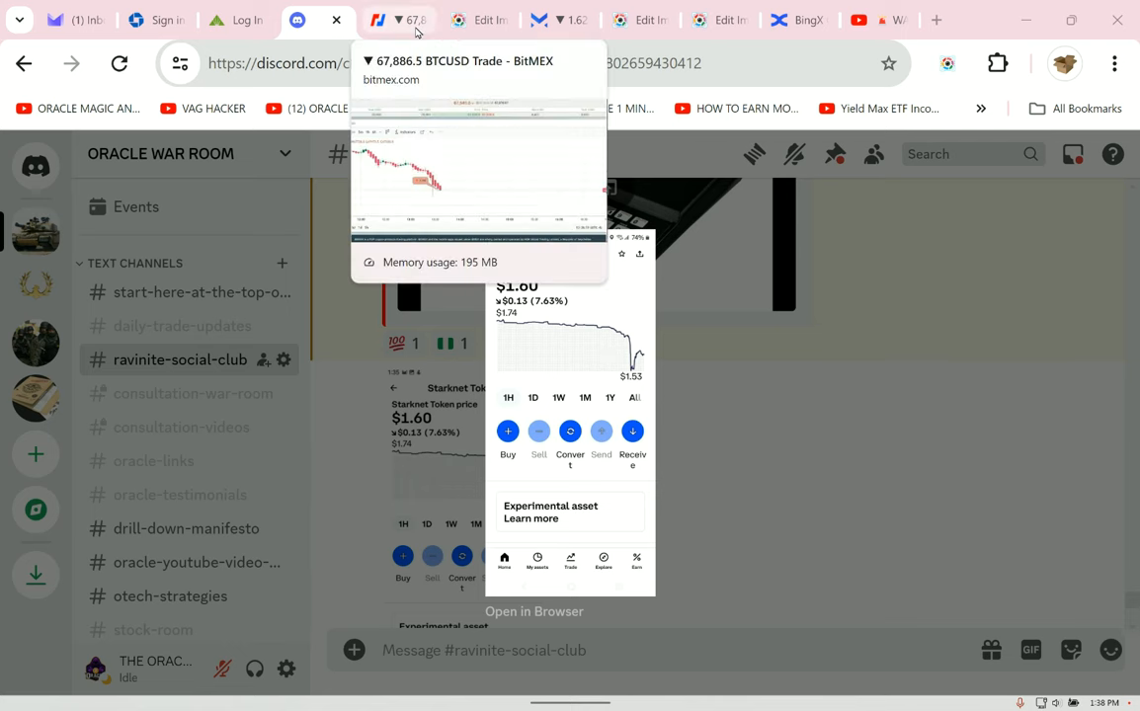
- Go back to the Margex STRKUSD trade page after viewing the Starknet price image
{"action": "left_click", "coordinate": [571, 20]}
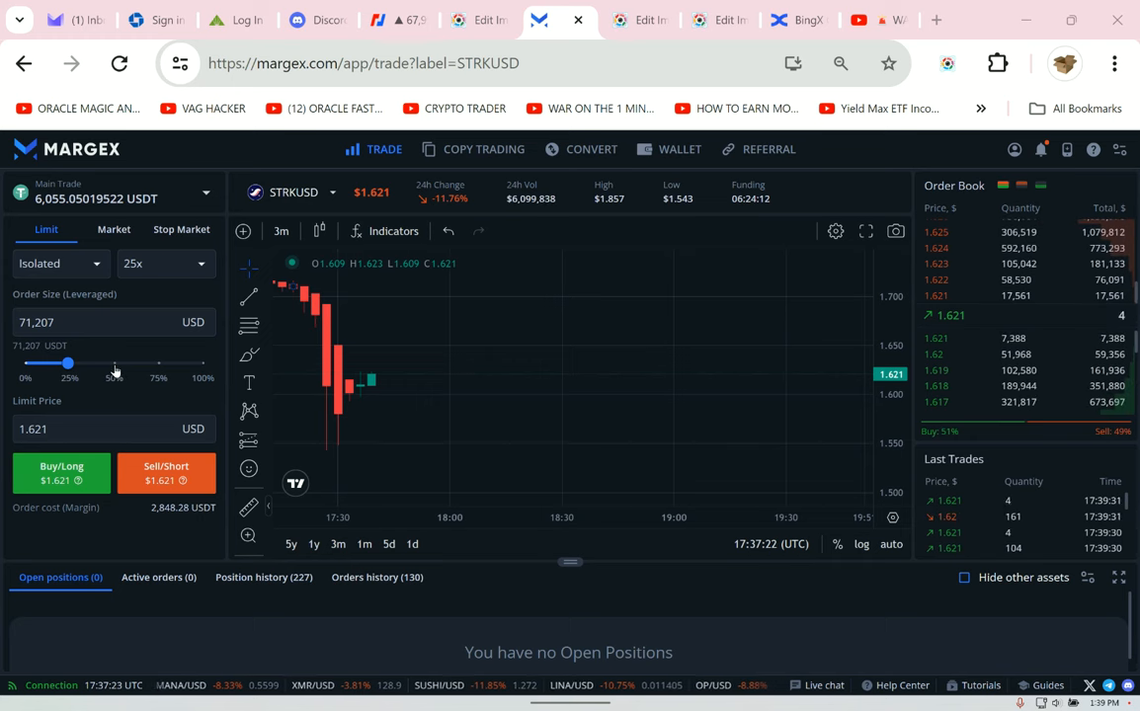
- Sell 75,688 STRKUSD at a 1.86 limit price using a 50% order size
{"action": "left_click_drag", "start_coordinate": [67, 364], "coordinate": [113, 363]}
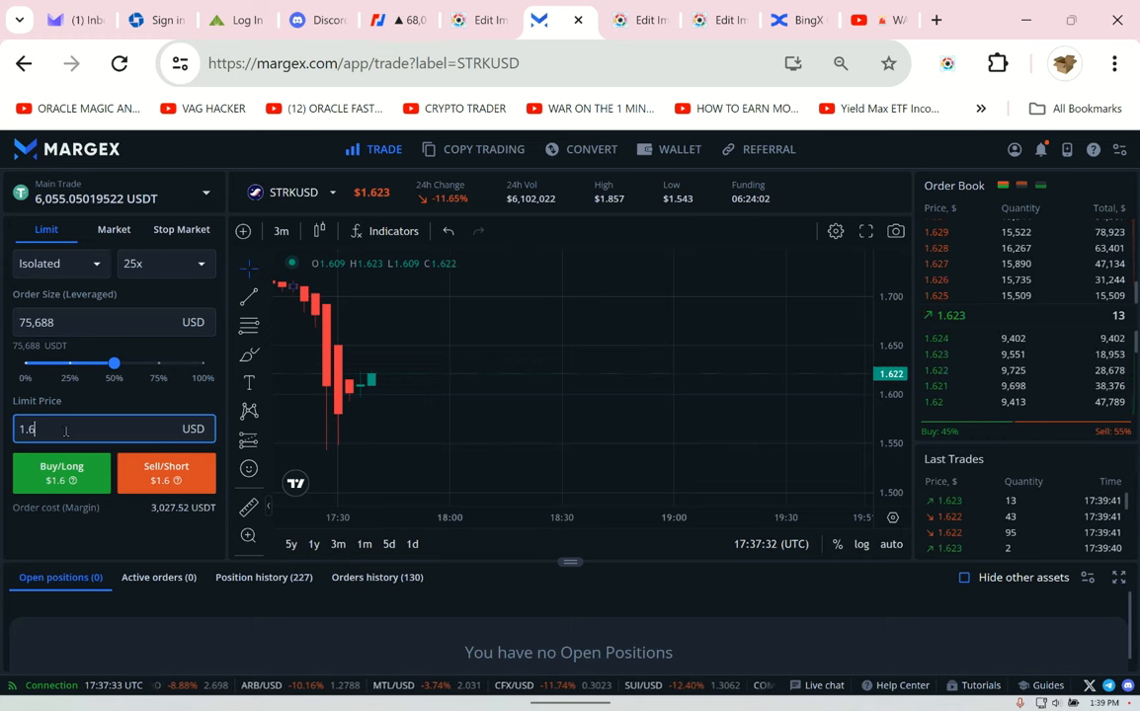
{"action": "type", "text": "86"}
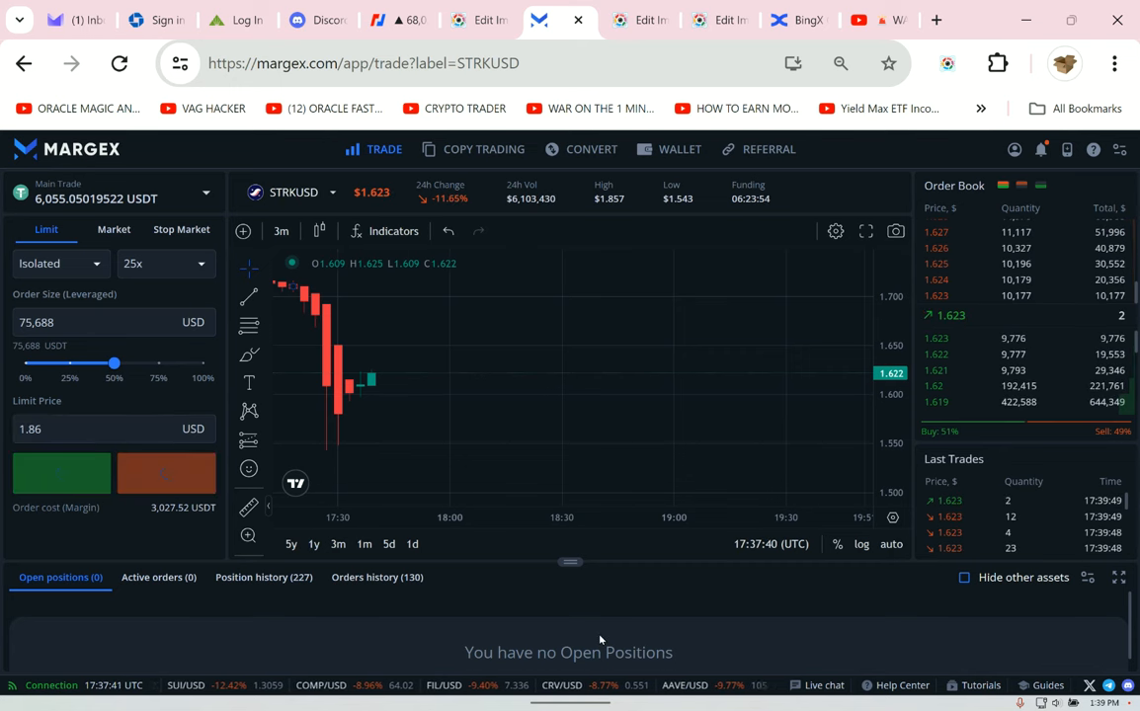
{"action": "left_click", "coordinate": [166, 472]}
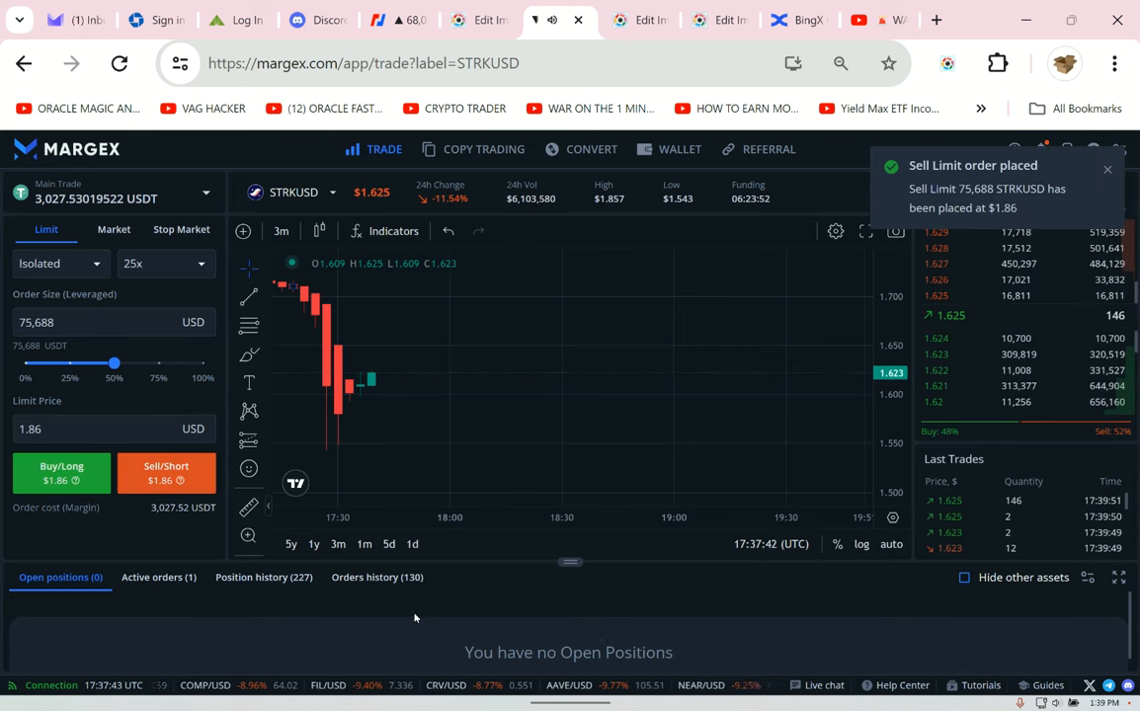
- View active orders showing the STRKUSD $1.86 sell limit, then switch to the BitMEX chart
{"action": "left_click", "coordinate": [158, 576]}
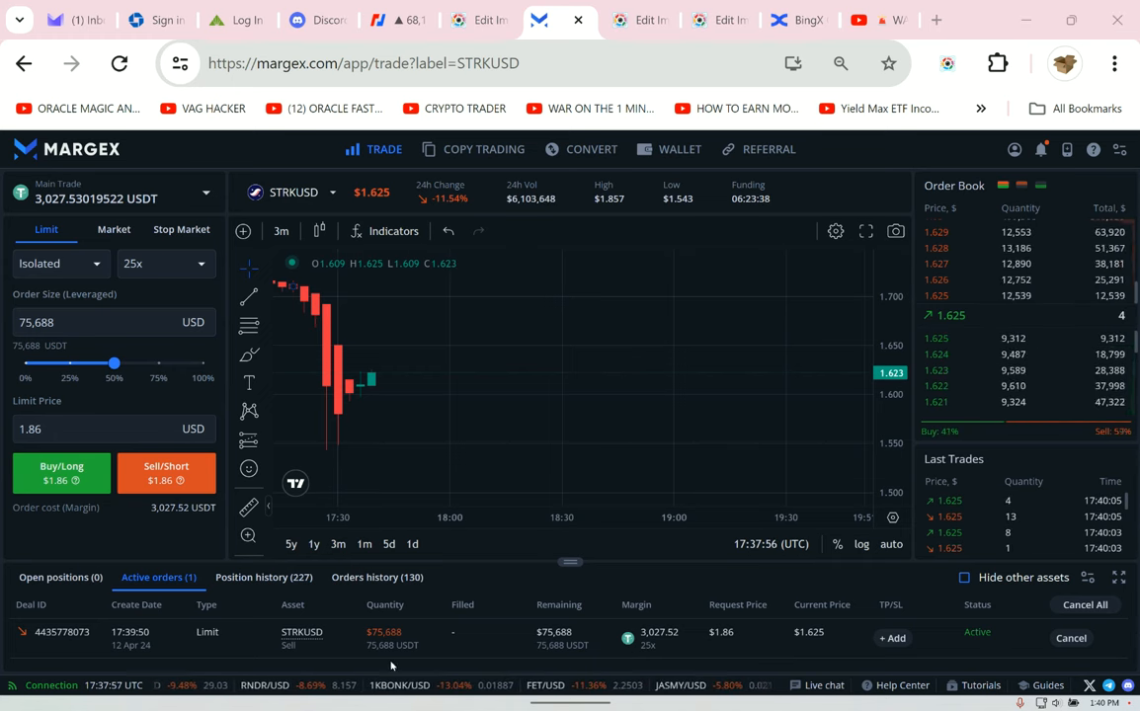
{"action": "mouse_move", "coordinate": [422, 445]}
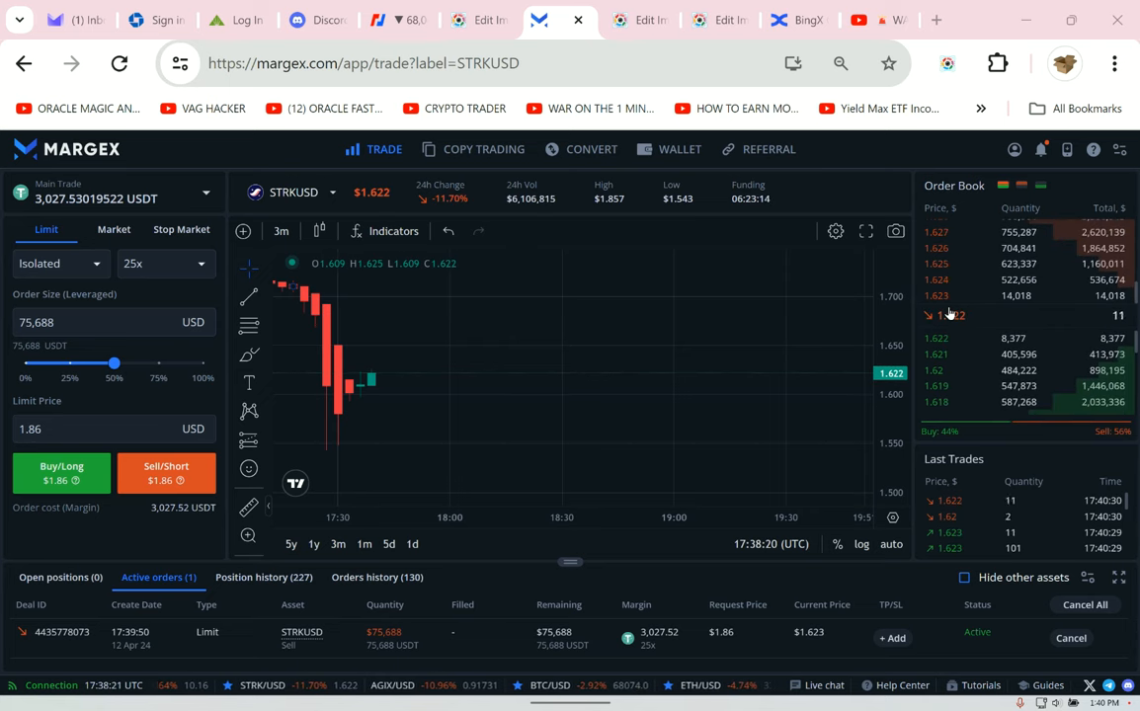
{"action": "left_click", "coordinate": [378, 20]}
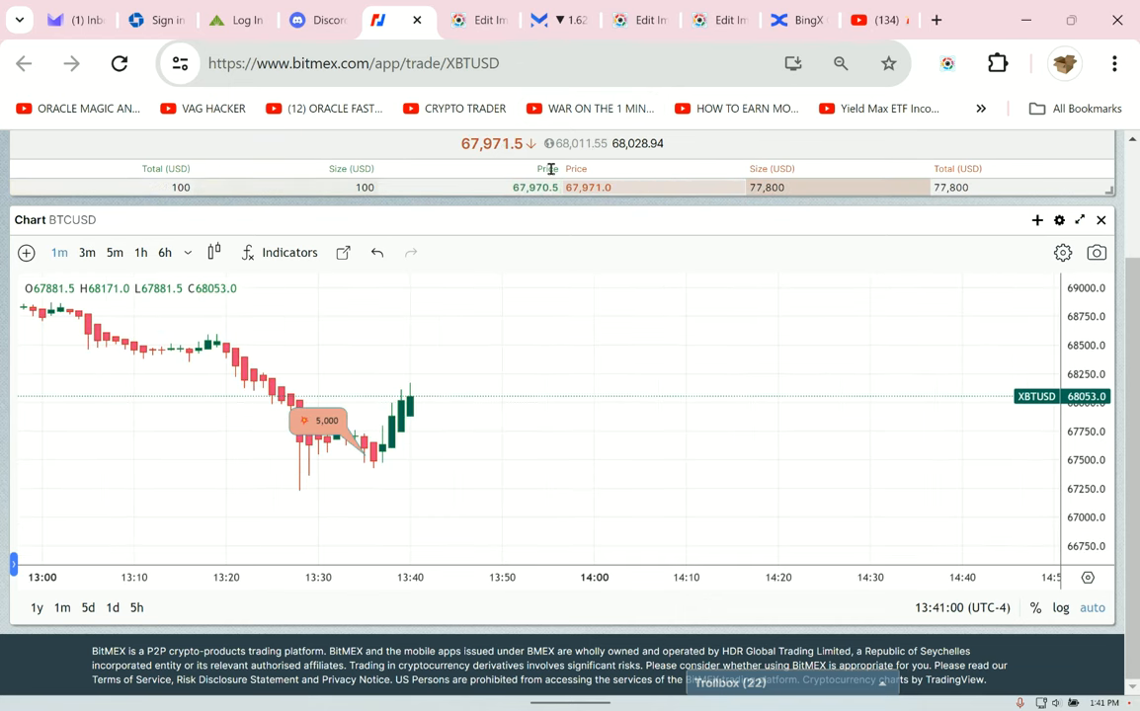
{"action": "mouse_move", "coordinate": [558, 20]}
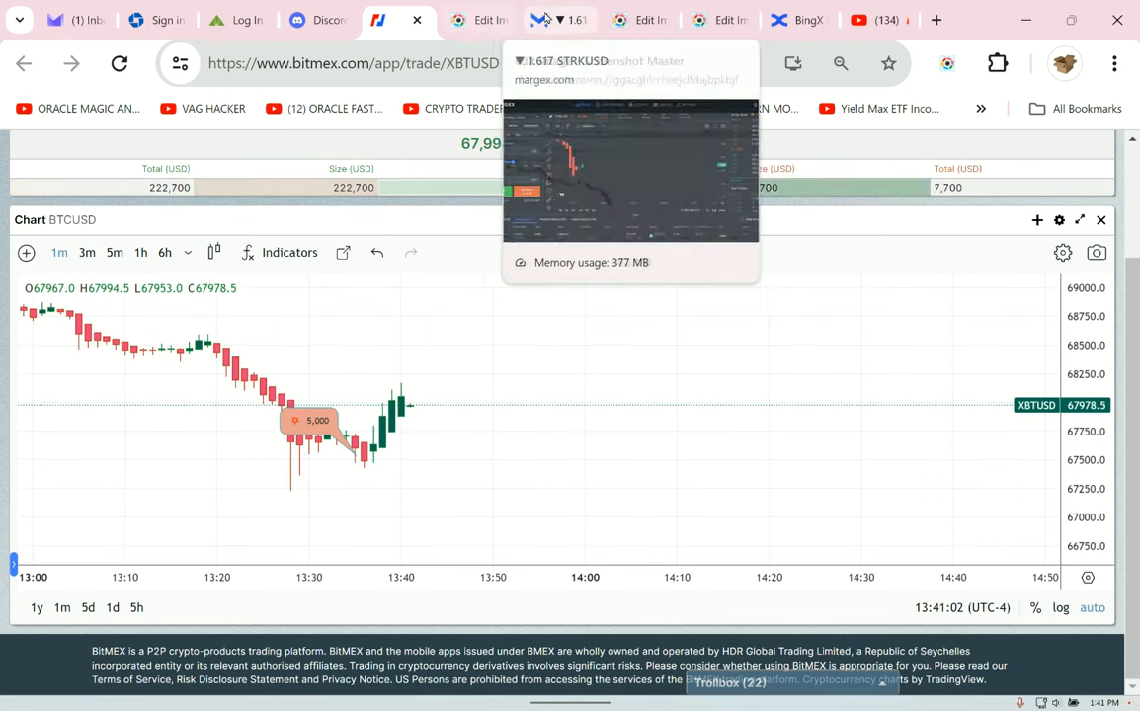
- Return to Margex and switch the trading pair back to BTCUSD
{"action": "left_click", "coordinate": [558, 20]}
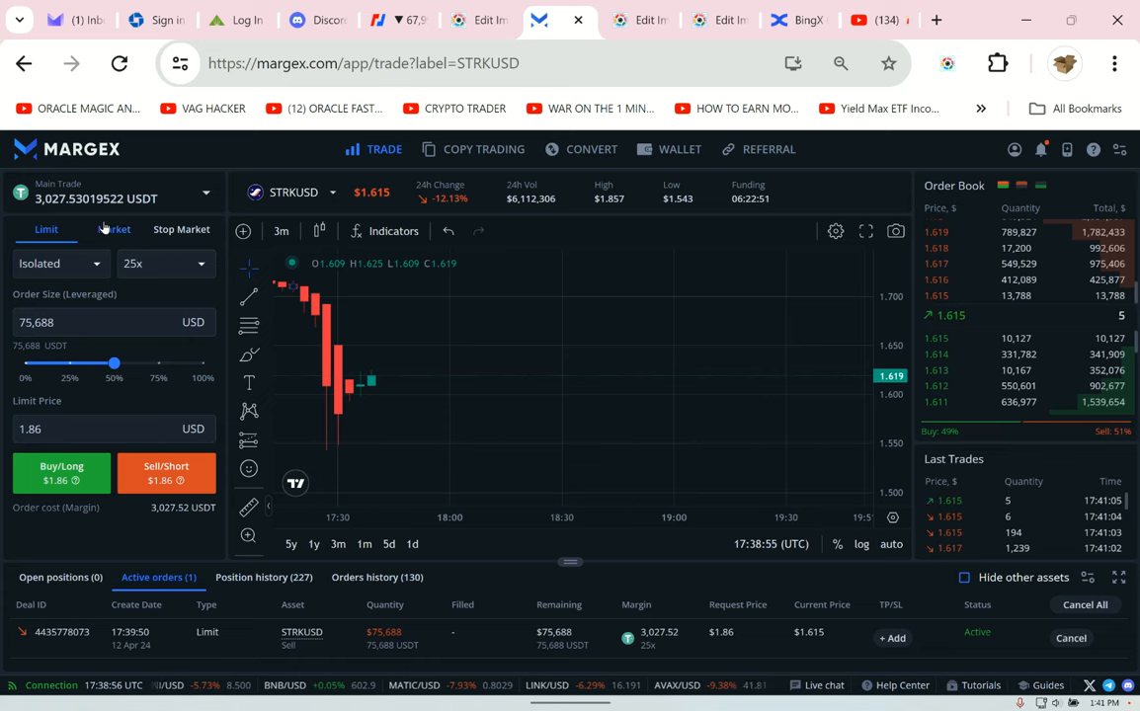
{"action": "left_click", "coordinate": [163, 262]}
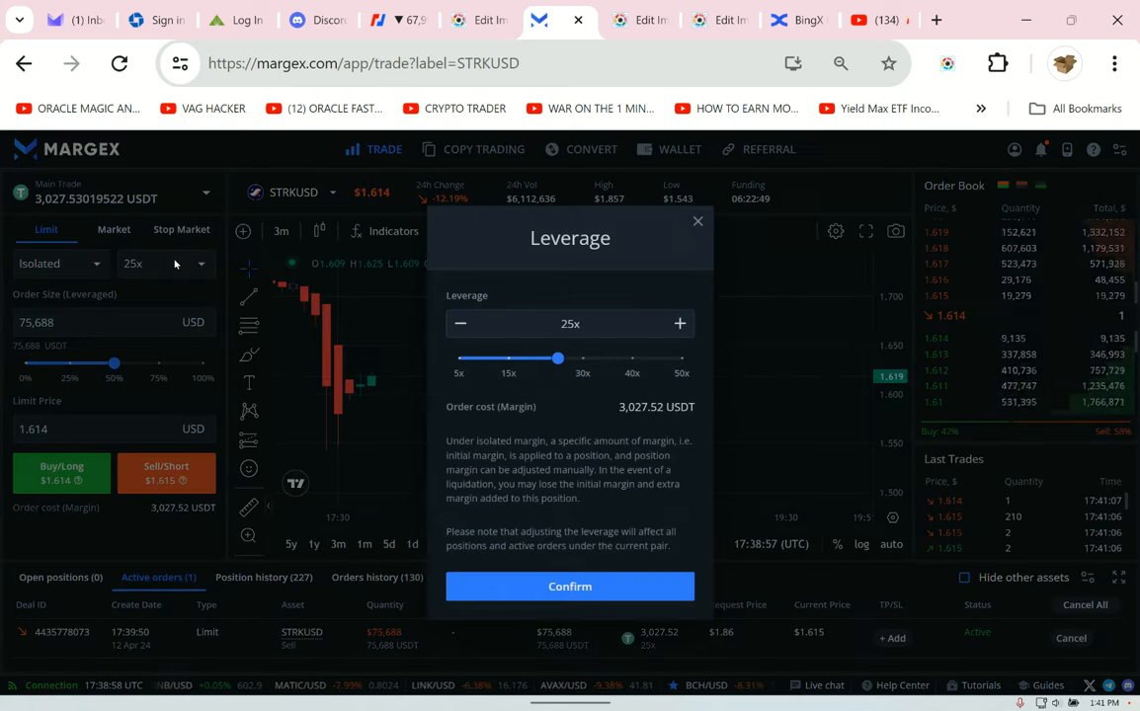
{"action": "left_click", "coordinate": [293, 192]}
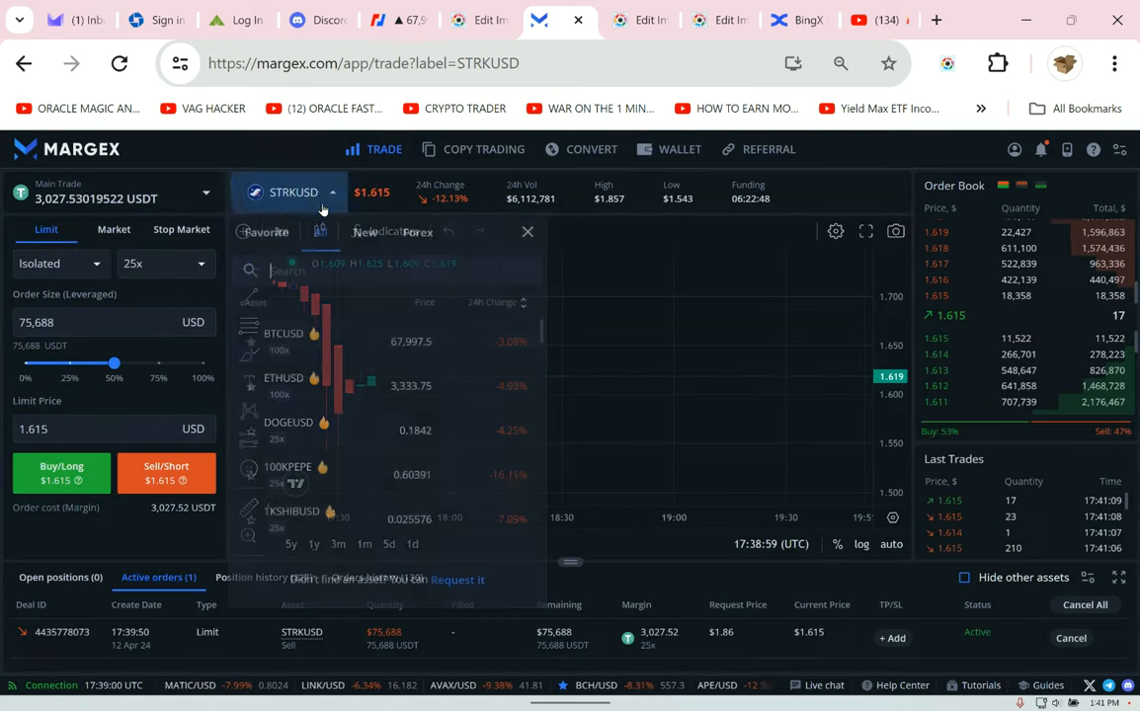
{"action": "left_click", "coordinate": [283, 333]}
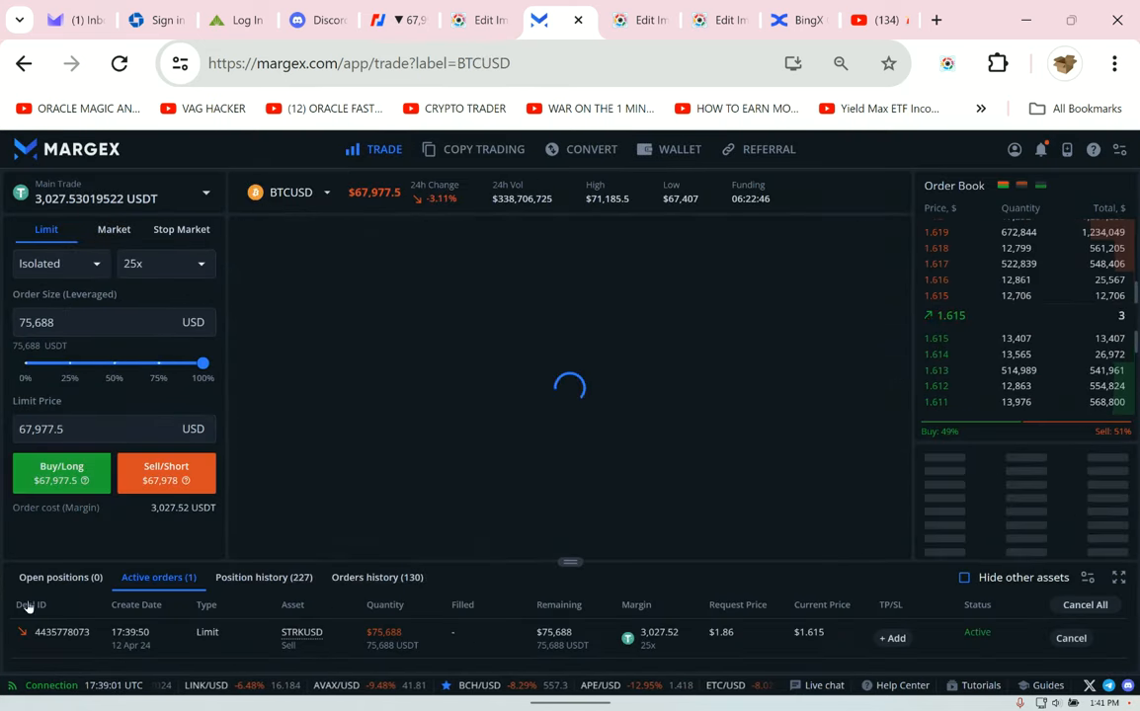
- Set BTCUSD to cross margin with leverage at about 100x
{"action": "left_click", "coordinate": [163, 263]}
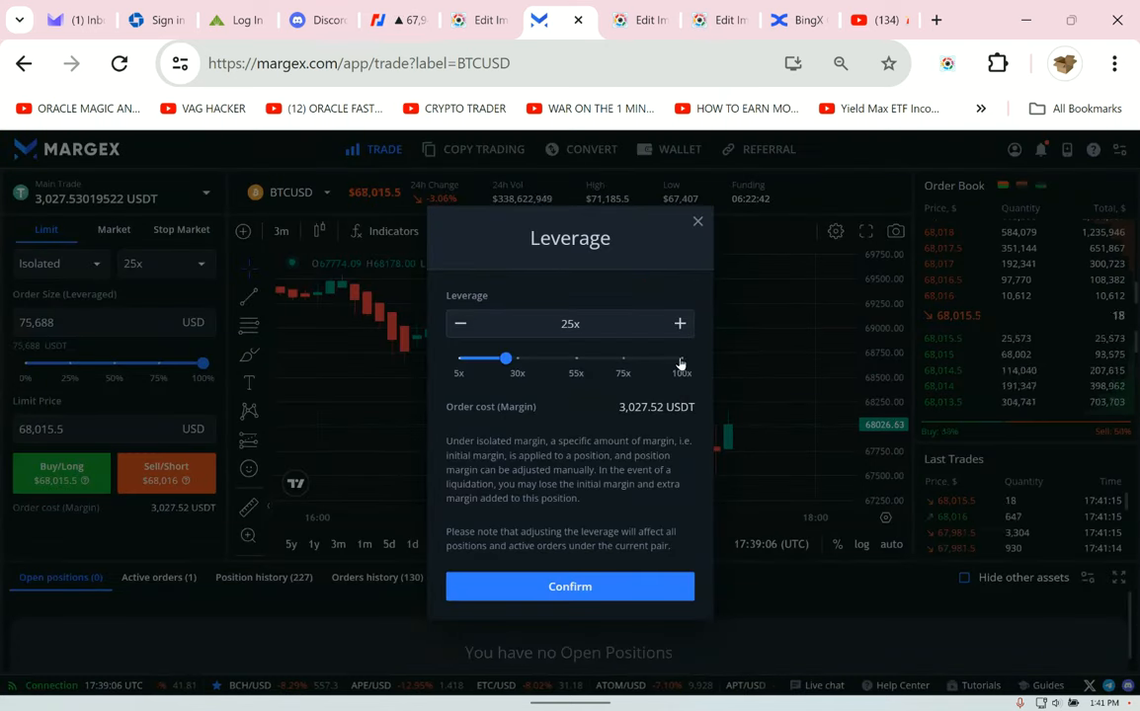
{"action": "left_click", "coordinate": [569, 586]}
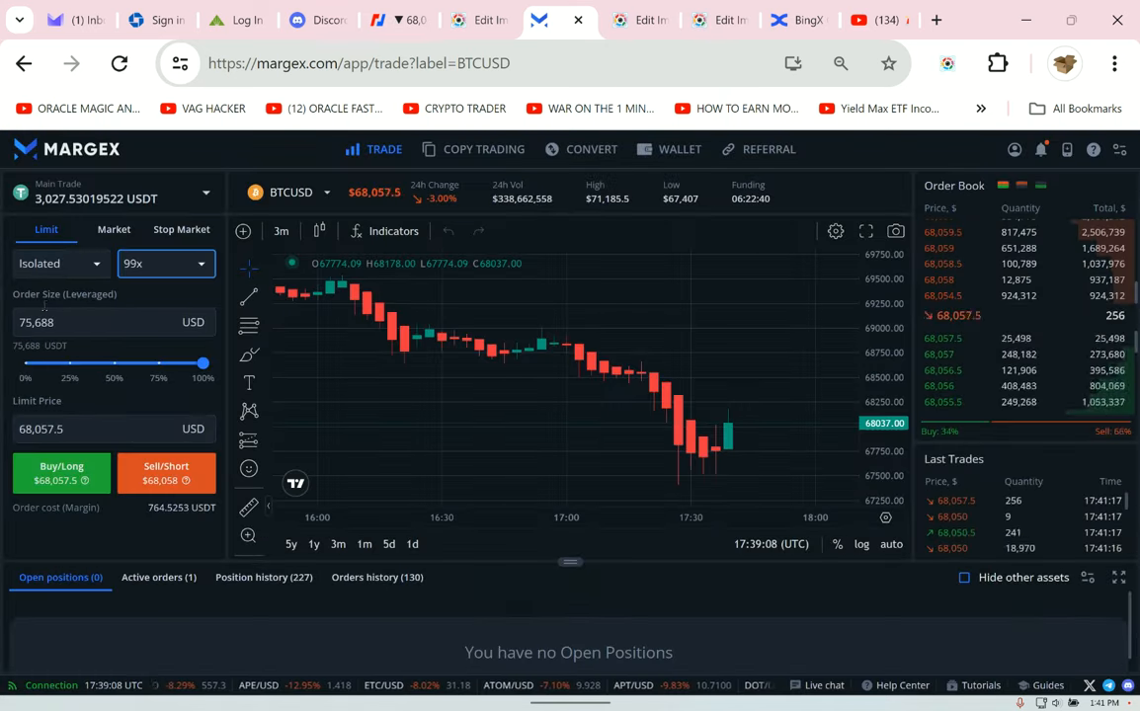
{"action": "left_click", "coordinate": [55, 263]}
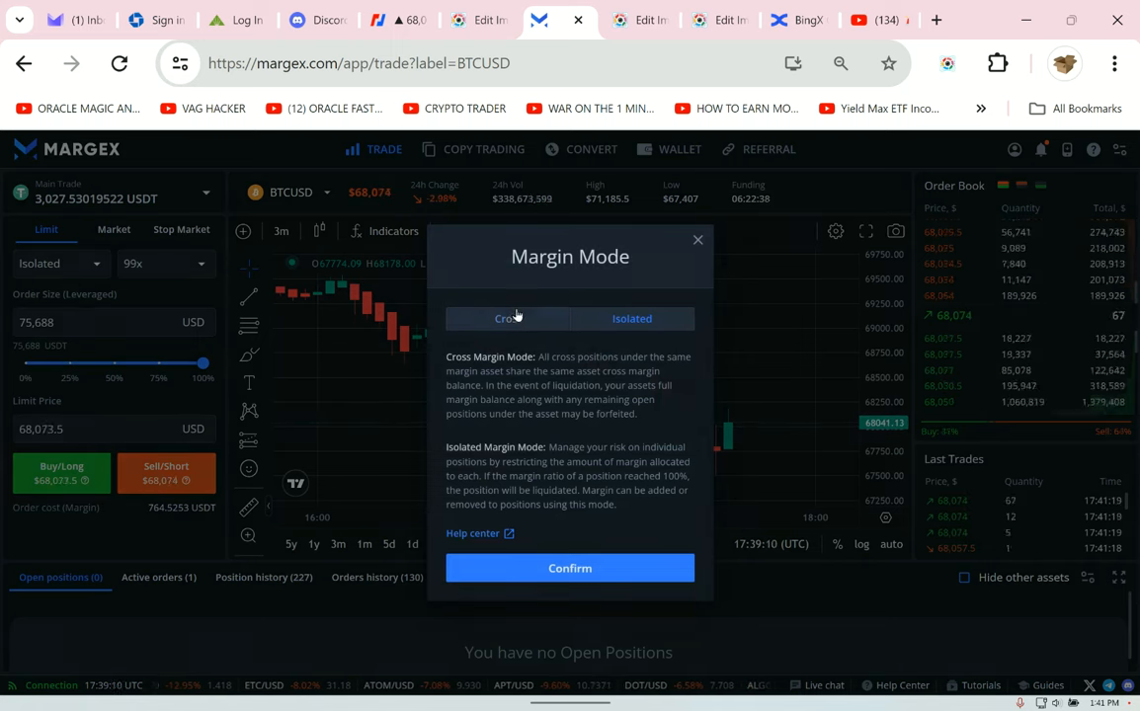
{"action": "left_click", "coordinate": [570, 568]}
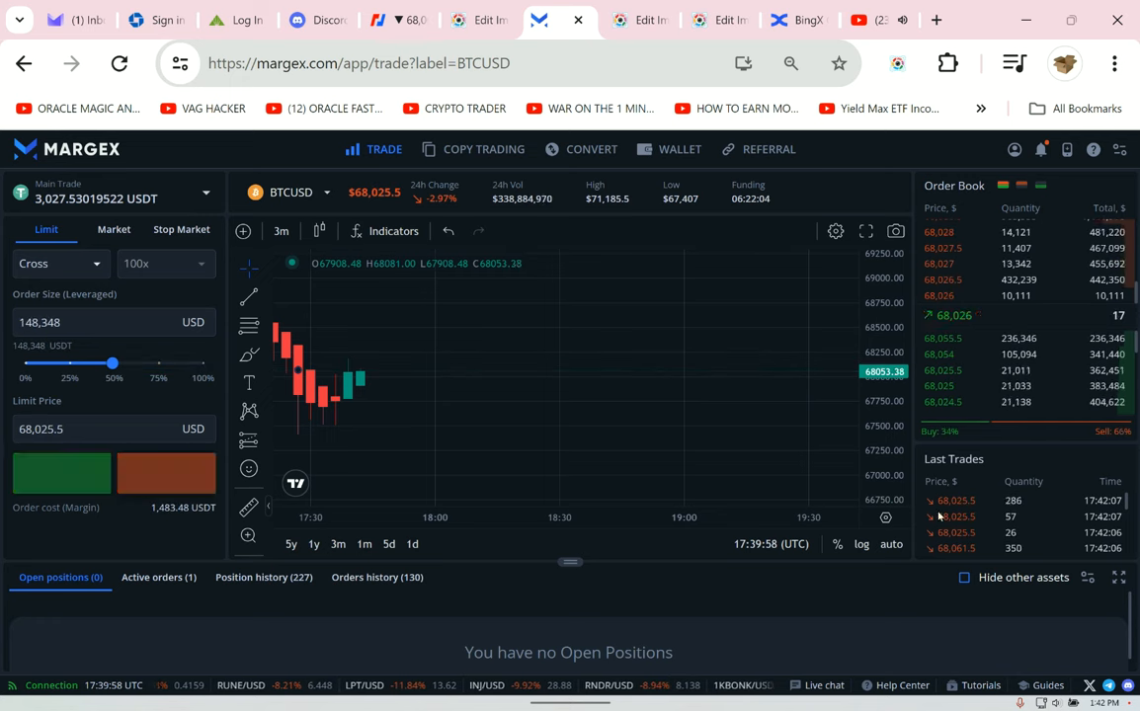
- Open the 148,348 USD BTCUSD short at 68,025.5, capture the BitMEX chart, and move to Discord
{"action": "left_click", "coordinate": [166, 472]}
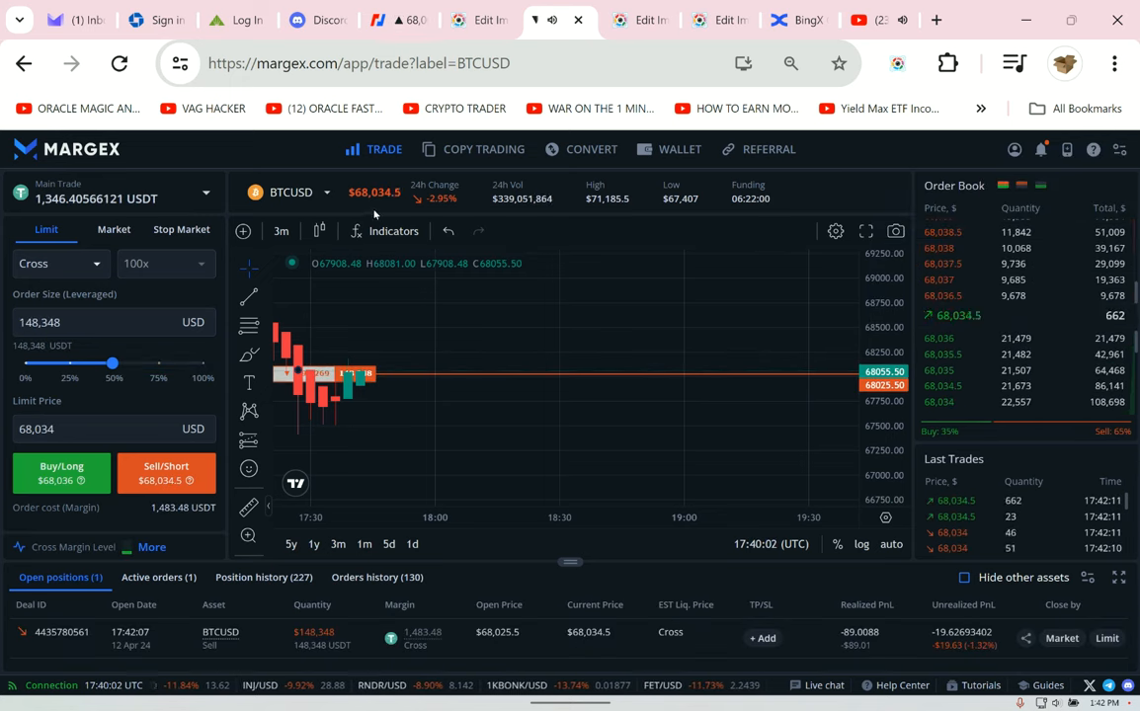
{"action": "left_click", "coordinate": [390, 20]}
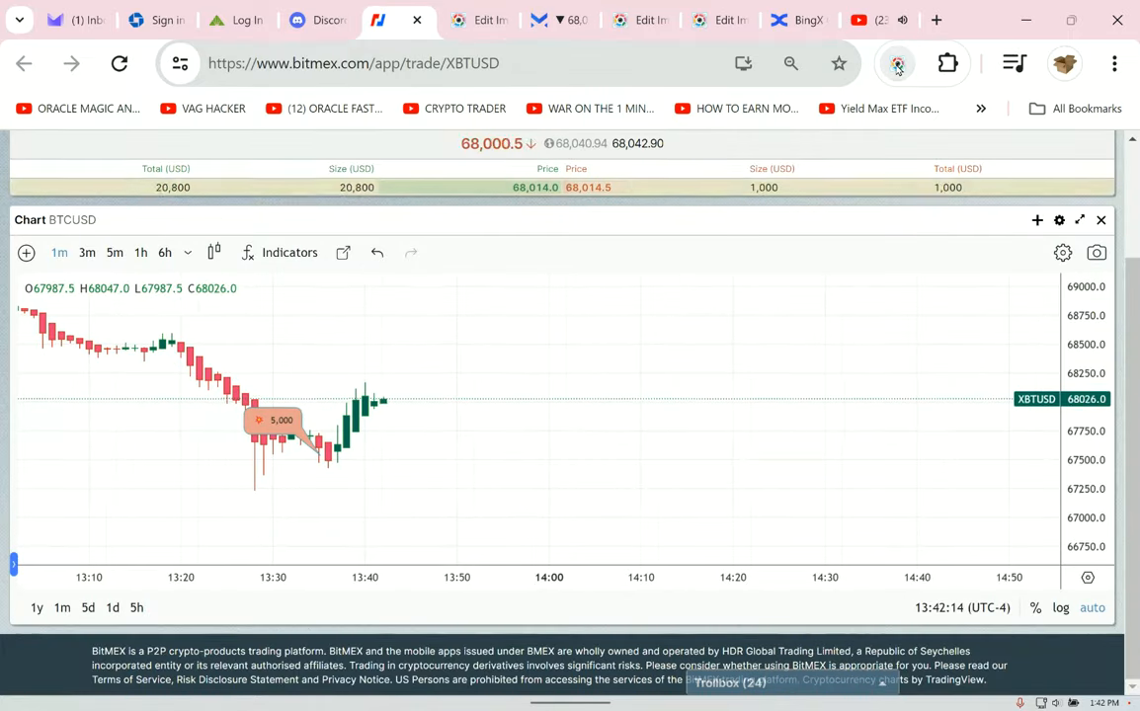
{"action": "left_click", "coordinate": [896, 63]}
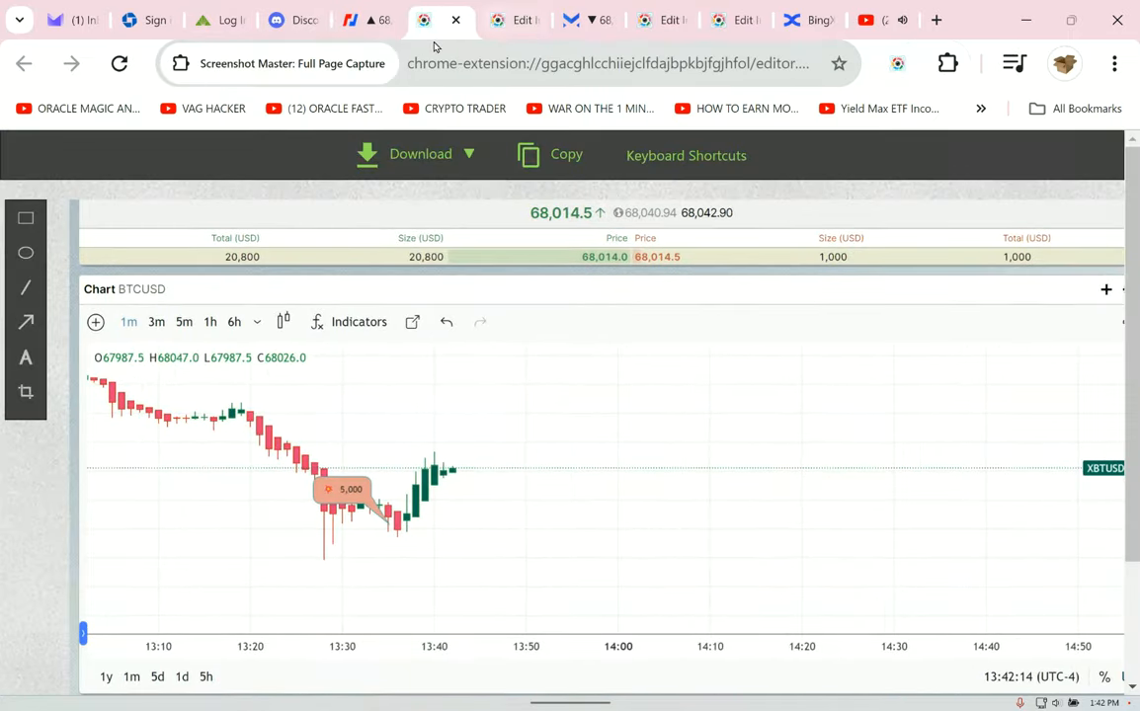
{"action": "left_click", "coordinate": [570, 19]}
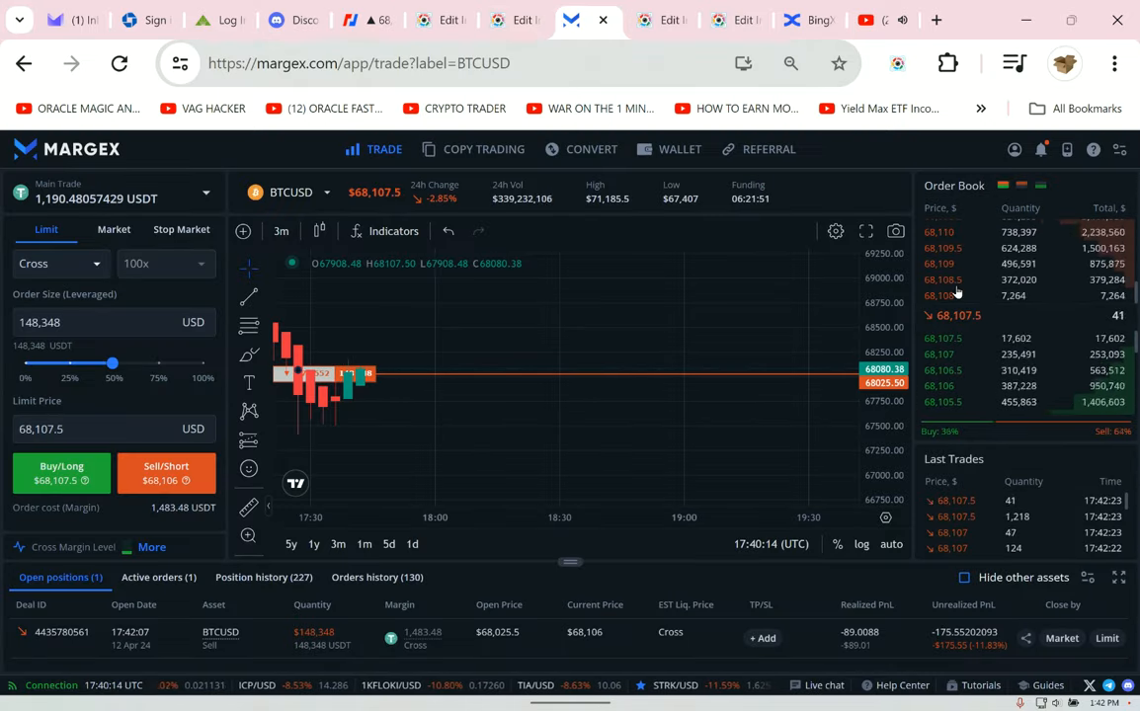
{"action": "left_click", "coordinate": [276, 19]}
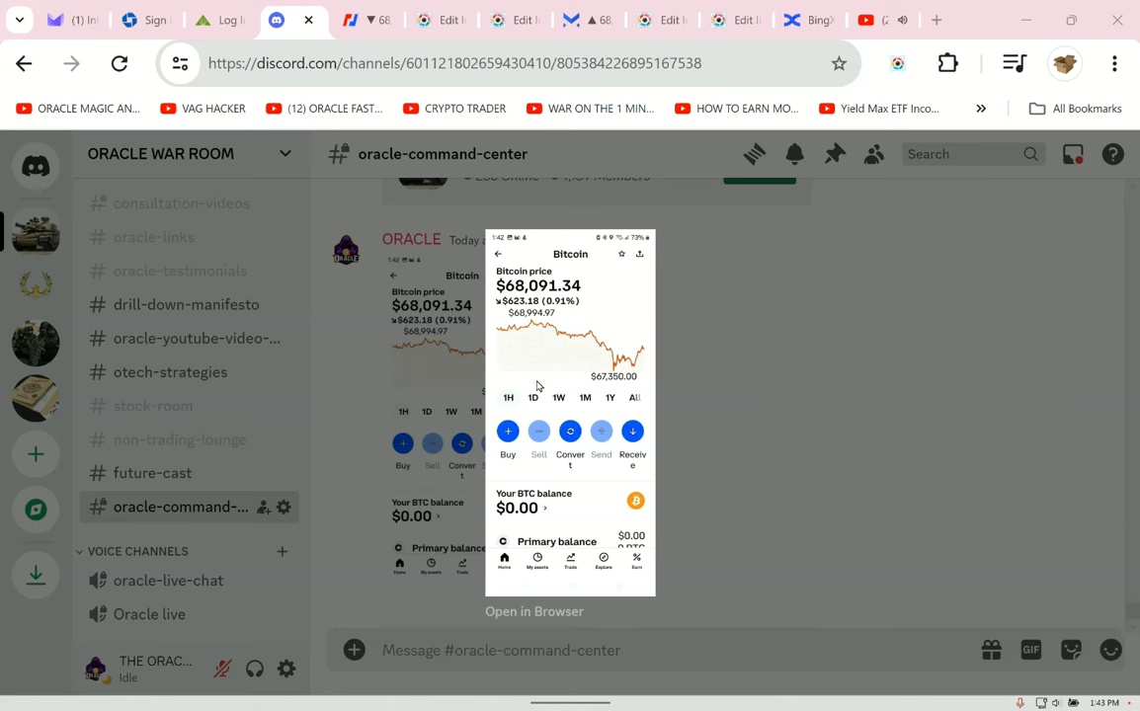
{"action": "mouse_move", "coordinate": [551, 305]}
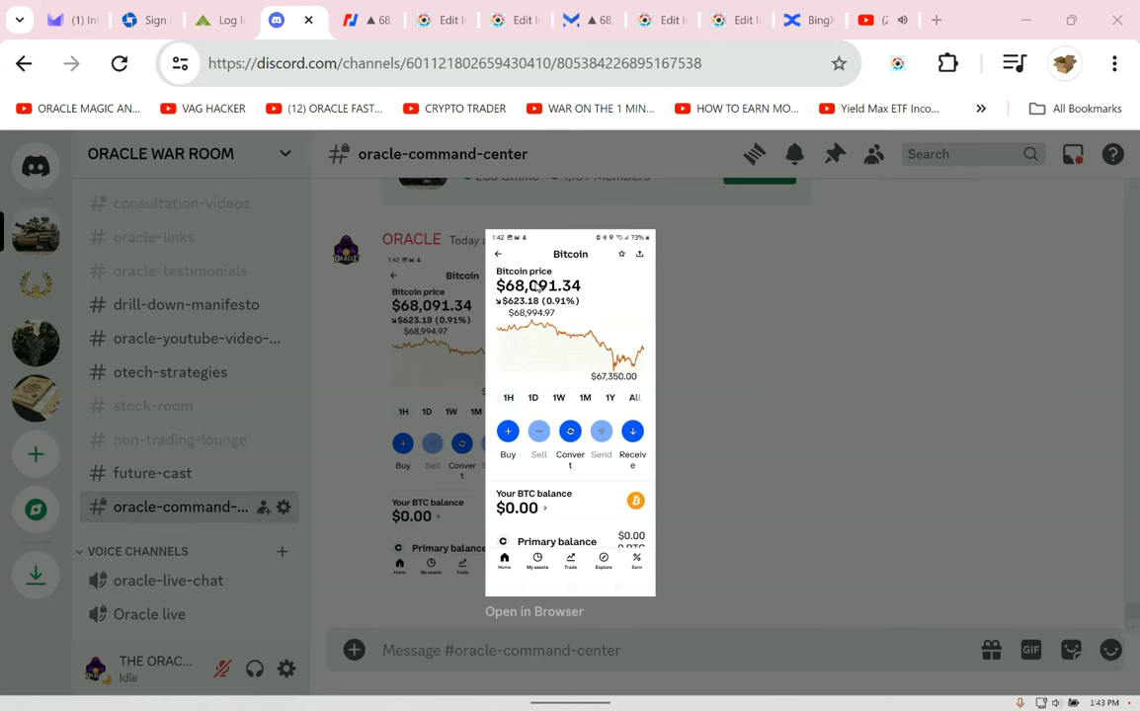
{"action": "mouse_move", "coordinate": [597, 364]}
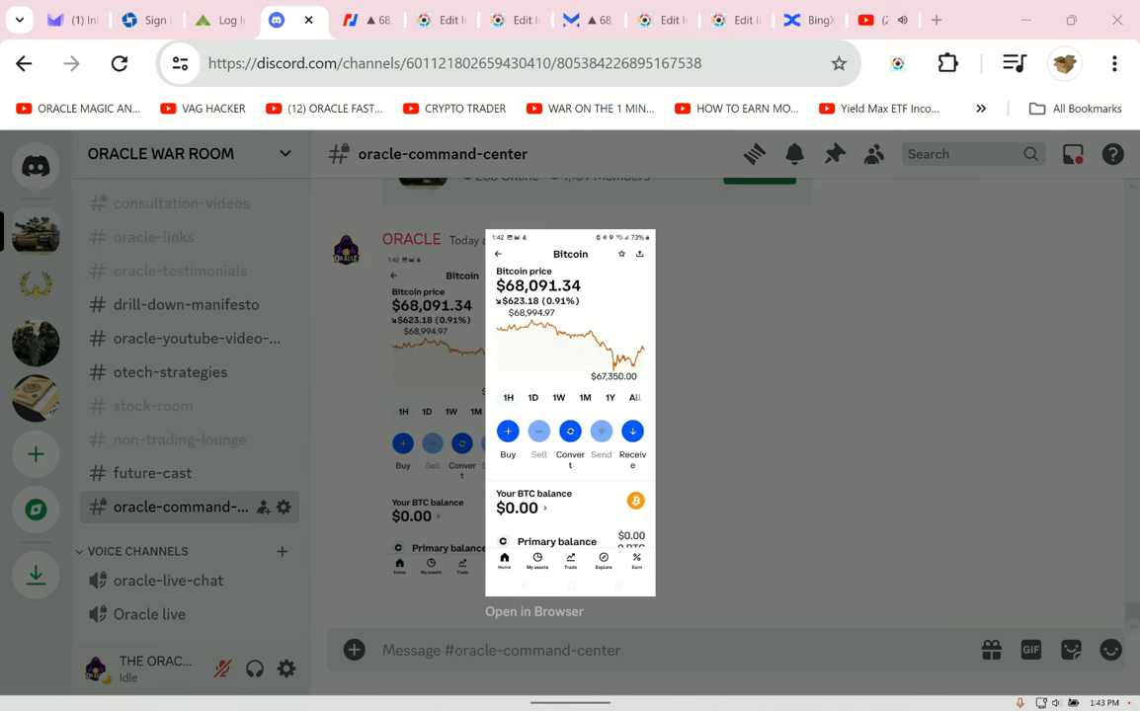
{"action": "mouse_move", "coordinate": [964, 301]}
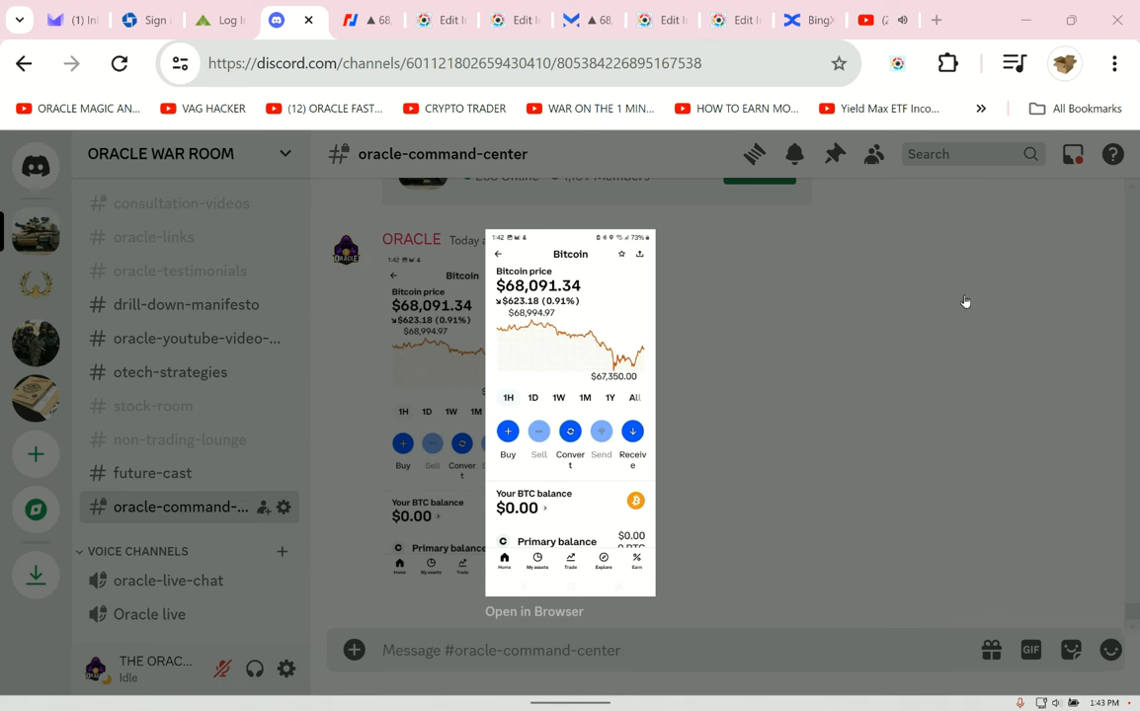
- Close the enlarged Bitcoin price screenshot from #oracle-command-center and return to BitMEX
{"action": "left_click", "coordinate": [570, 19]}
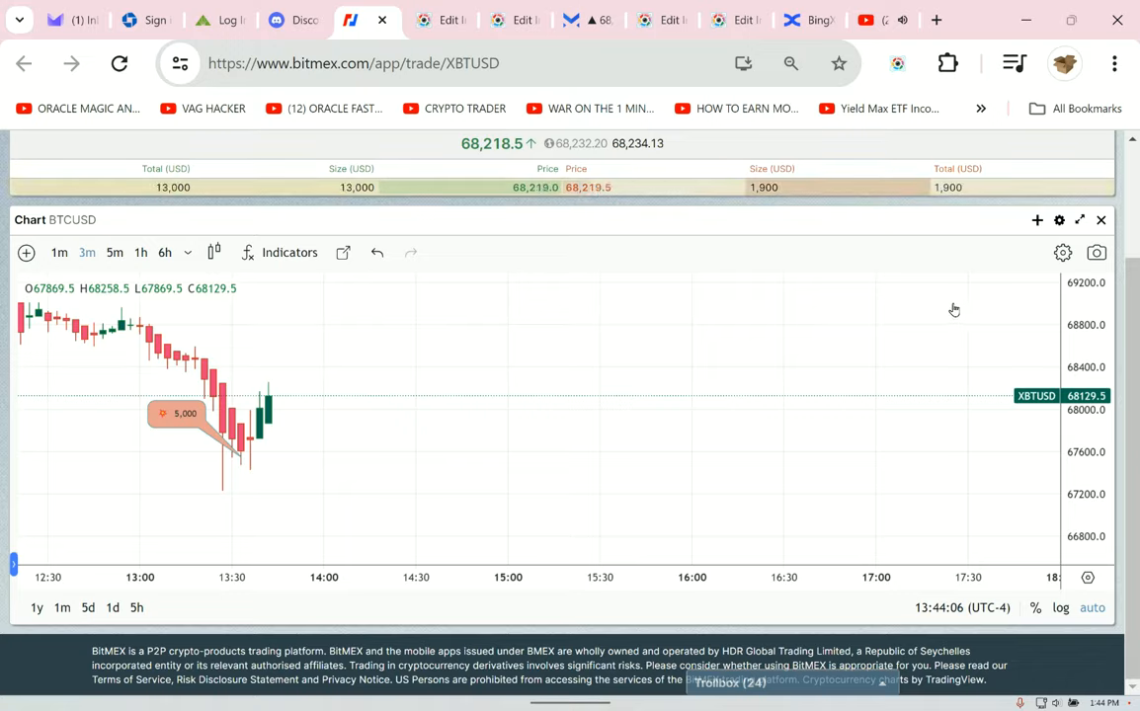
- Cancel the pending STRKUSD limit sell order and capture the Margex page
{"action": "left_click", "coordinate": [571, 20]}
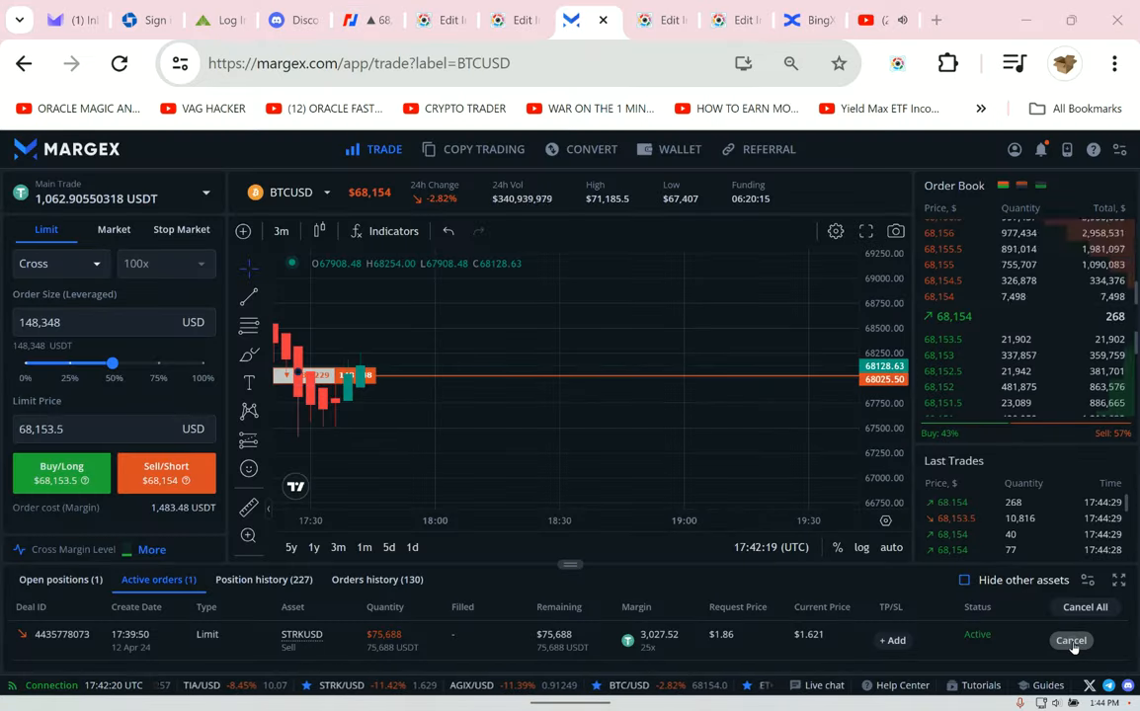
{"action": "left_click", "coordinate": [1070, 640]}
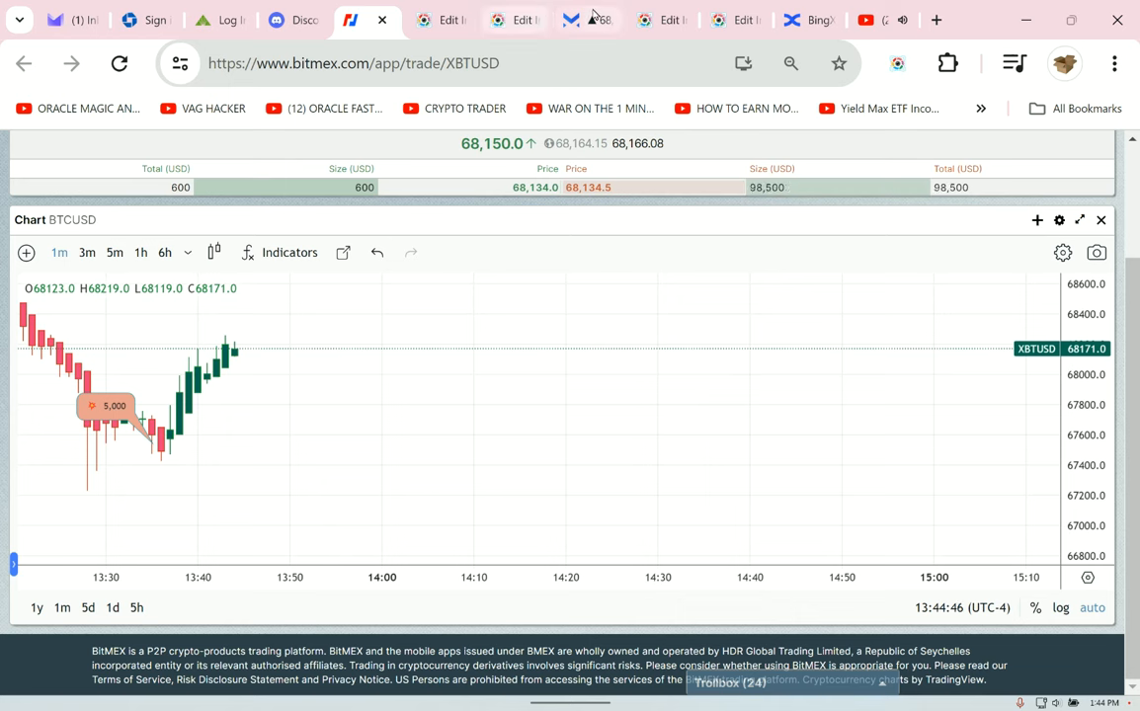
{"action": "mouse_move", "coordinate": [600, 18]}
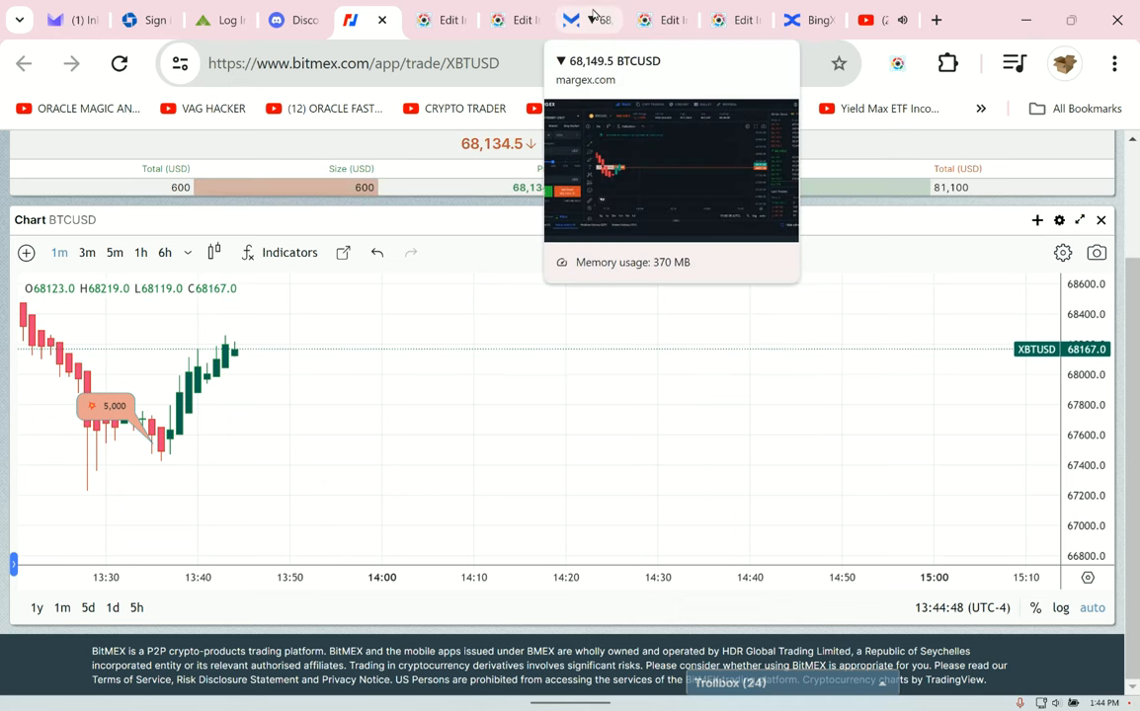
{"action": "left_click", "coordinate": [588, 20]}
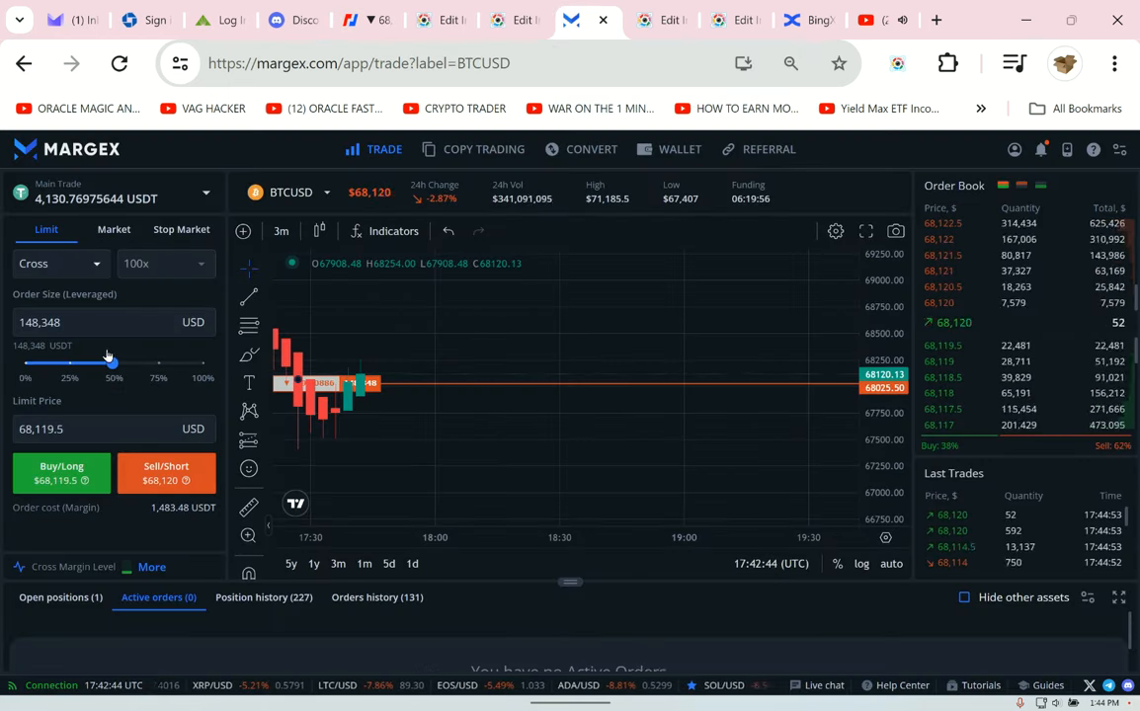
{"action": "left_click", "coordinate": [166, 472]}
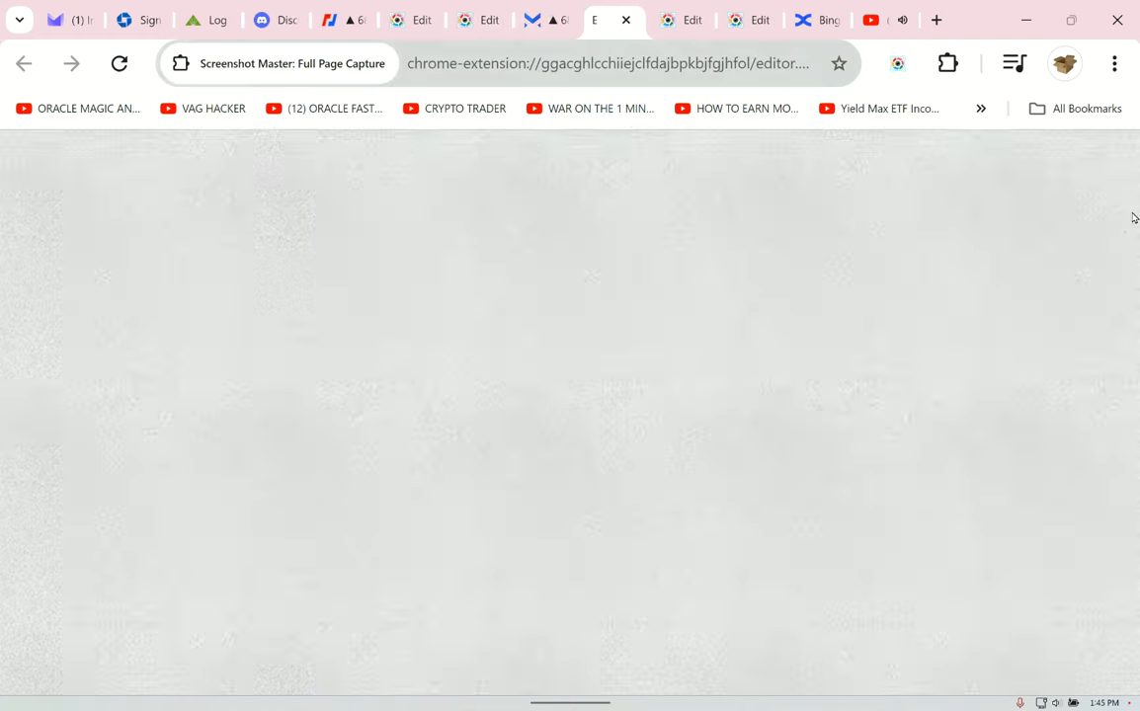
- View the BitMEX BTCUSD chart near 68,088, then open the Altcoins Suck channel
{"action": "left_click", "coordinate": [345, 20]}
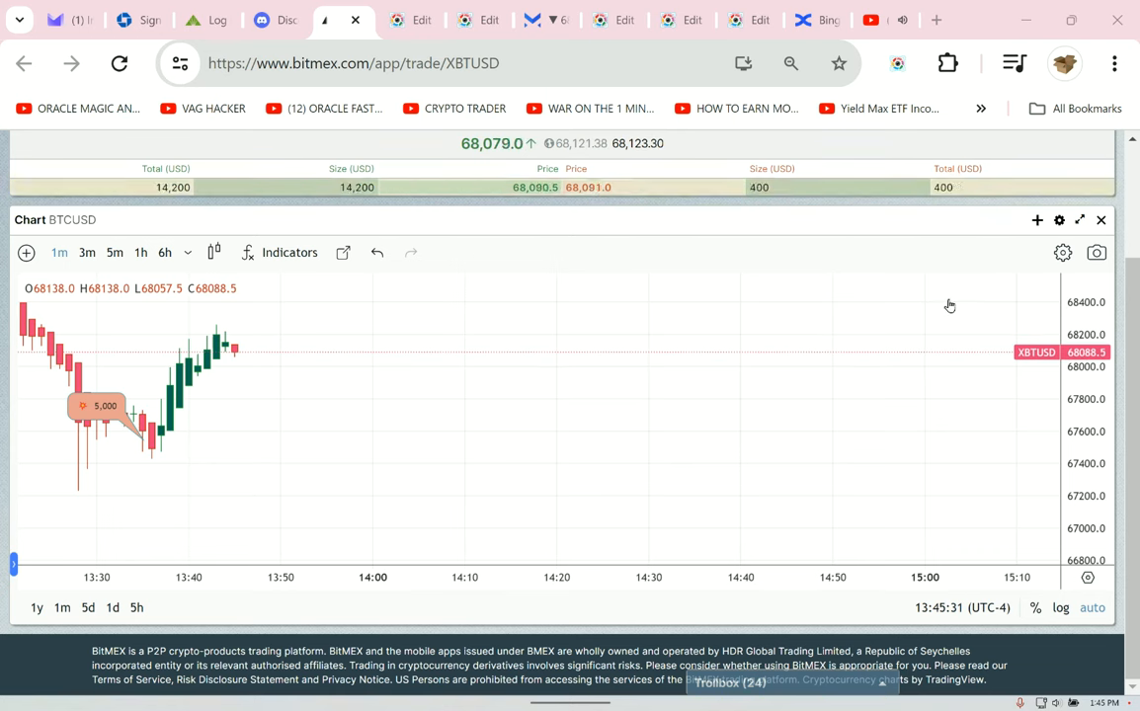
{"action": "left_click", "coordinate": [274, 20]}
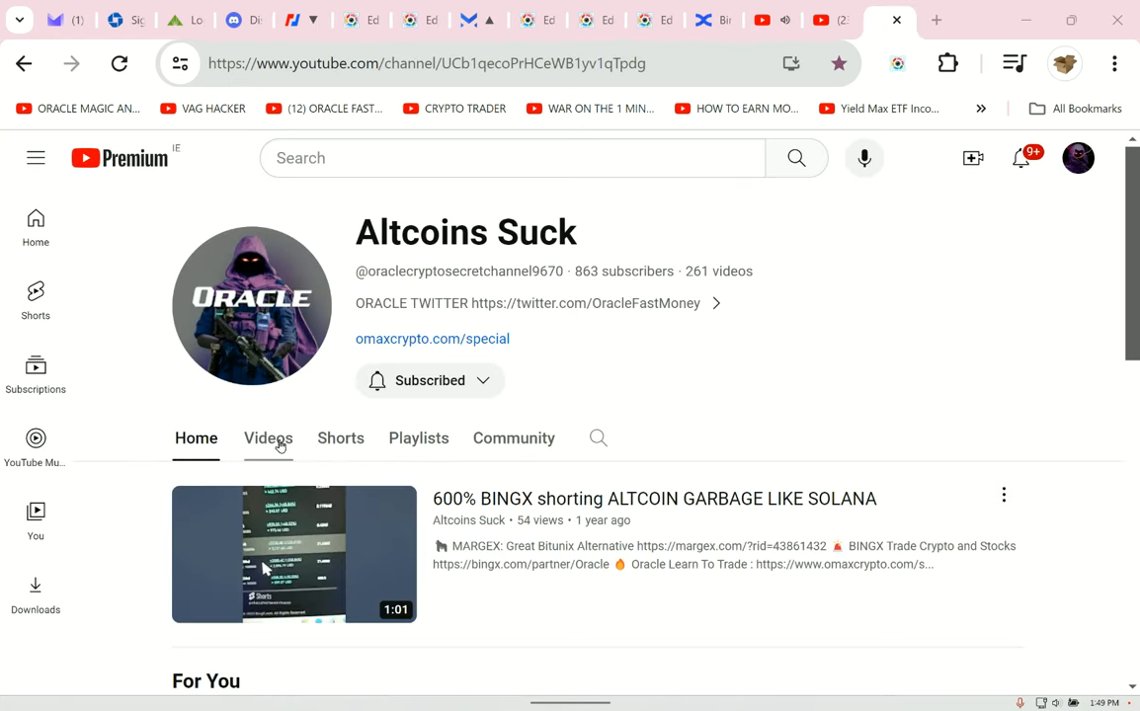
- Show the Altcoins Suck Videos list, newest STARK Token Margex upload first
{"action": "left_click", "coordinate": [268, 438]}
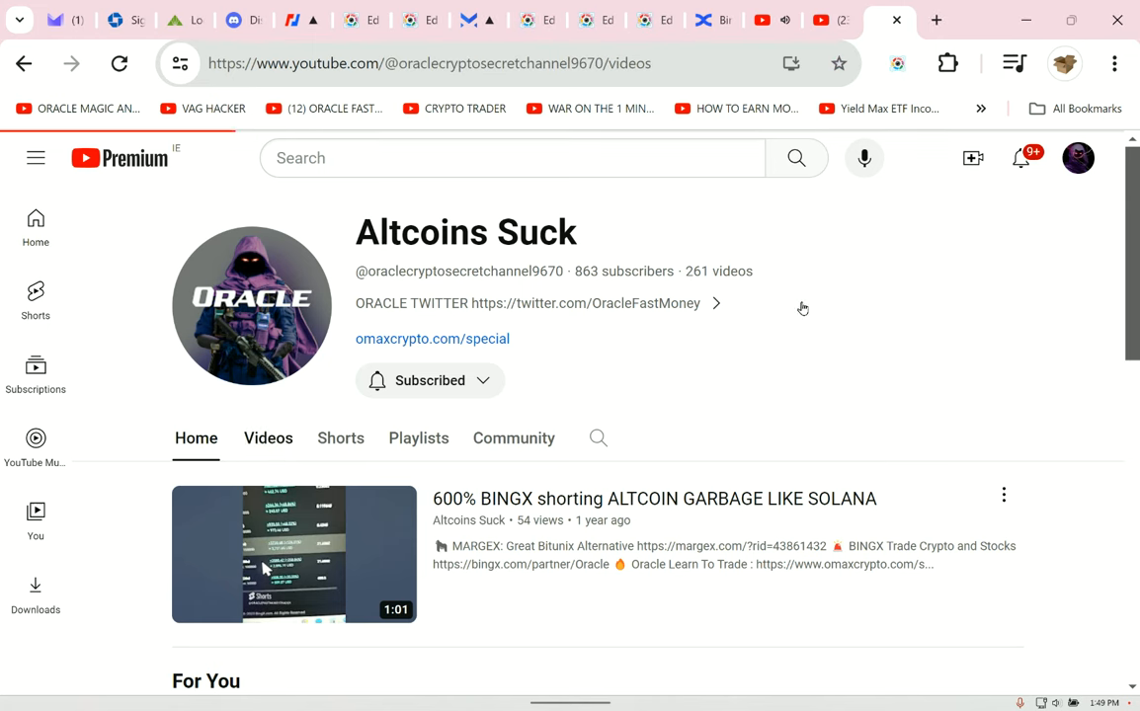
{"action": "left_click", "coordinate": [268, 438]}
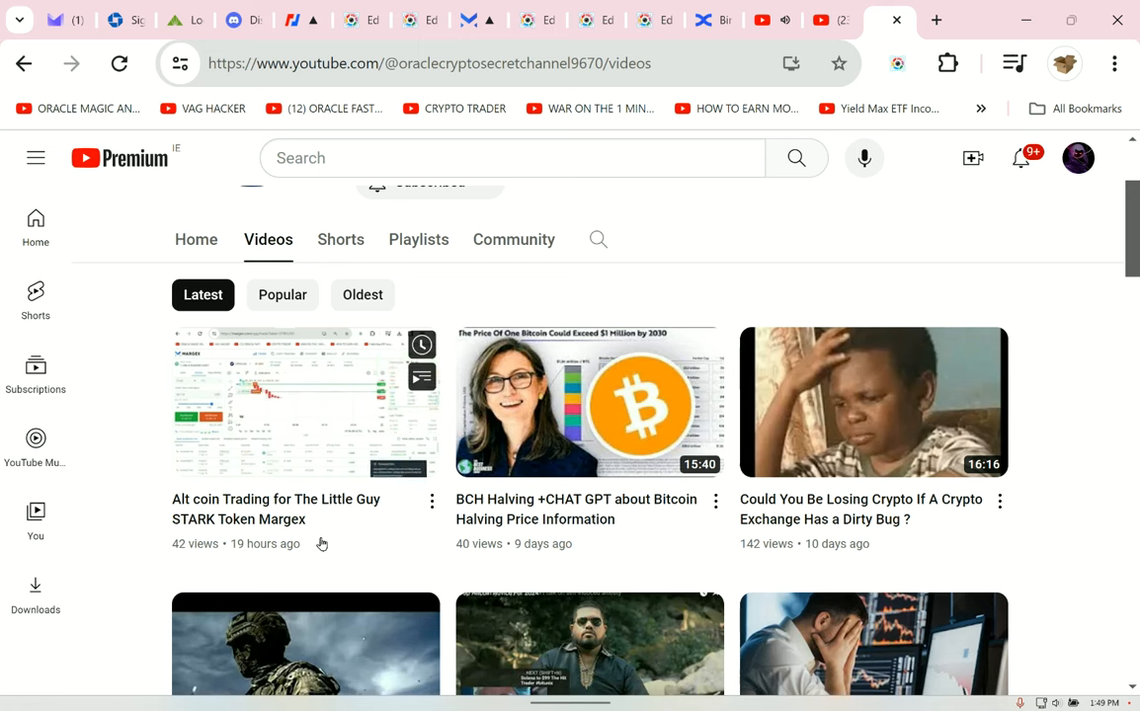
{"action": "mouse_move", "coordinate": [304, 536]}
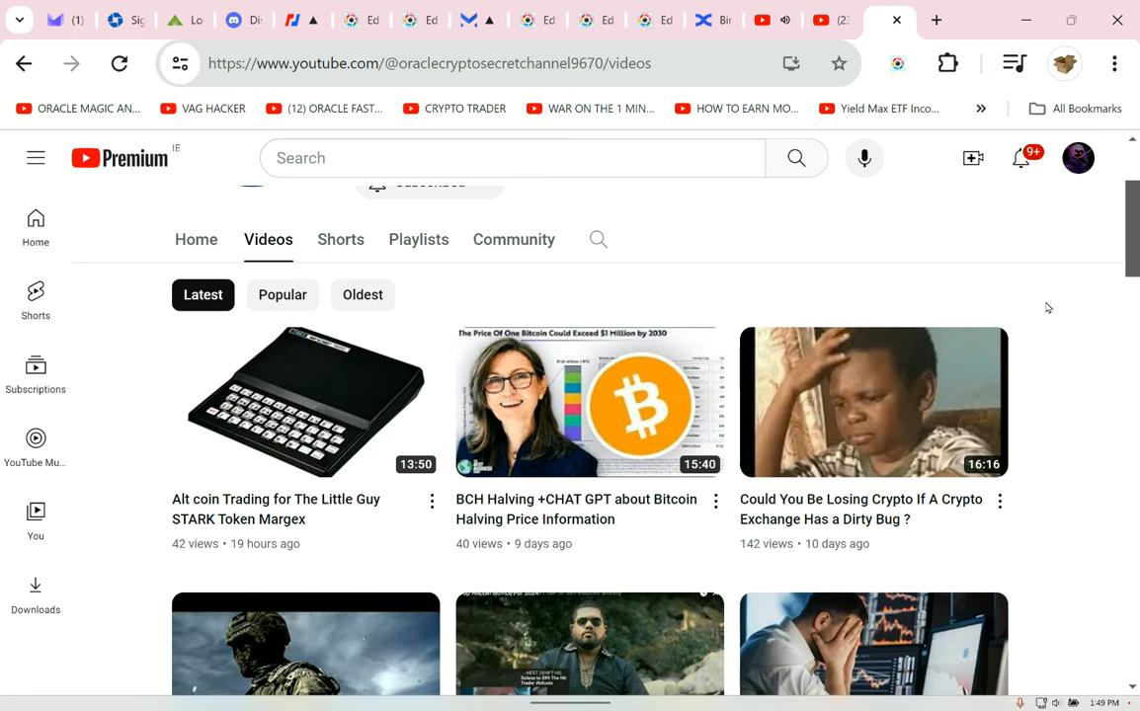
{"action": "mouse_move", "coordinate": [529, 400]}
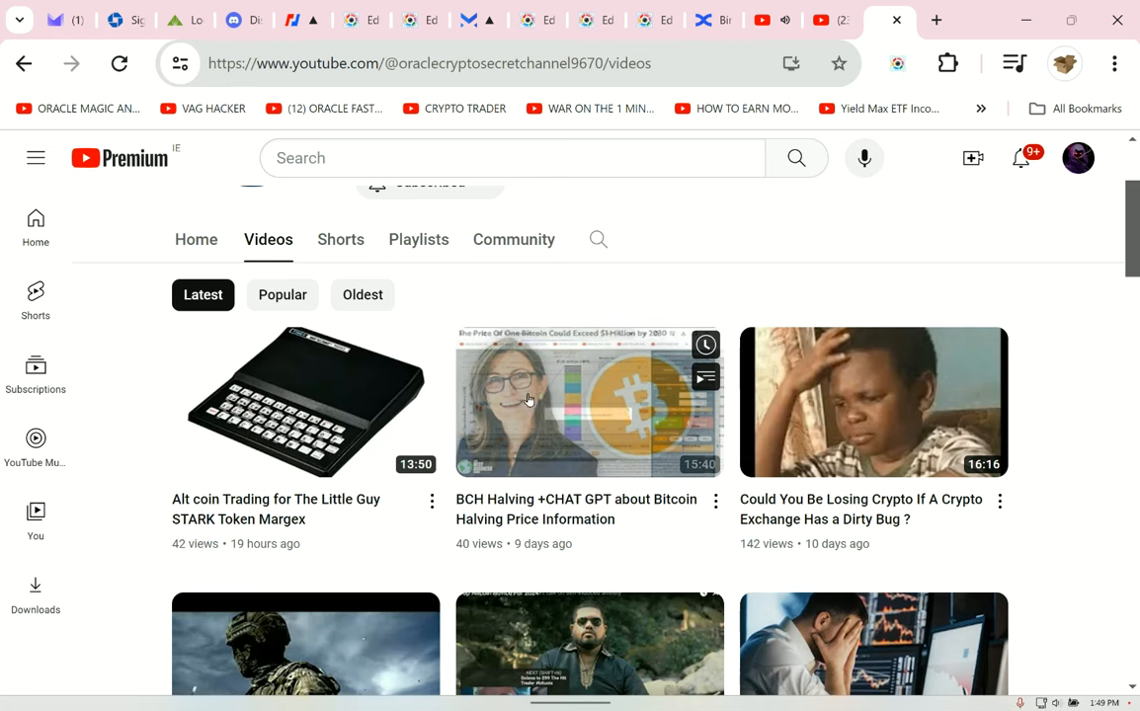
{"action": "mouse_move", "coordinate": [957, 301]}
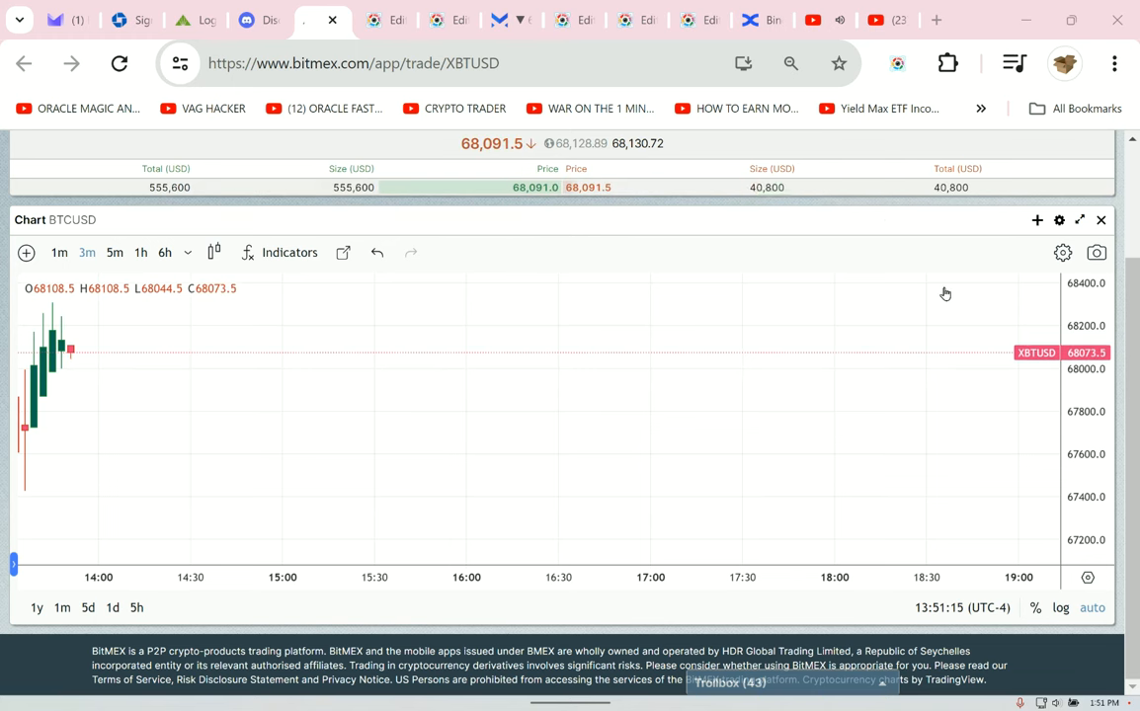
{"action": "mouse_move", "coordinate": [363, 422]}
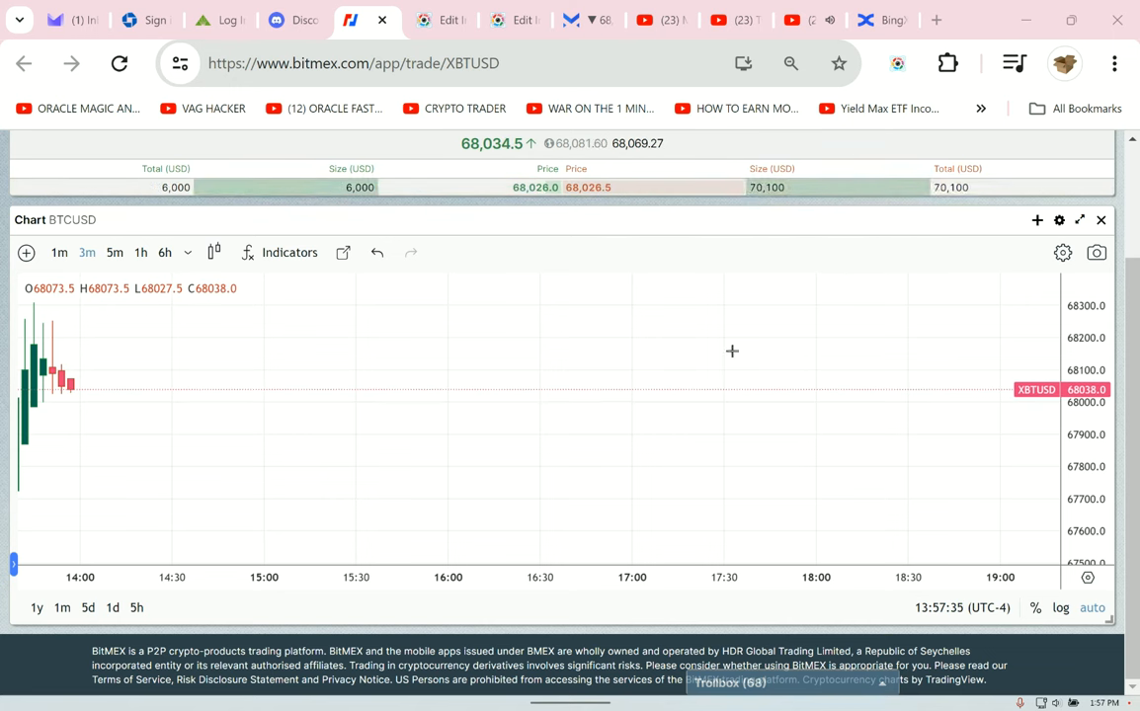
{"action": "mouse_move", "coordinate": [949, 294]}
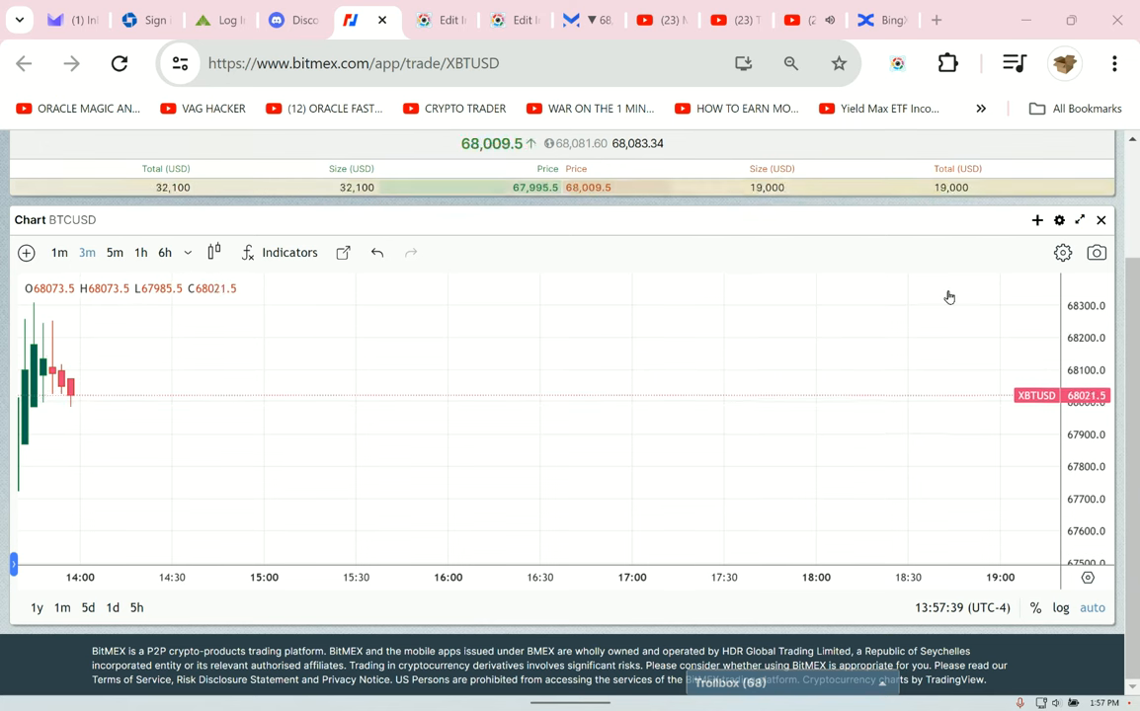
{"action": "mouse_move", "coordinate": [587, 19]}
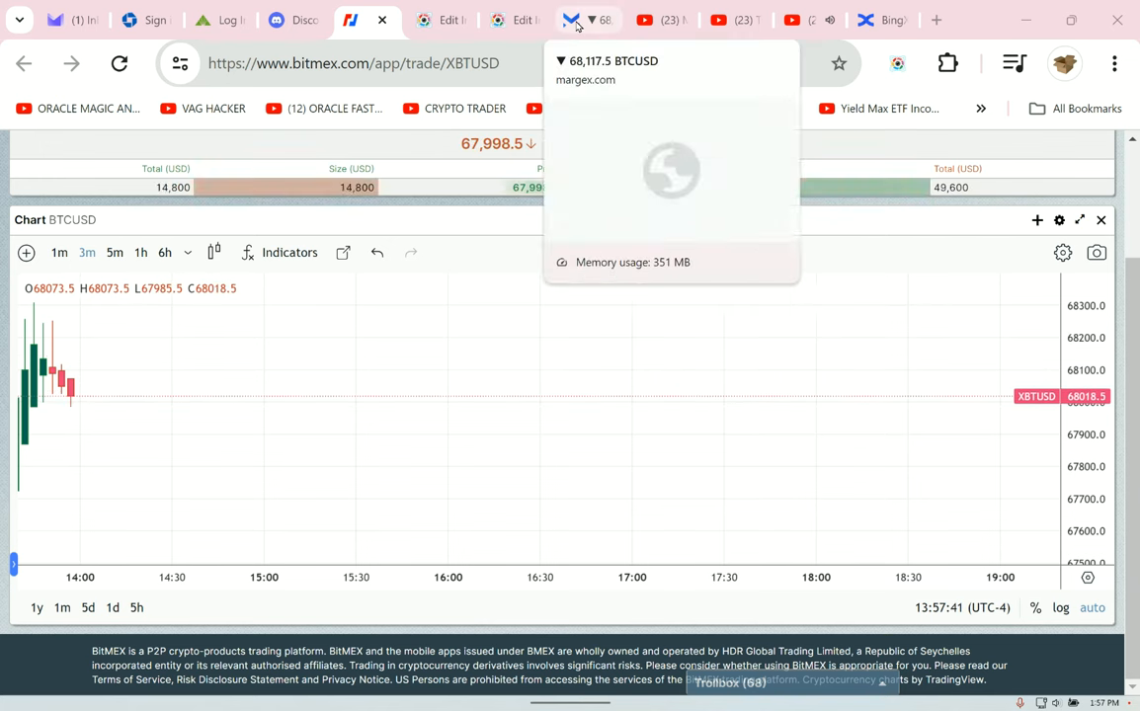
- Check the open BTCUSD short and switch Margex's order form to Limit
{"action": "left_click", "coordinate": [587, 19]}
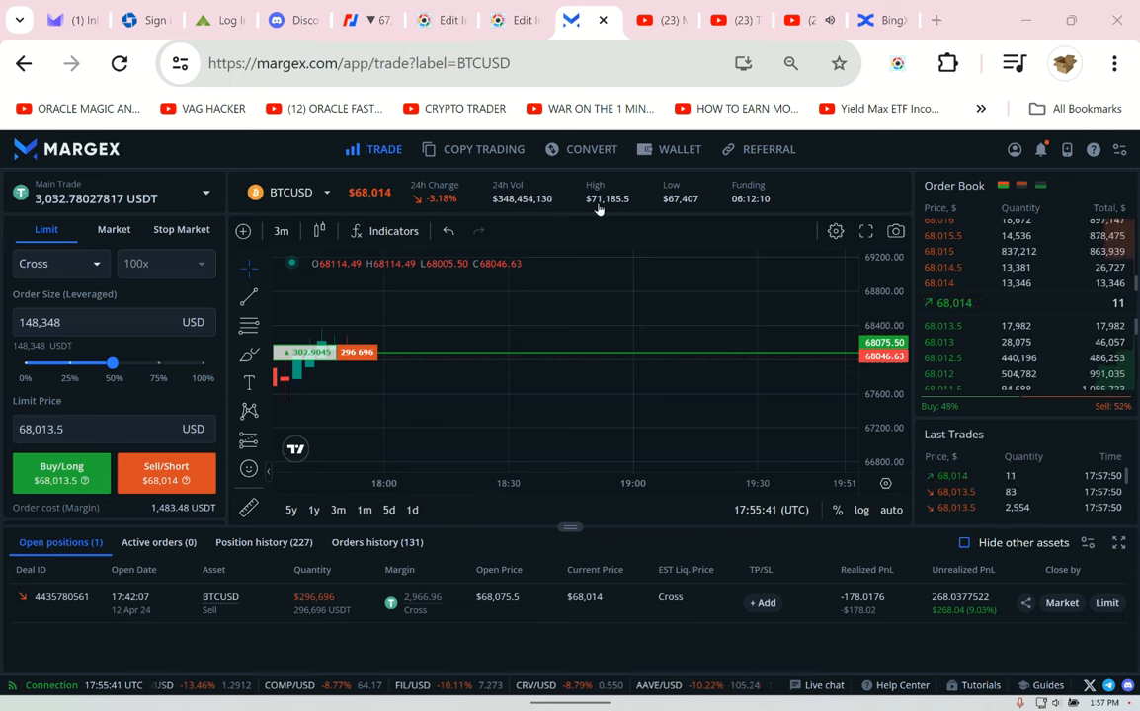
{"action": "left_click", "coordinate": [113, 229]}
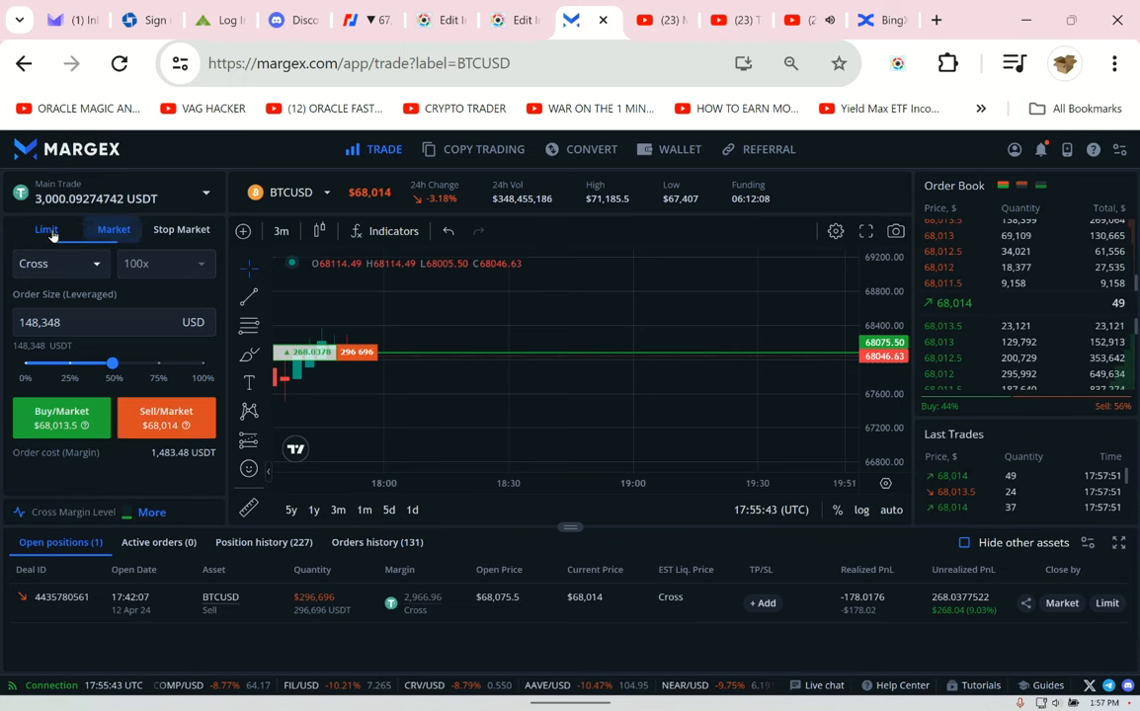
{"action": "left_click", "coordinate": [45, 229]}
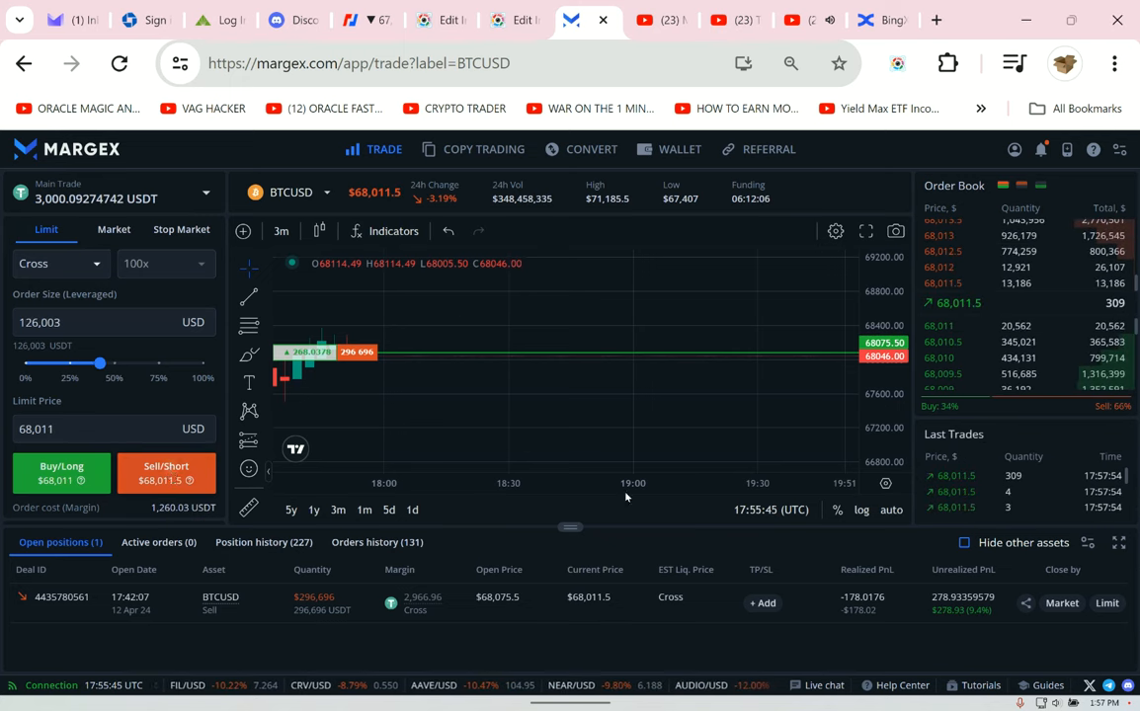
{"action": "left_click", "coordinate": [166, 472]}
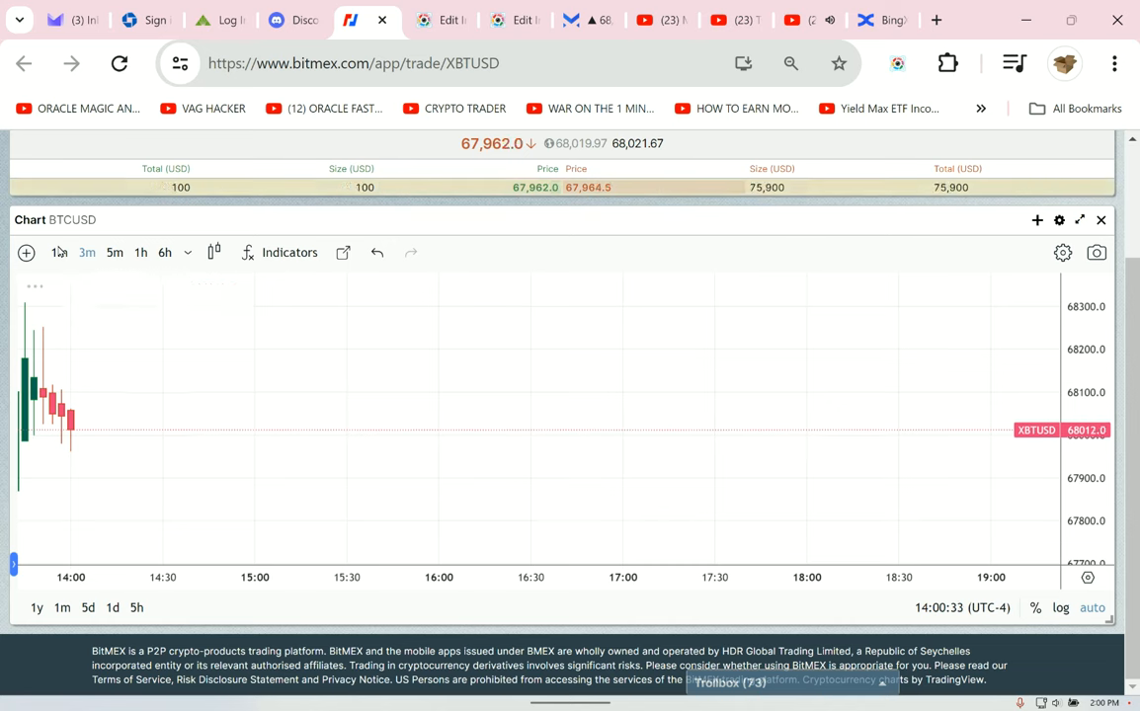
- Switch the BitMEX BTCUSD chart to 1-minute candles, then return to Margex
{"action": "left_click", "coordinate": [59, 252]}
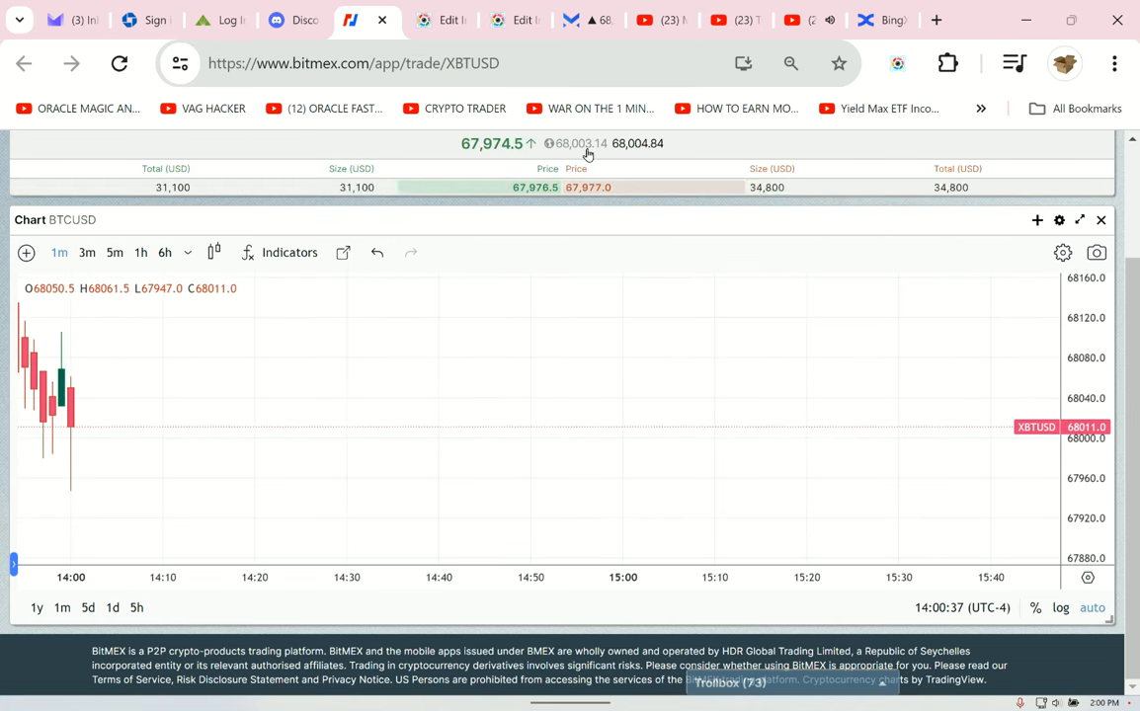
{"action": "left_click", "coordinate": [570, 20]}
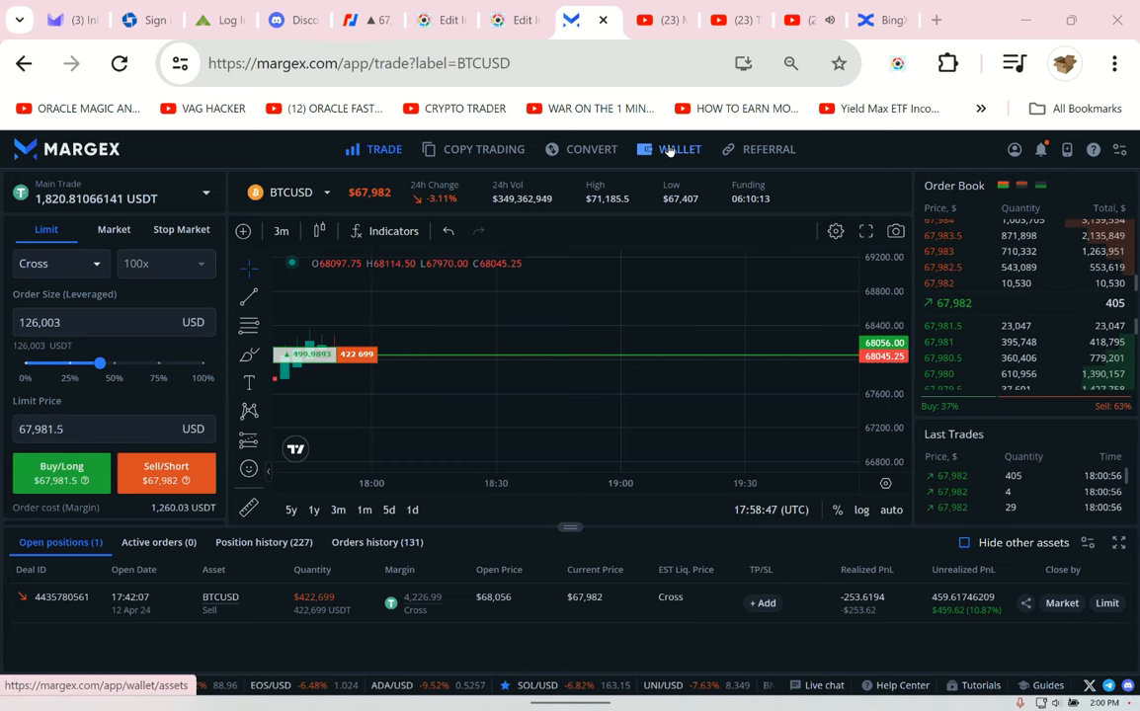
- Capture the Margex wallet page showing a 6,055.05 USDT total balance
{"action": "left_click", "coordinate": [678, 149]}
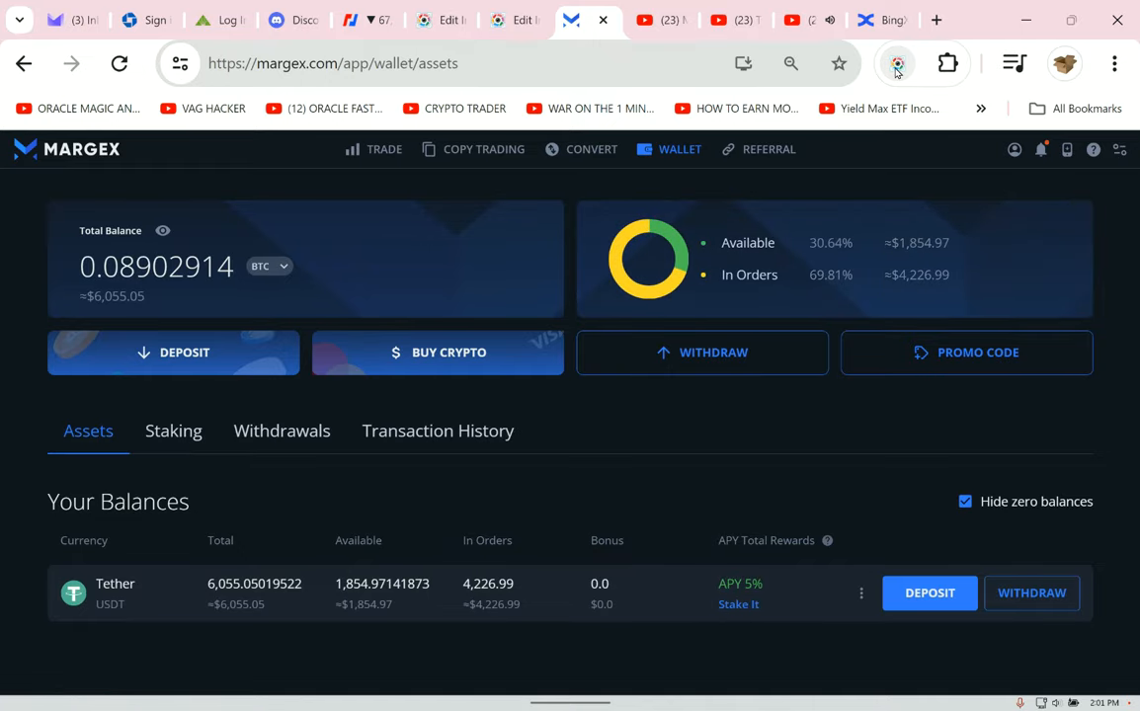
{"action": "left_click", "coordinate": [897, 63]}
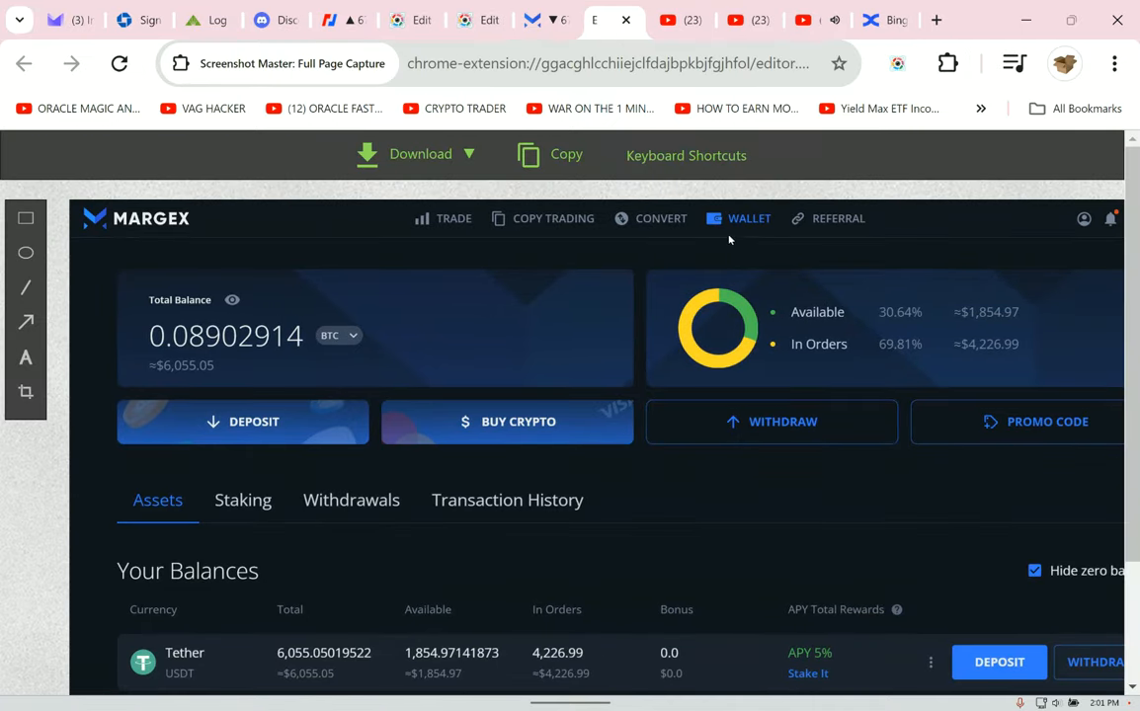
{"action": "left_click", "coordinate": [545, 20]}
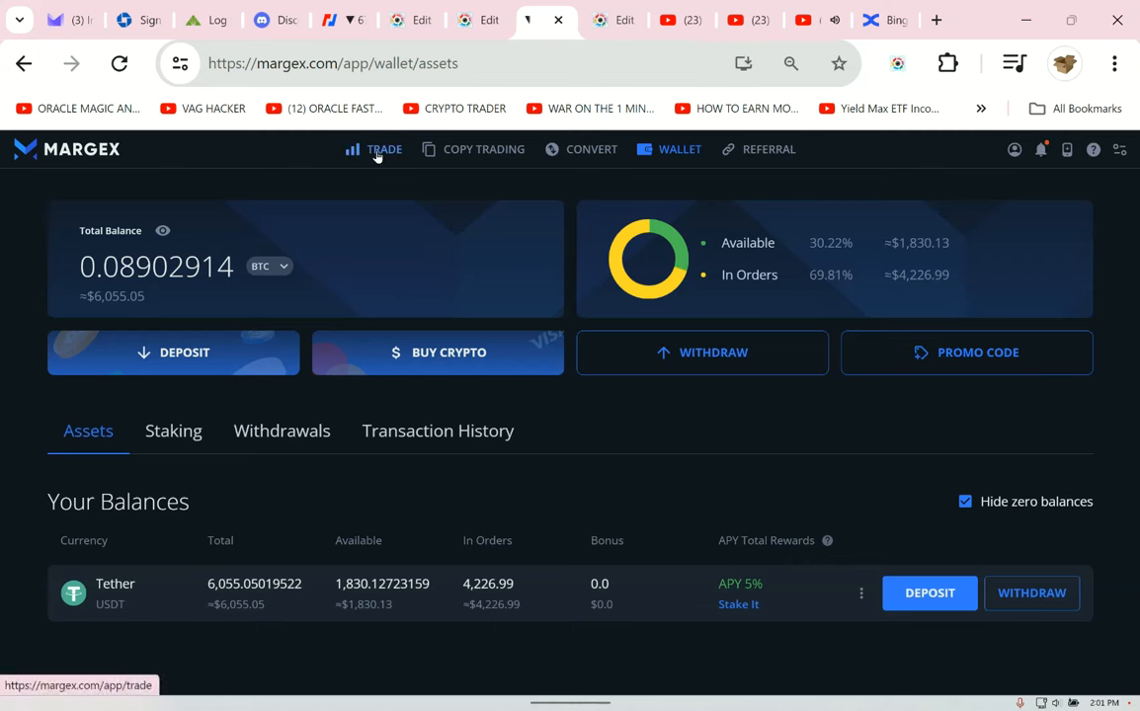
- Close 100% of the 422,699 USD BTCUSD short at market price
{"action": "left_click", "coordinate": [384, 149]}
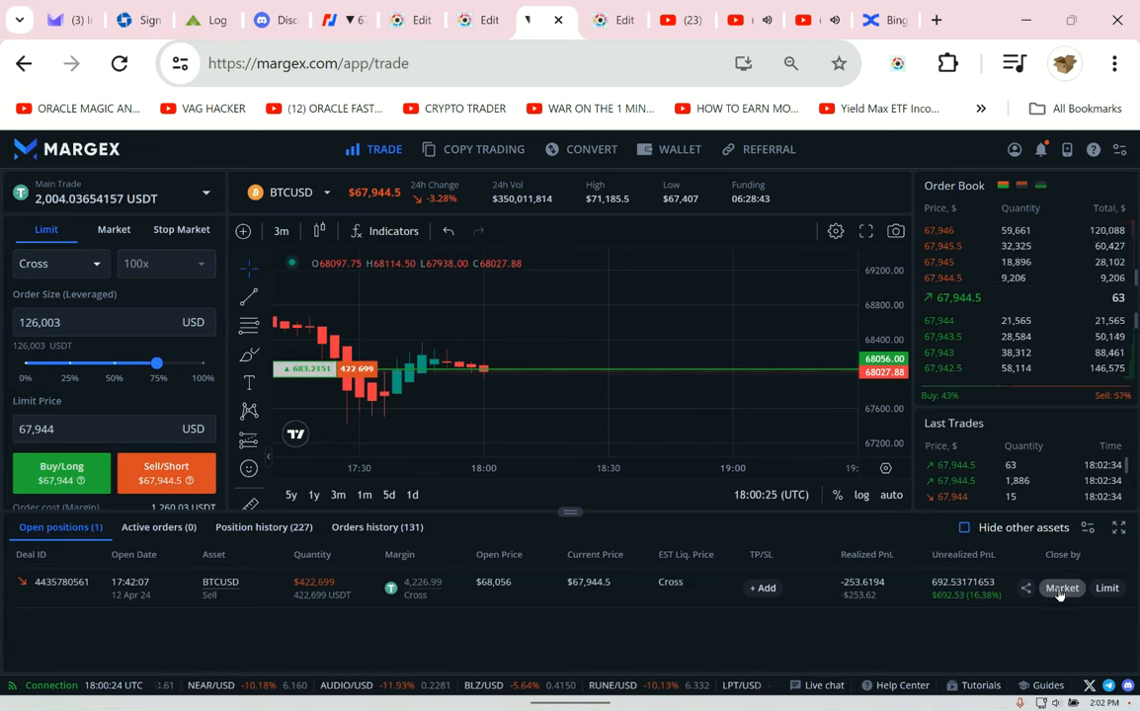
{"action": "left_click", "coordinate": [1061, 587]}
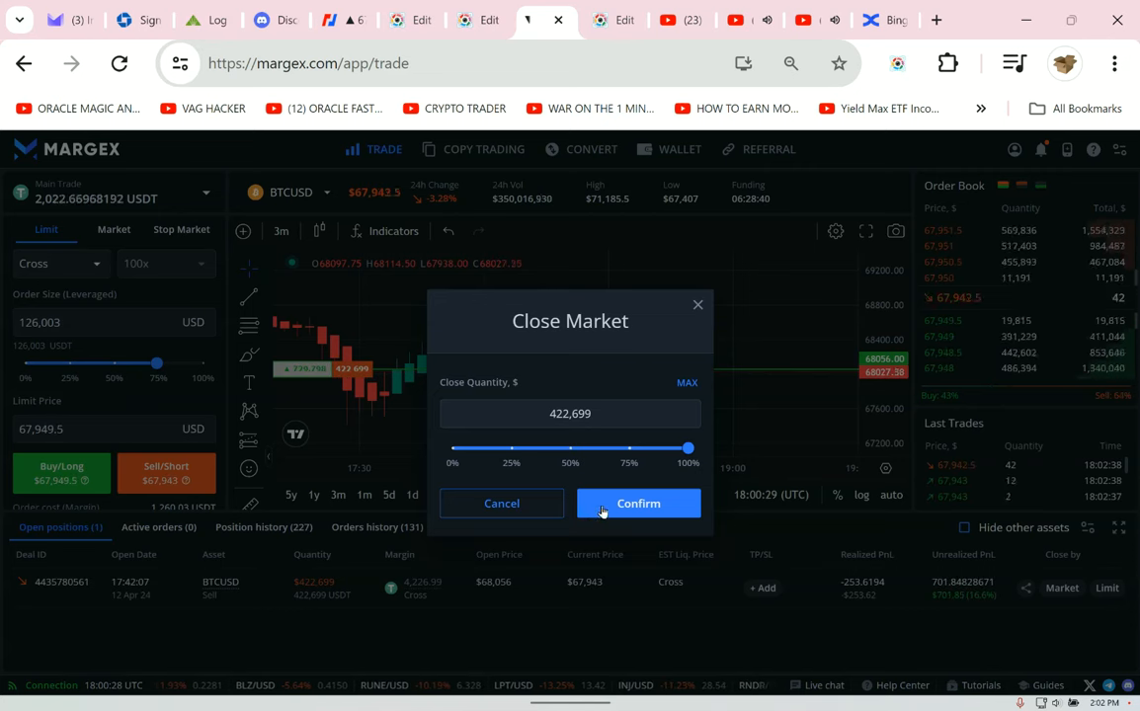
{"action": "left_click", "coordinate": [638, 503]}
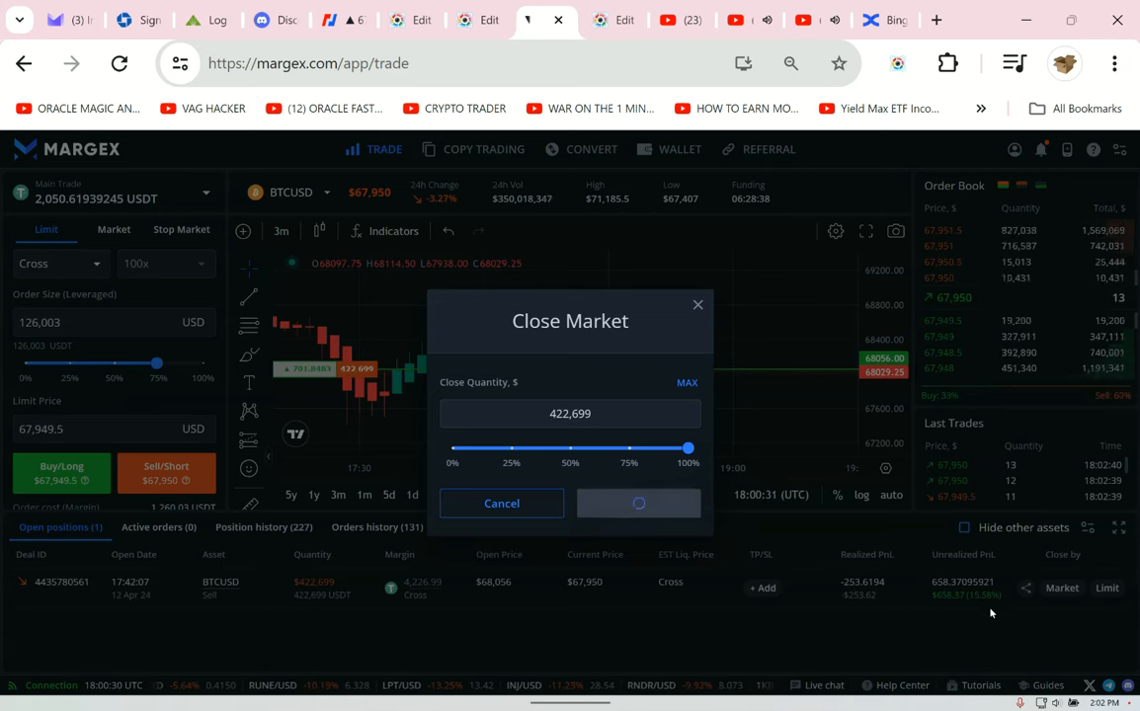
{"action": "left_click", "coordinate": [638, 502]}
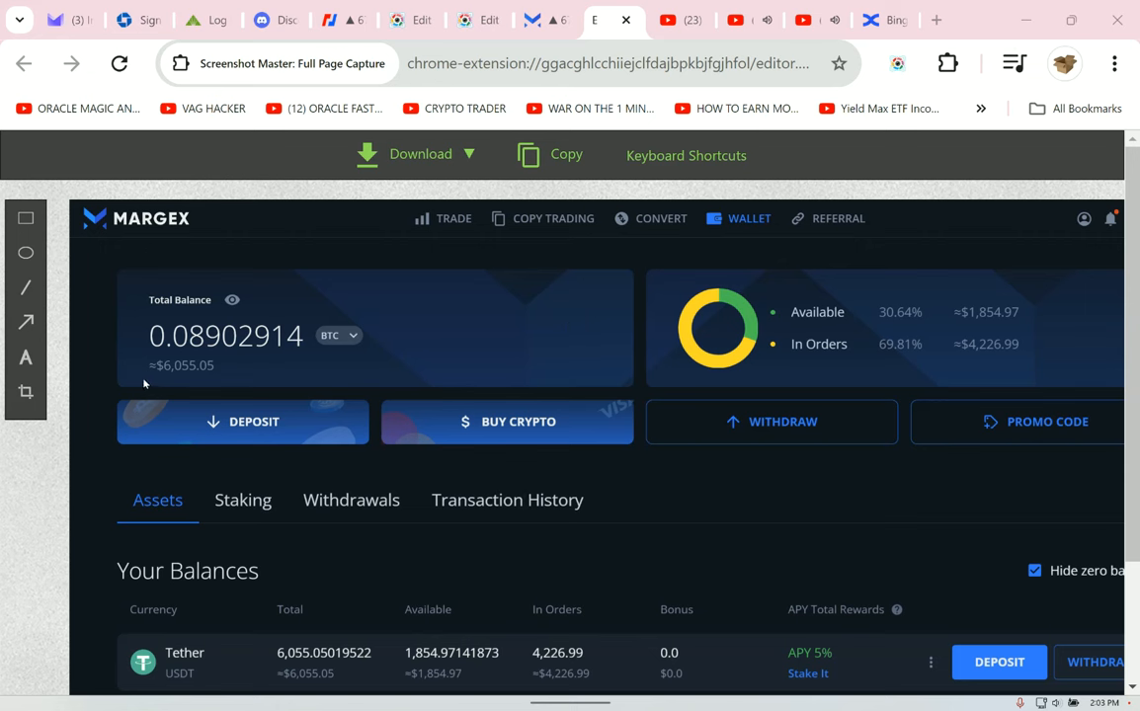
{"action": "mouse_move", "coordinate": [231, 396]}
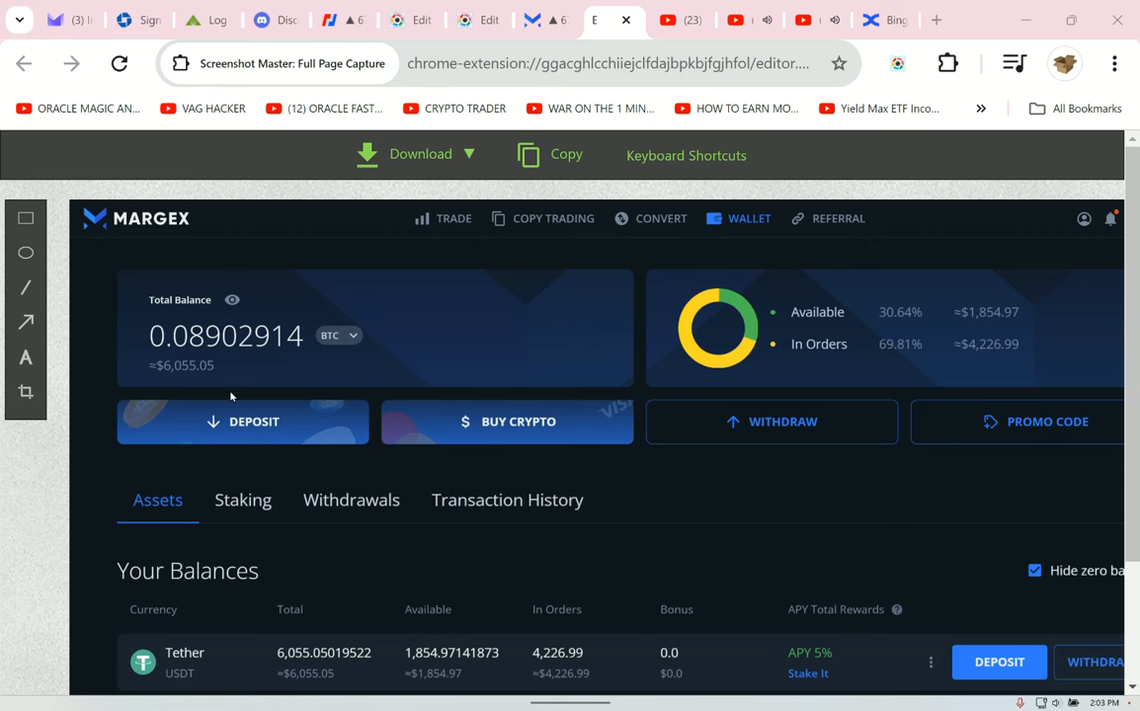
{"action": "mouse_move", "coordinate": [223, 399]}
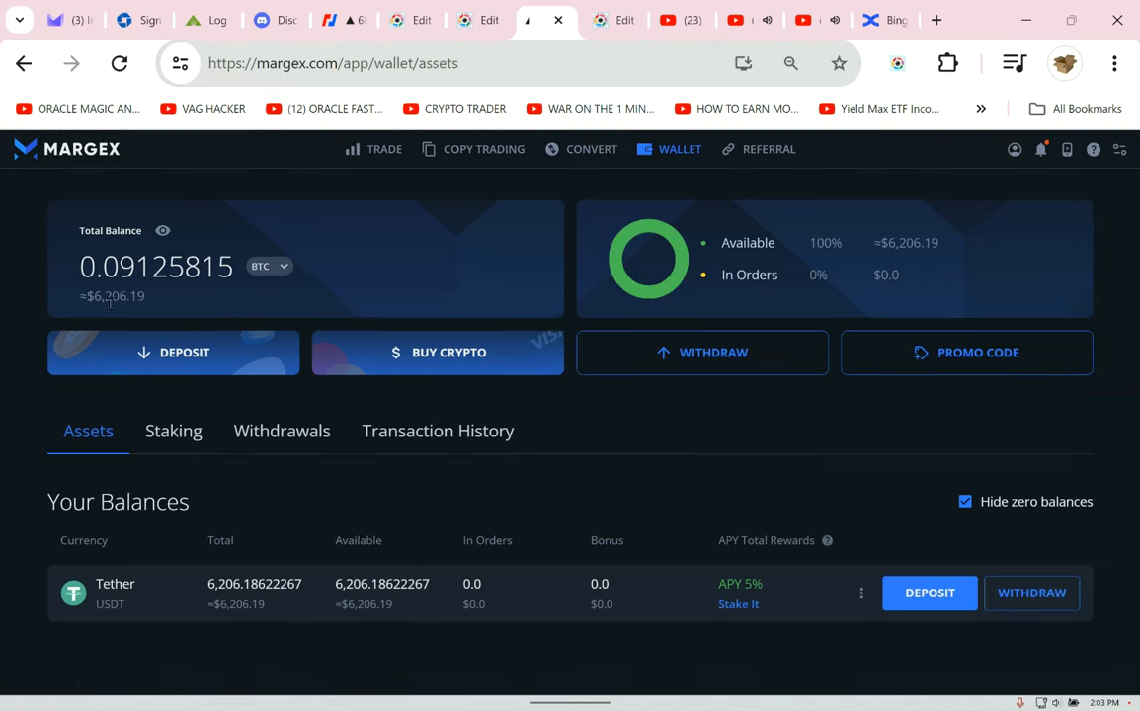
{"action": "mouse_move", "coordinate": [374, 149]}
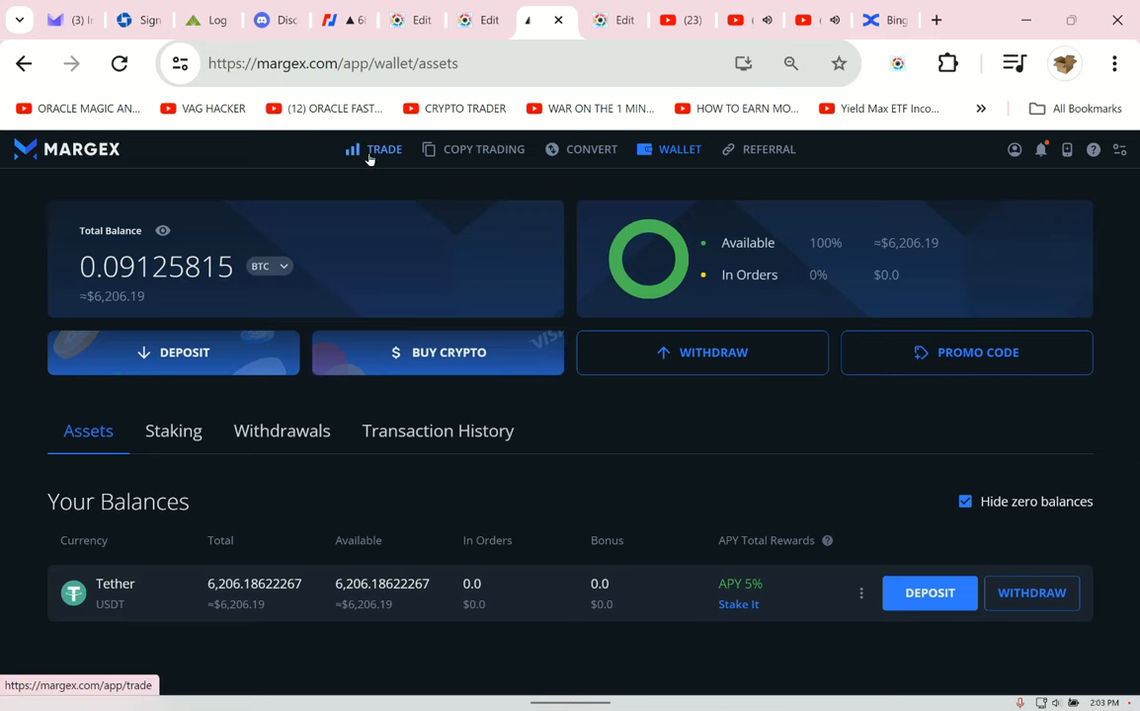
- Return to the Margex trading page after viewing the 6,206.19 USDT wallet
{"action": "left_click", "coordinate": [383, 149]}
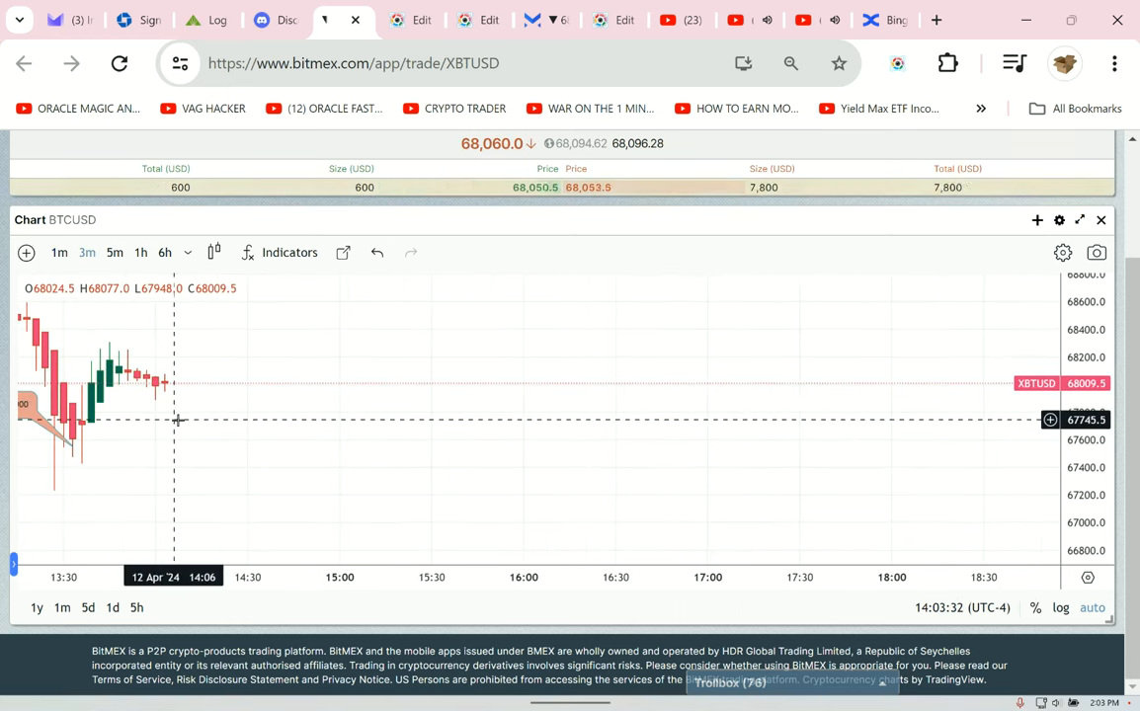
{"action": "mouse_move", "coordinate": [543, 356]}
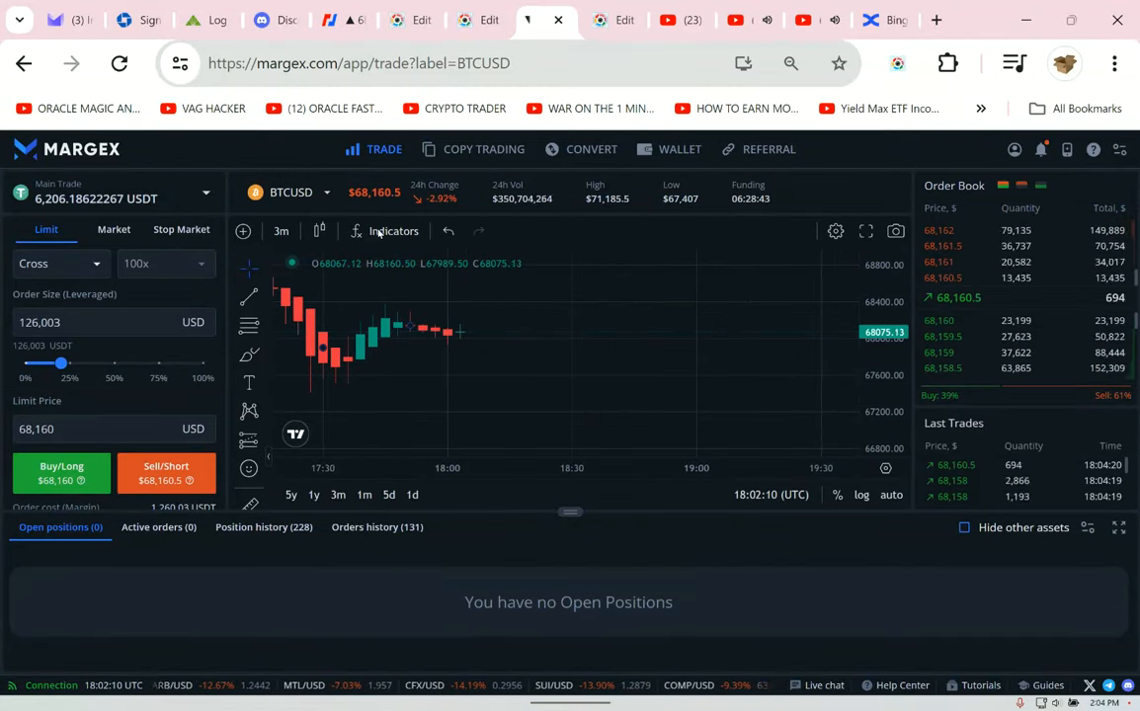
- Switch to the BitMEX BTCUSD chart after confirming Margex shows zero open positions
{"action": "left_click", "coordinate": [358, 63]}
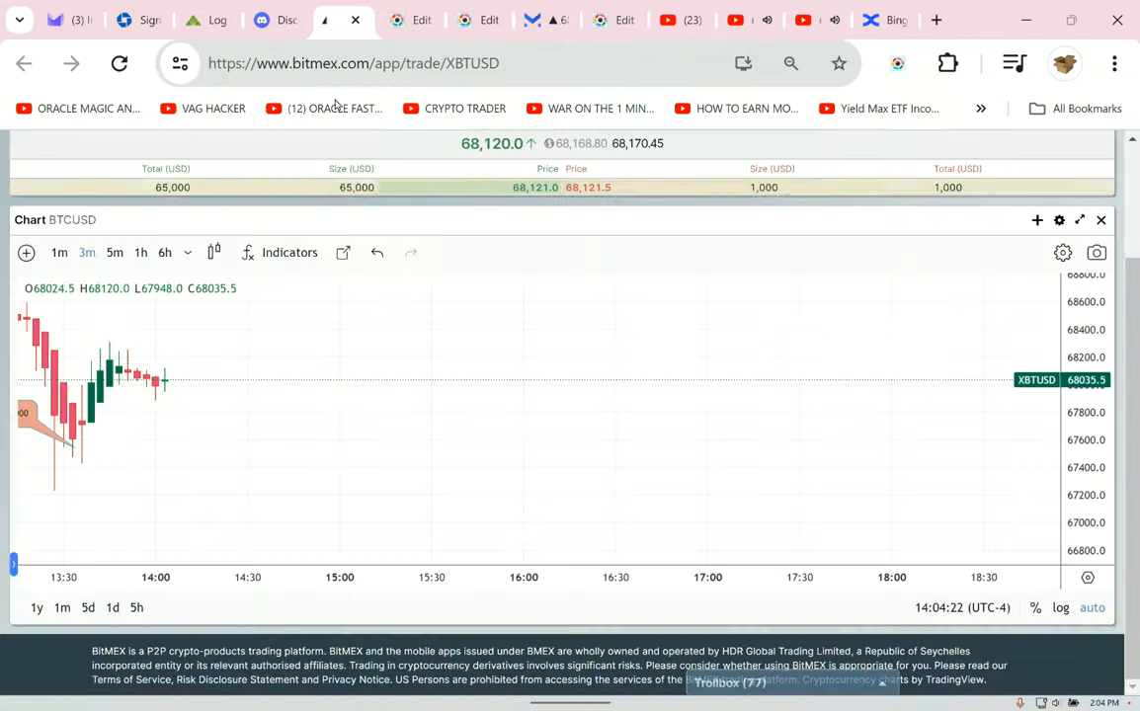
{"action": "mouse_move", "coordinate": [79, 321]}
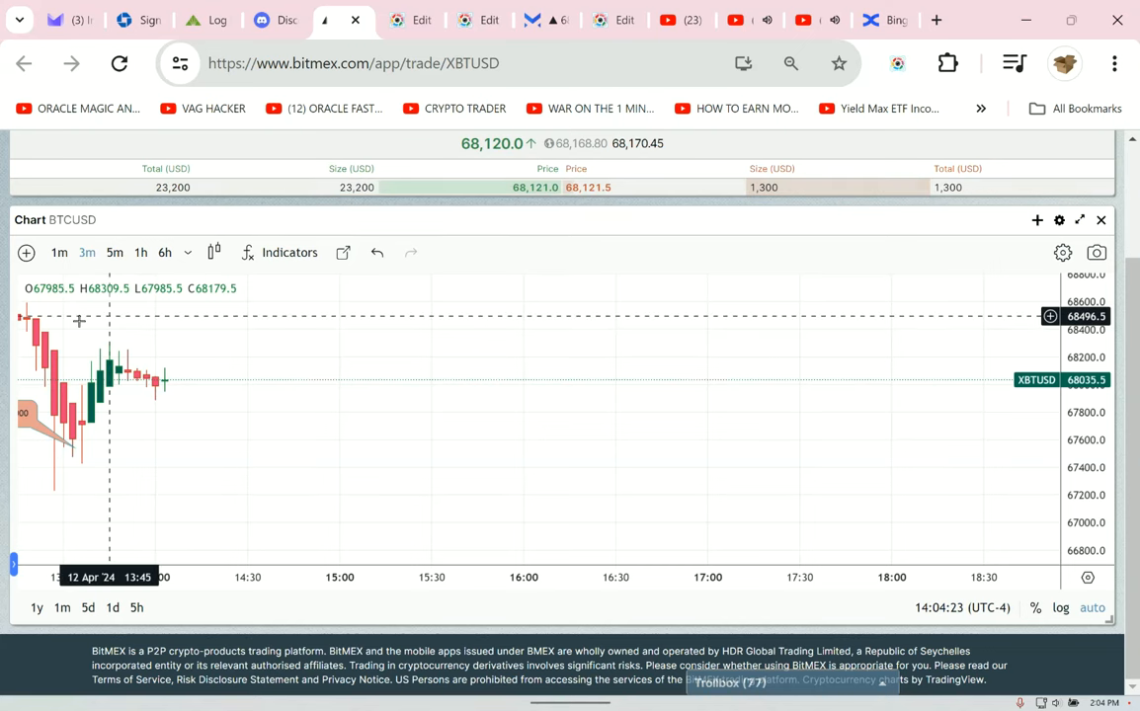
{"action": "left_click", "coordinate": [87, 252]}
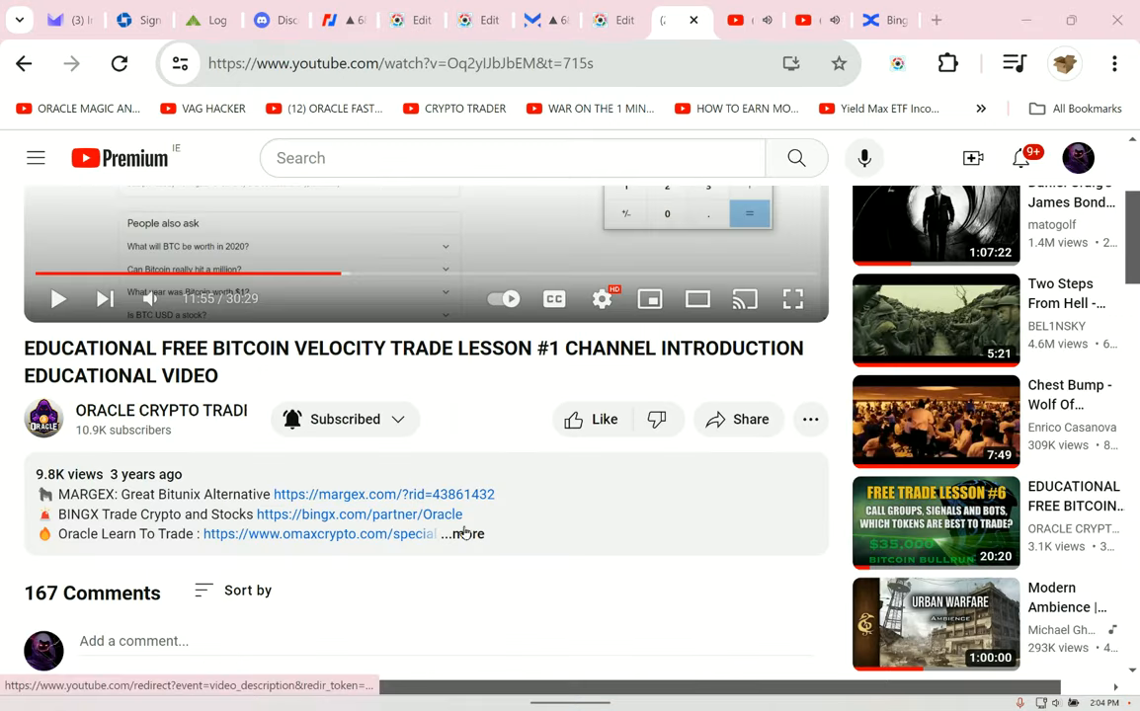
- Scroll the YouTube lesson page to the expanded description and its Oracle Learn To Trade link
{"action": "scroll", "scroll_direction": "down", "scroll_amount": 3}
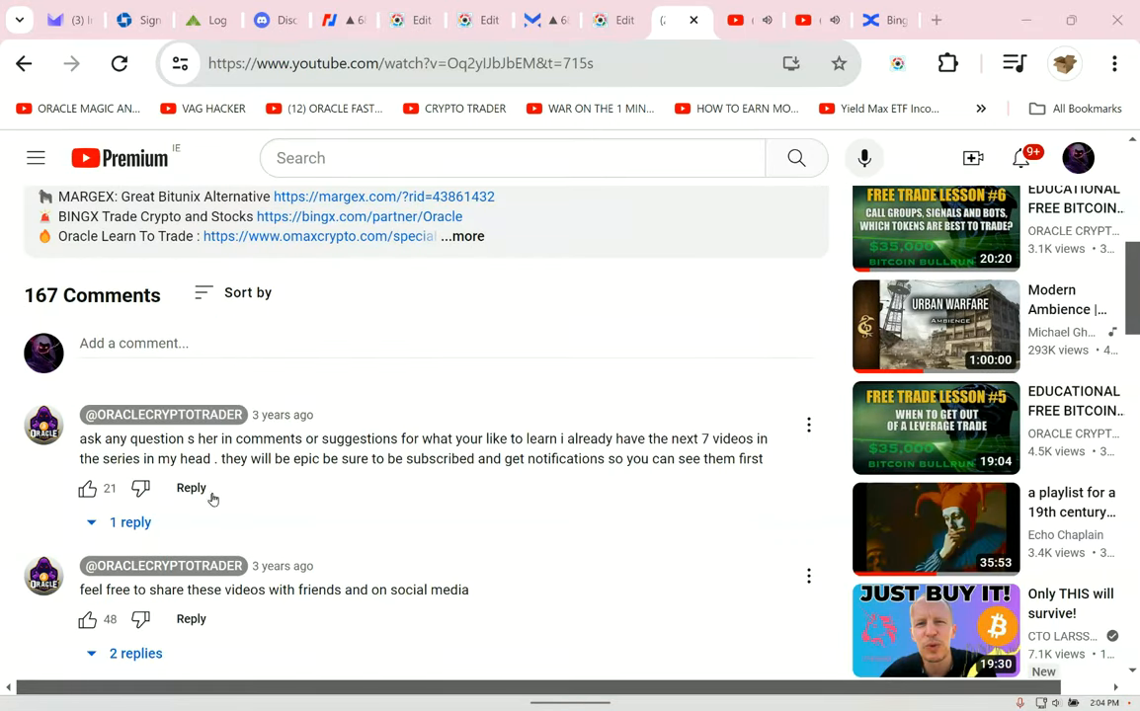
{"action": "scroll", "scroll_direction": "up", "scroll_amount": 3}
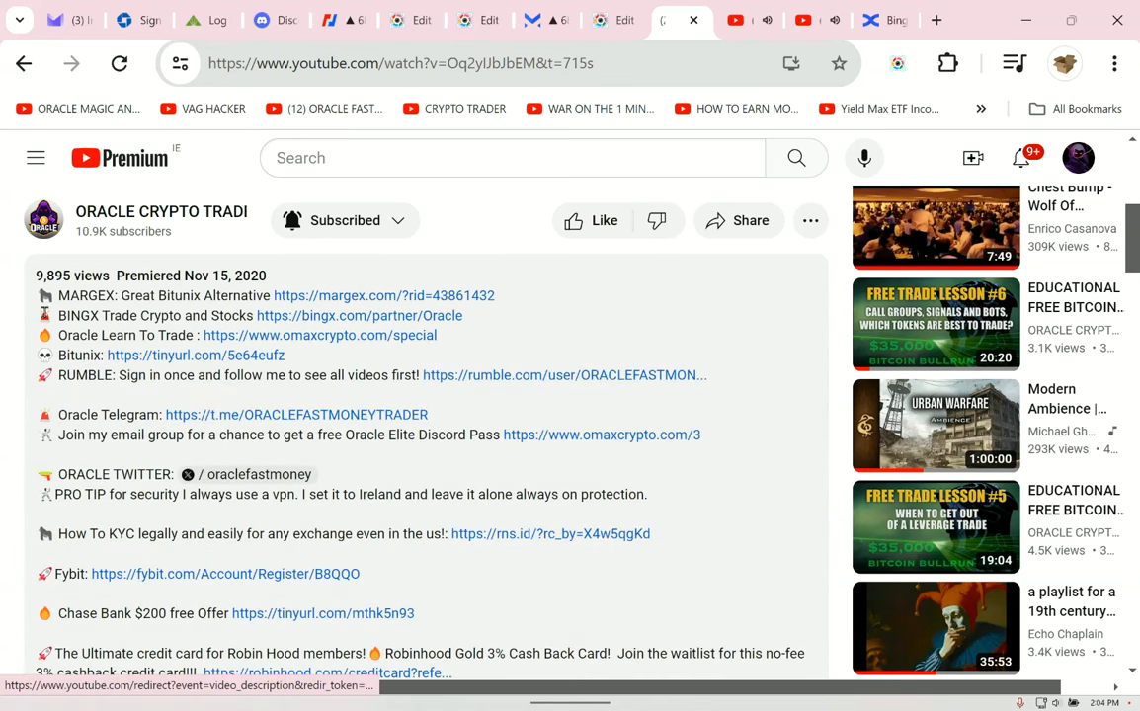
{"action": "mouse_move", "coordinate": [276, 367]}
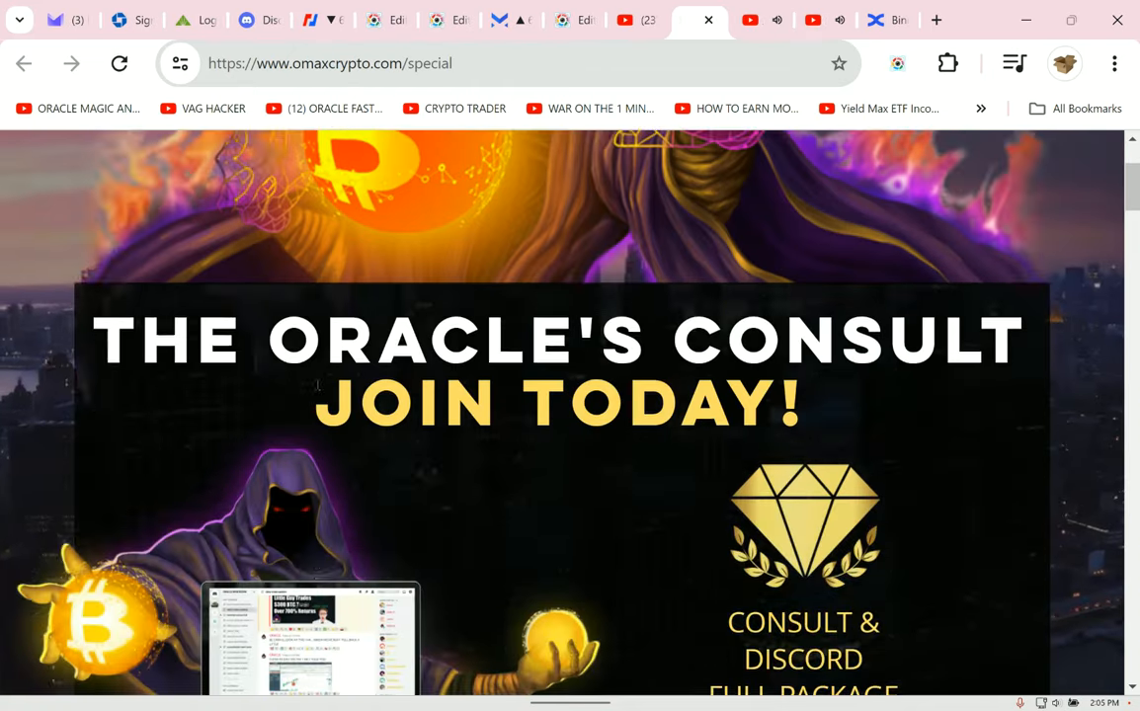
{"action": "scroll", "scroll_direction": "down", "scroll_amount": 3}
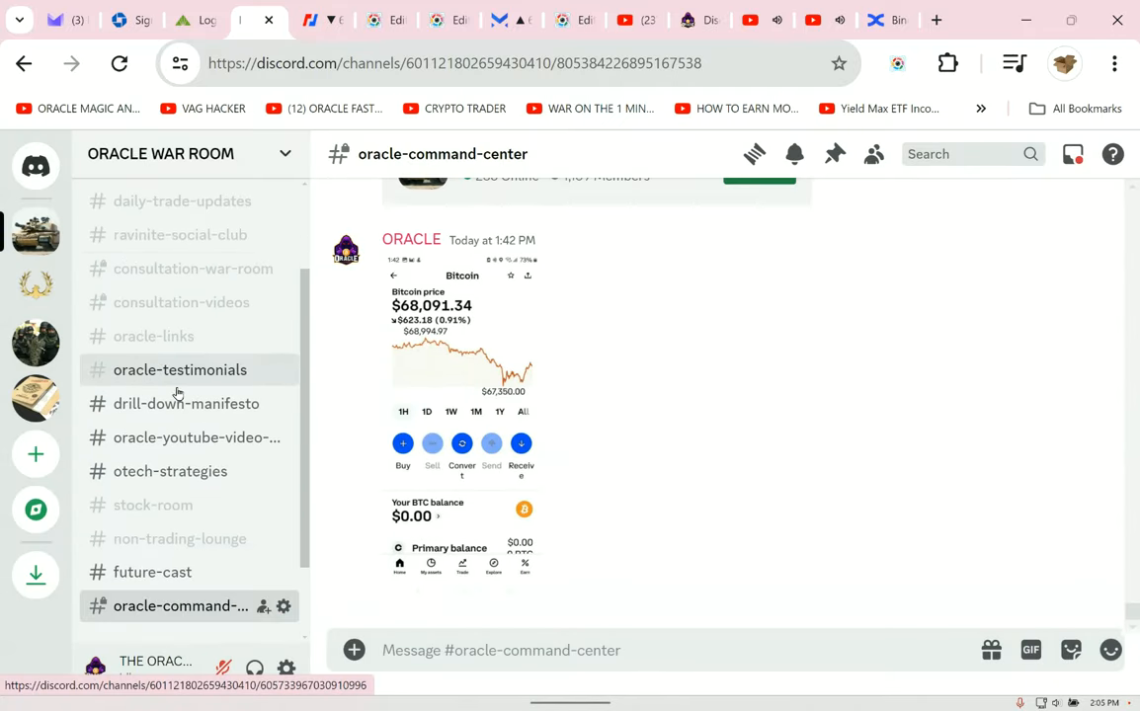
- Open #oracle-testimonials, glance at the Margex BTCUSD page, then return to the channel
{"action": "left_click", "coordinate": [179, 370]}
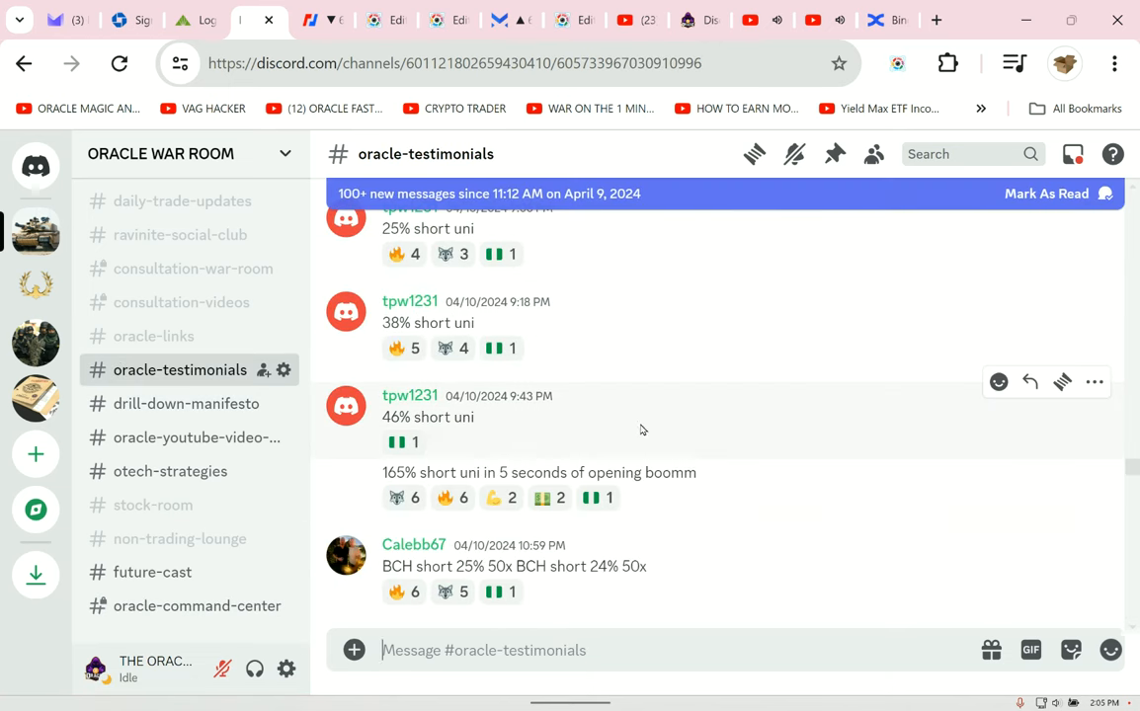
{"action": "scroll", "scroll_direction": "up", "scroll_amount": 3}
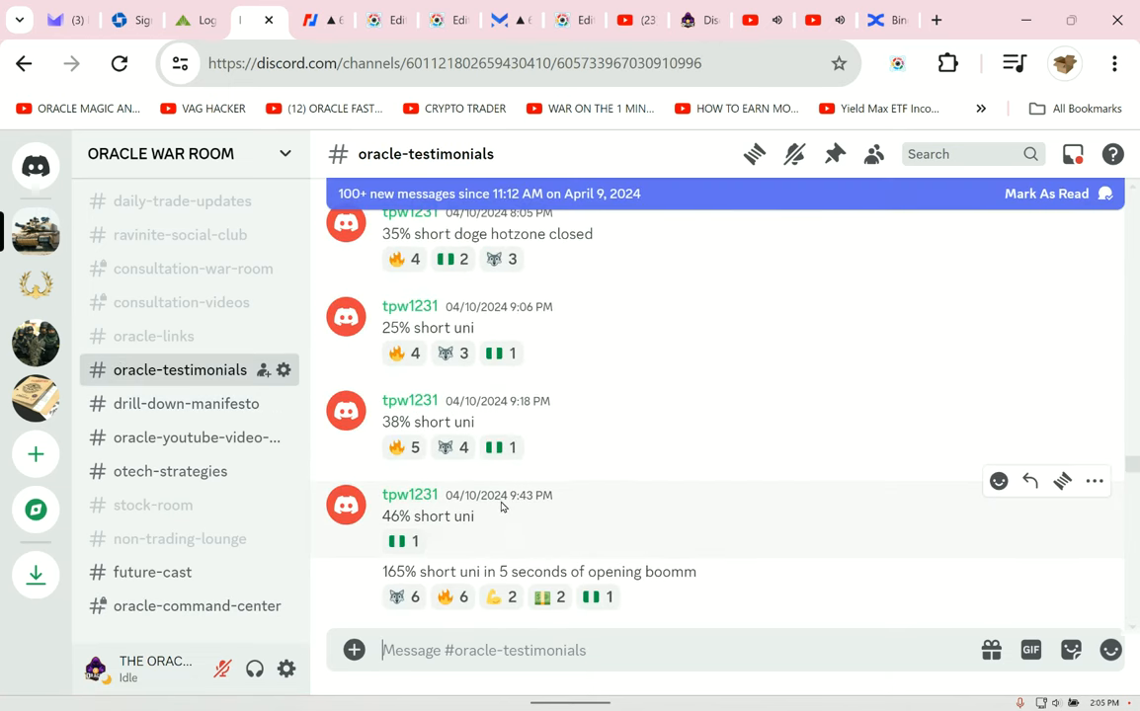
{"action": "scroll", "scroll_direction": "down", "scroll_amount": 3}
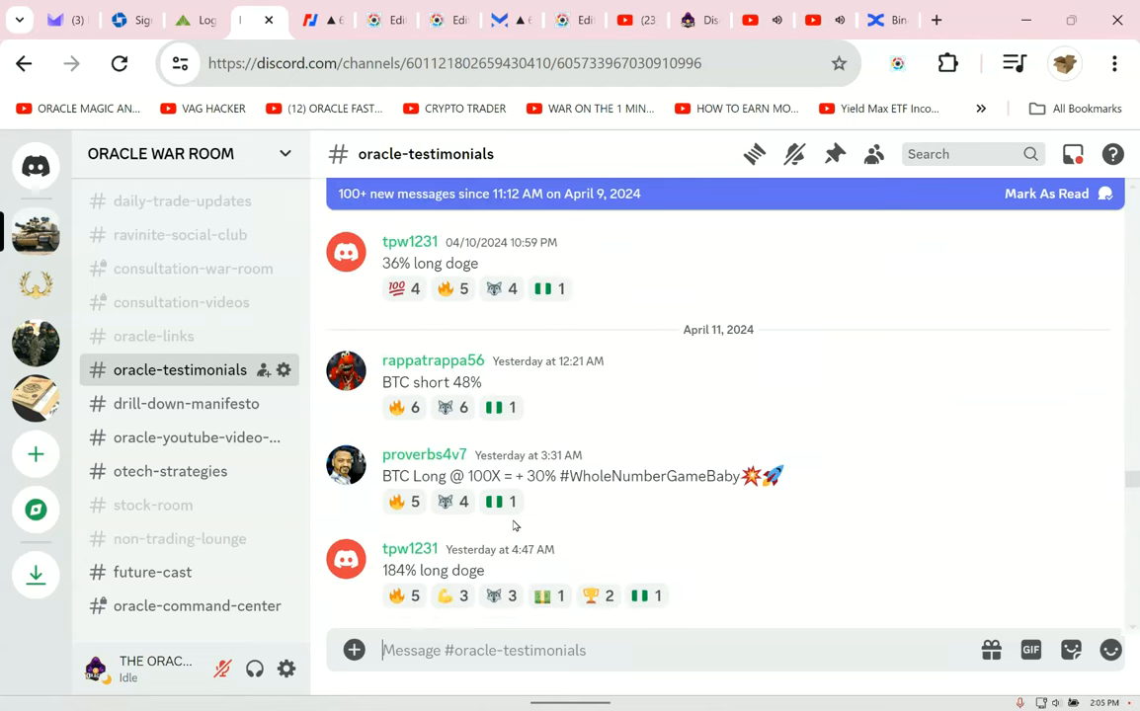
{"action": "right_click", "coordinate": [581, 476]}
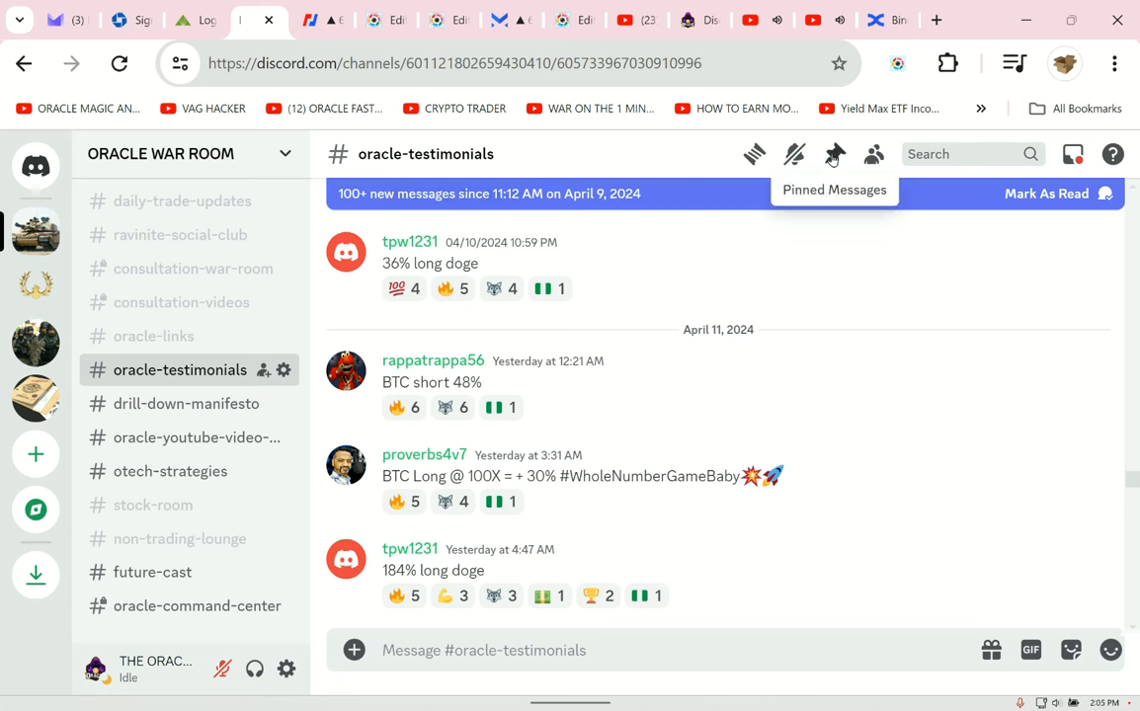
{"action": "mouse_move", "coordinate": [681, 49]}
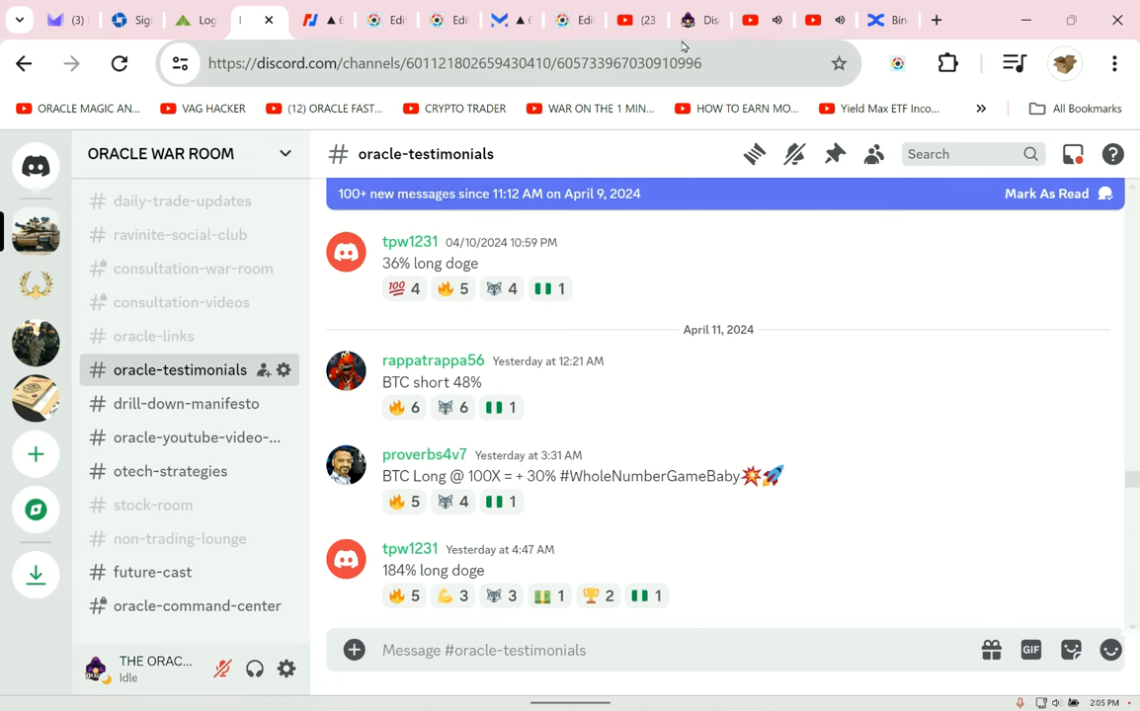
{"action": "left_click", "coordinate": [512, 19]}
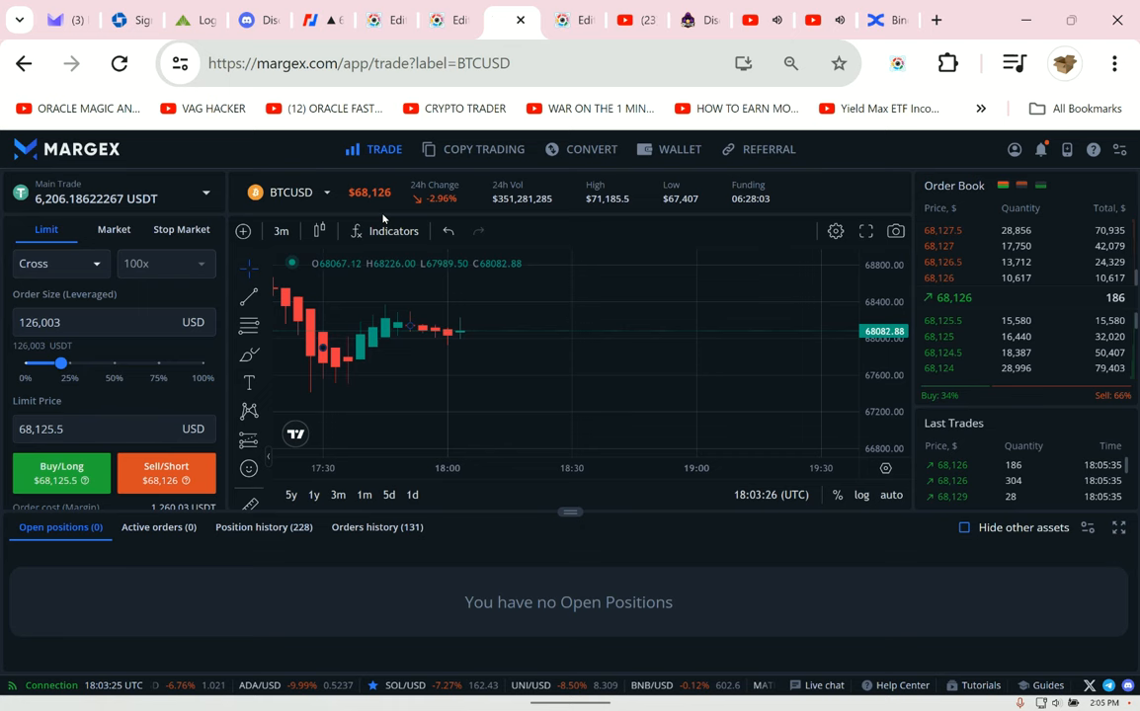
{"action": "left_click_drag", "start_coordinate": [61, 363], "coordinate": [157, 364]}
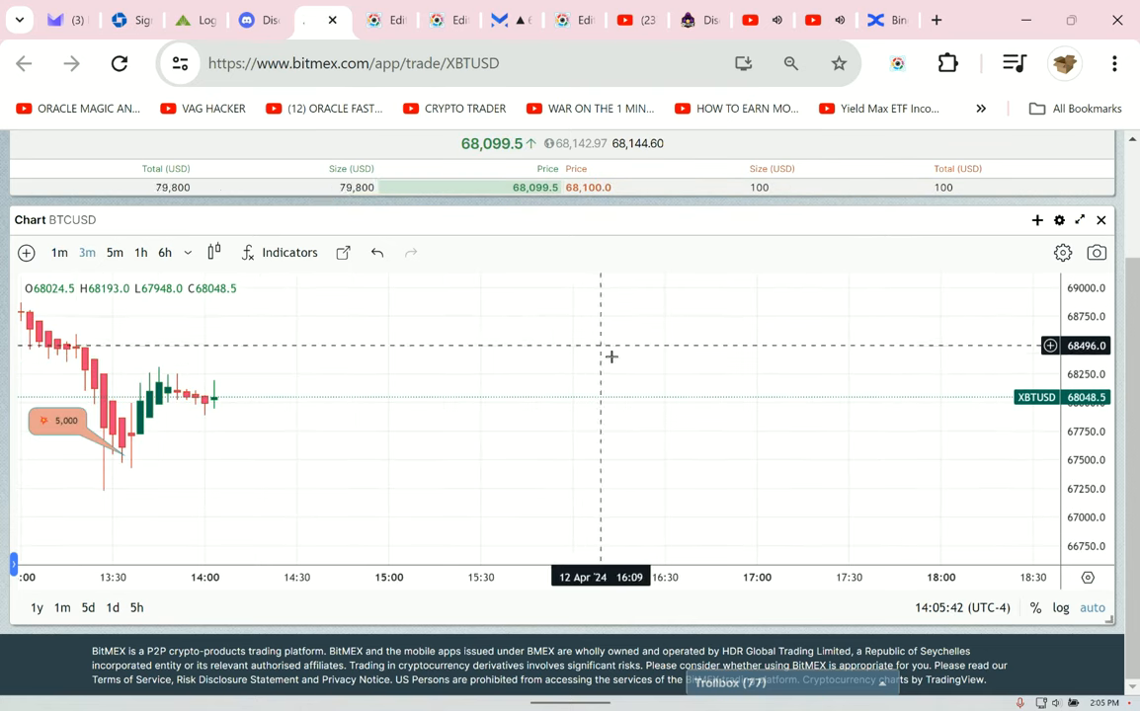
{"action": "left_click", "coordinate": [259, 20]}
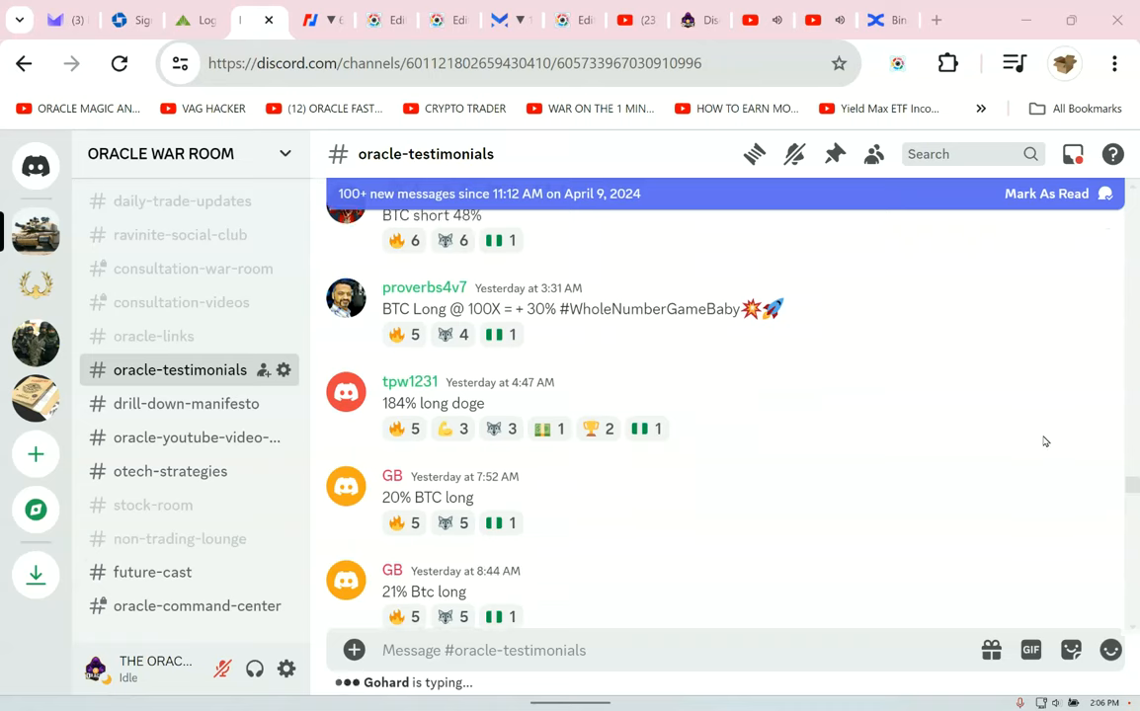
- Scroll through the older trade-profit posts in #oracle-testimonials
{"action": "scroll", "scroll_direction": "down", "scroll_amount": 3}
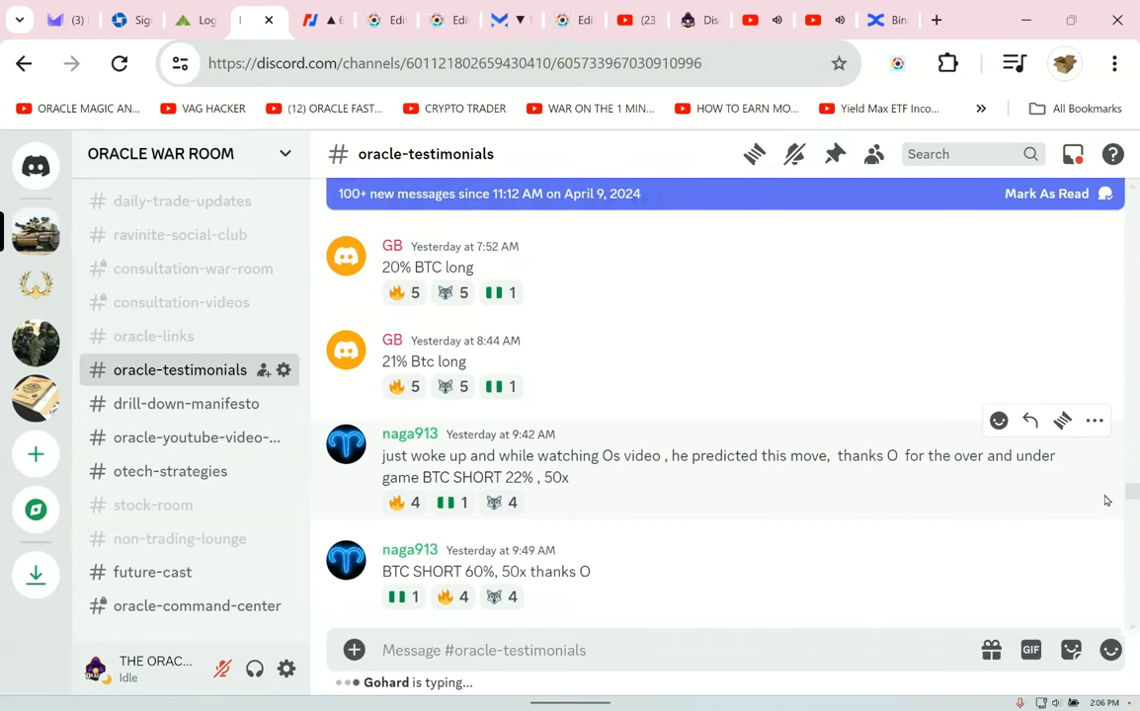
{"action": "scroll", "scroll_direction": "down", "scroll_amount": 3}
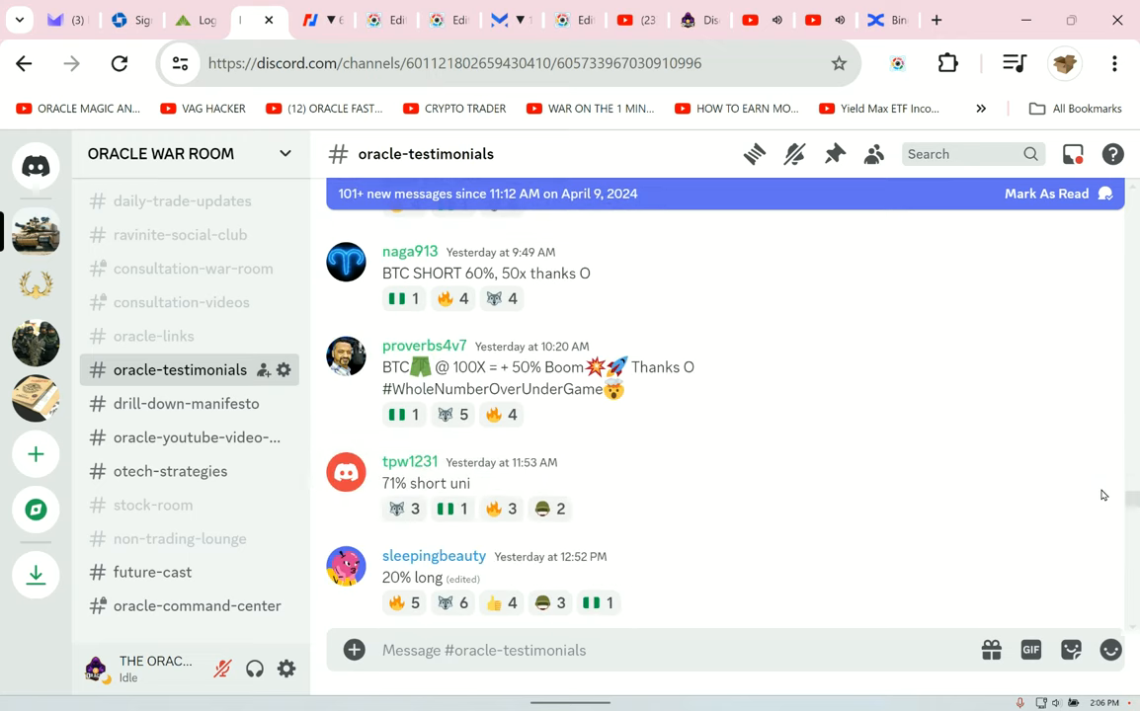
{"action": "mouse_move", "coordinate": [1093, 229]}
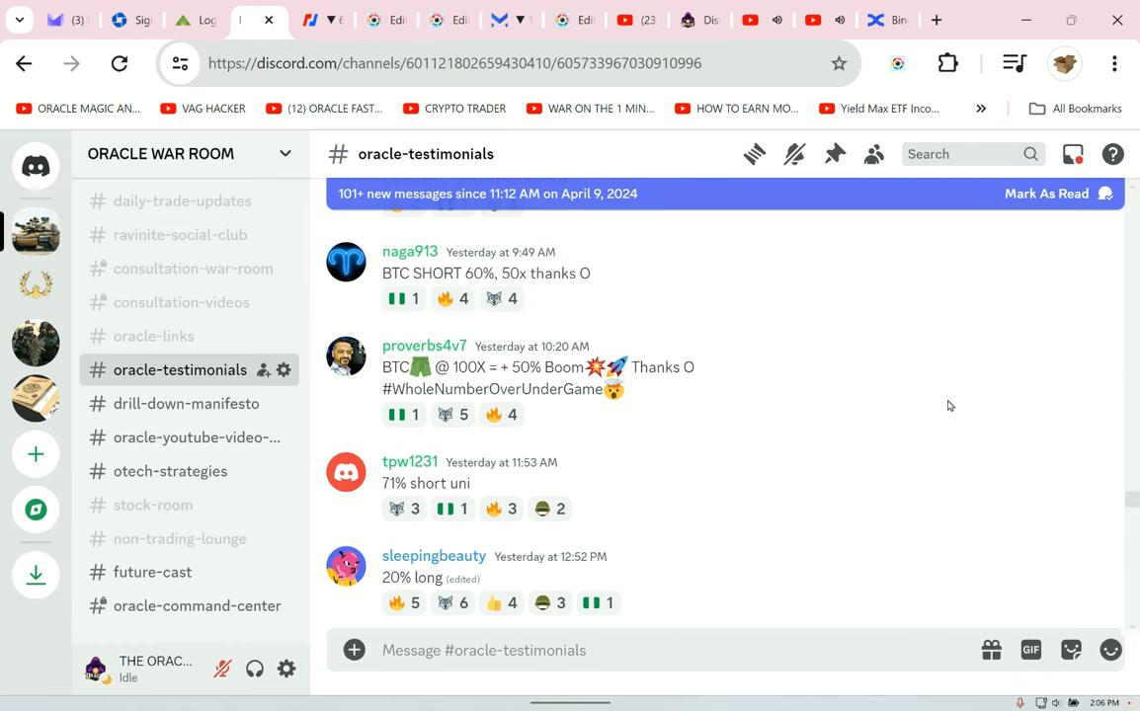
{"action": "scroll", "scroll_direction": "down", "scroll_amount": 3}
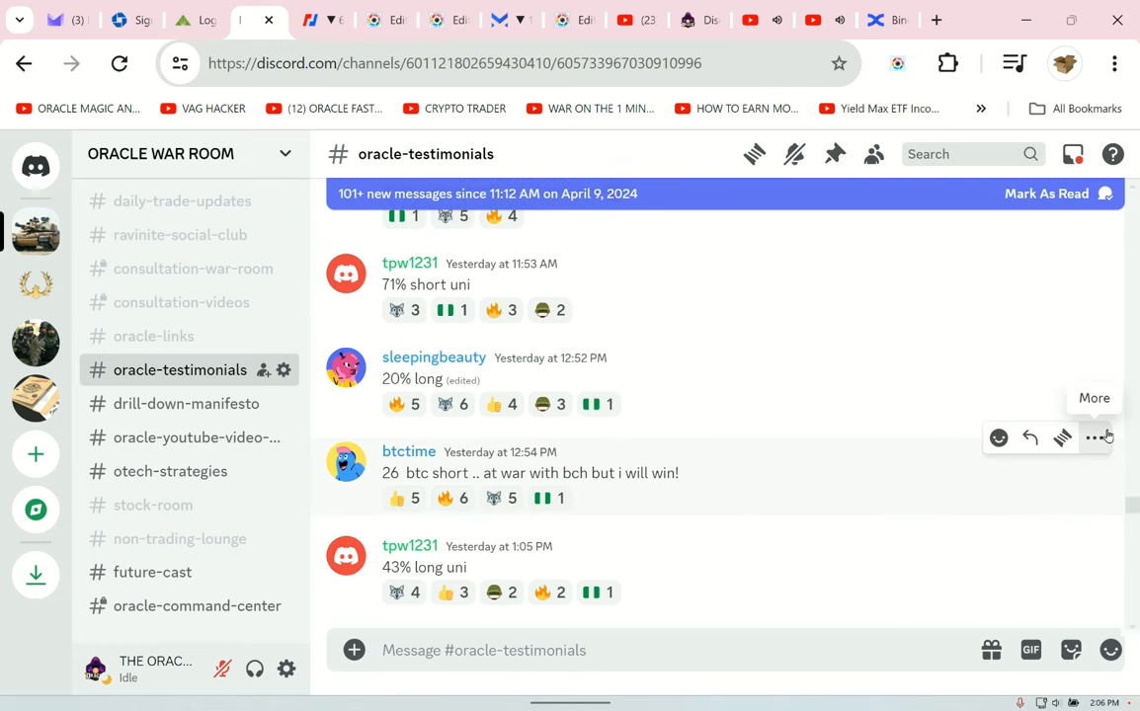
{"action": "left_click", "coordinate": [1094, 437]}
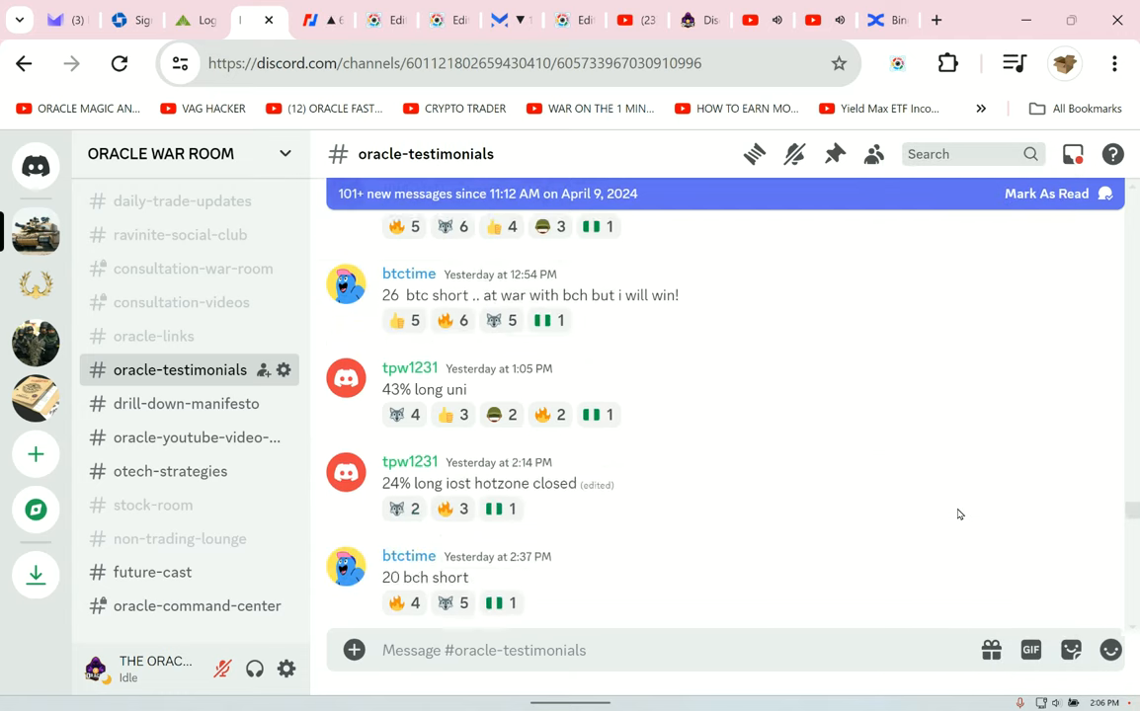
{"action": "scroll", "scroll_direction": "down", "scroll_amount": 3}
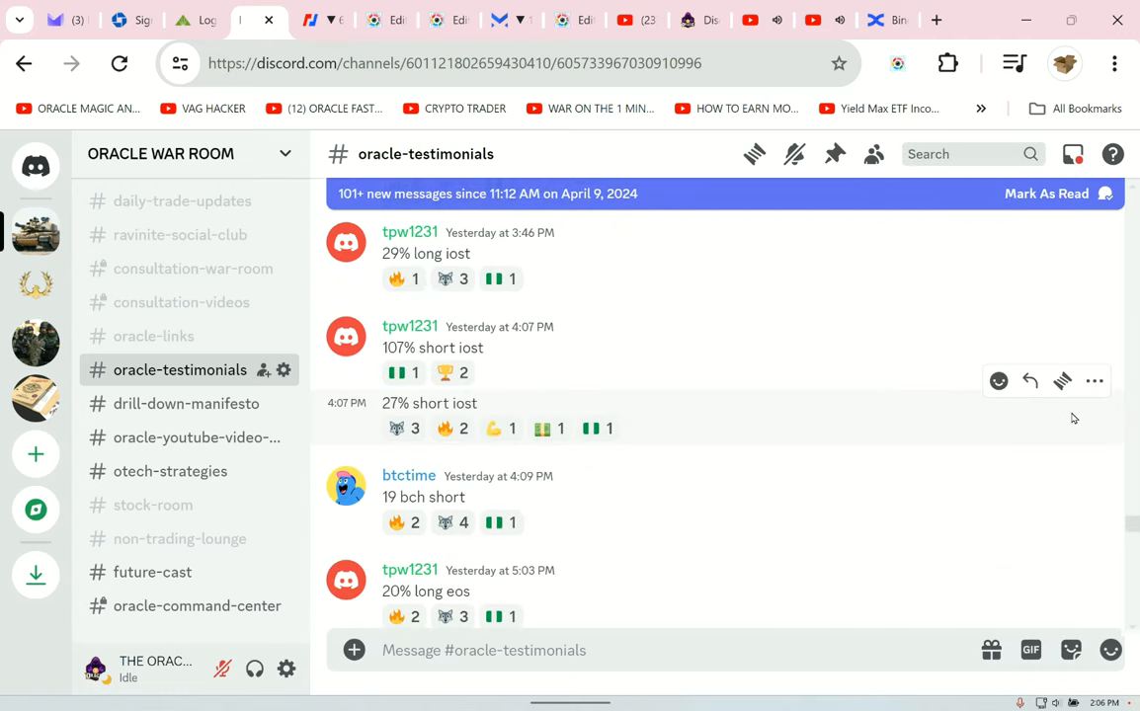
{"action": "scroll", "scroll_direction": "down", "scroll_amount": 3}
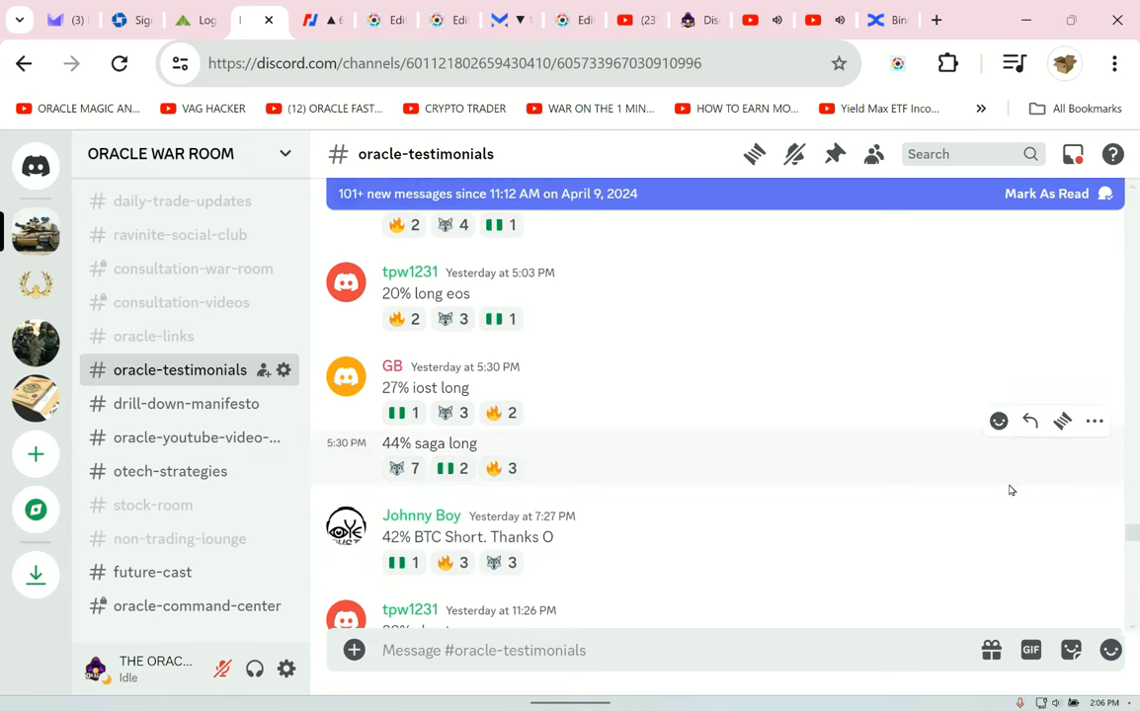
{"action": "mouse_move", "coordinate": [1085, 482]}
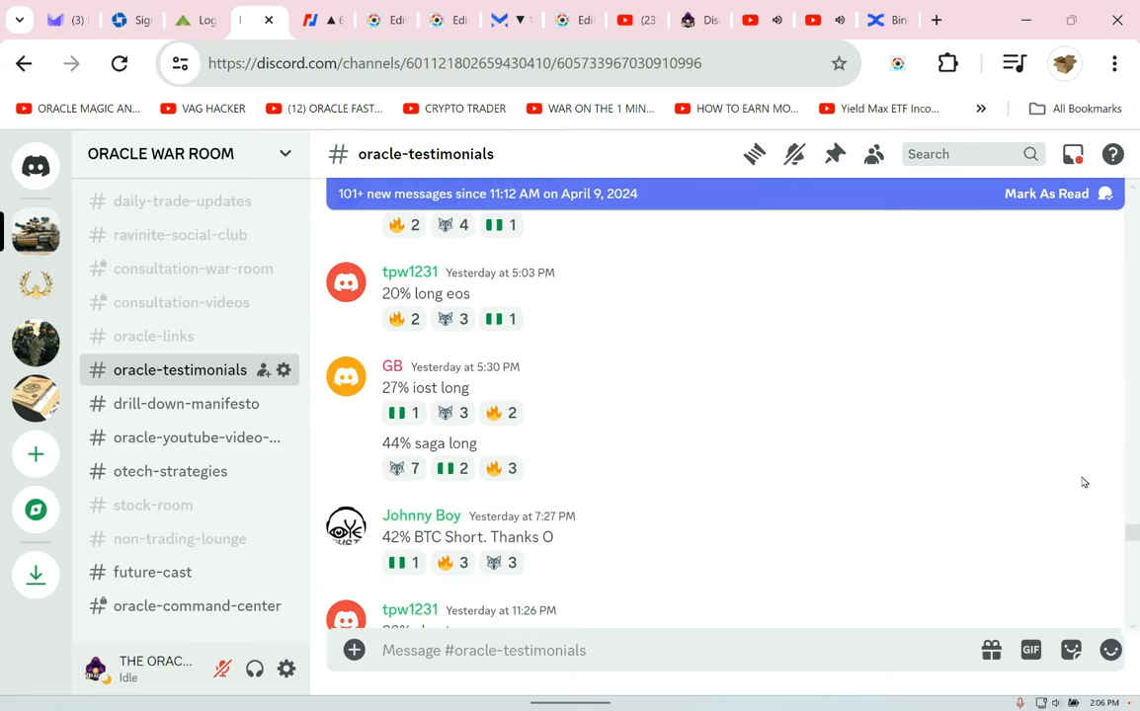
- Keep scrolling down to today's newest member trade posts
{"action": "scroll", "scroll_direction": "down", "scroll_amount": 3}
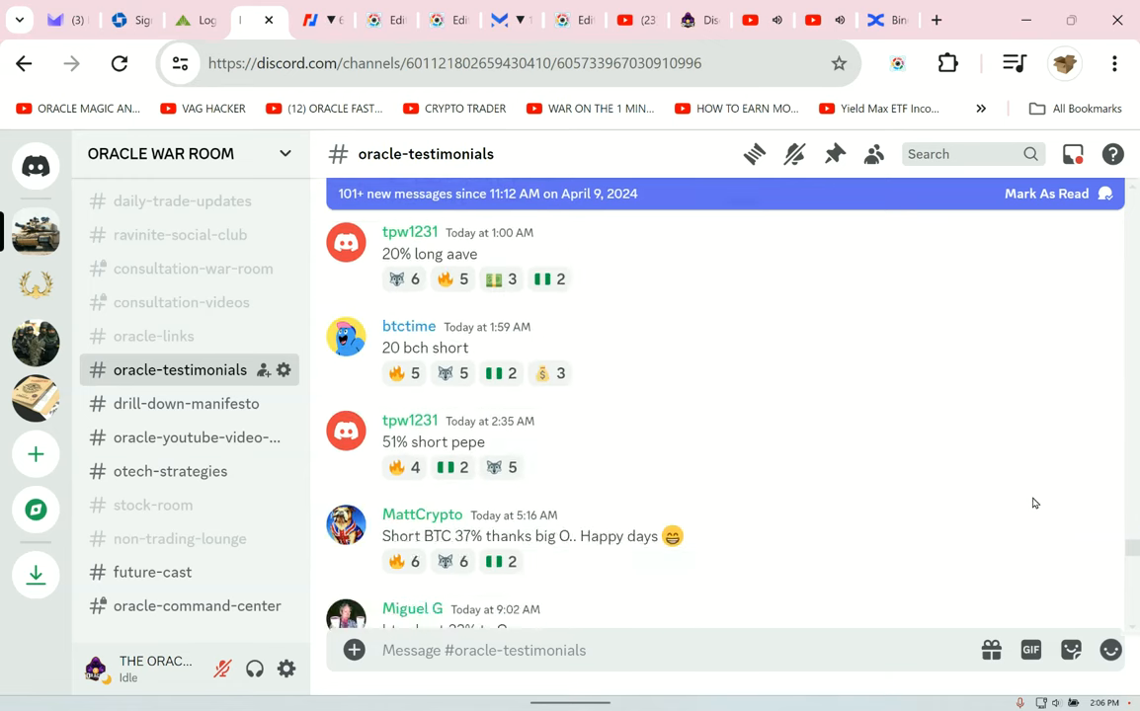
{"action": "scroll", "scroll_direction": "down", "scroll_amount": 3}
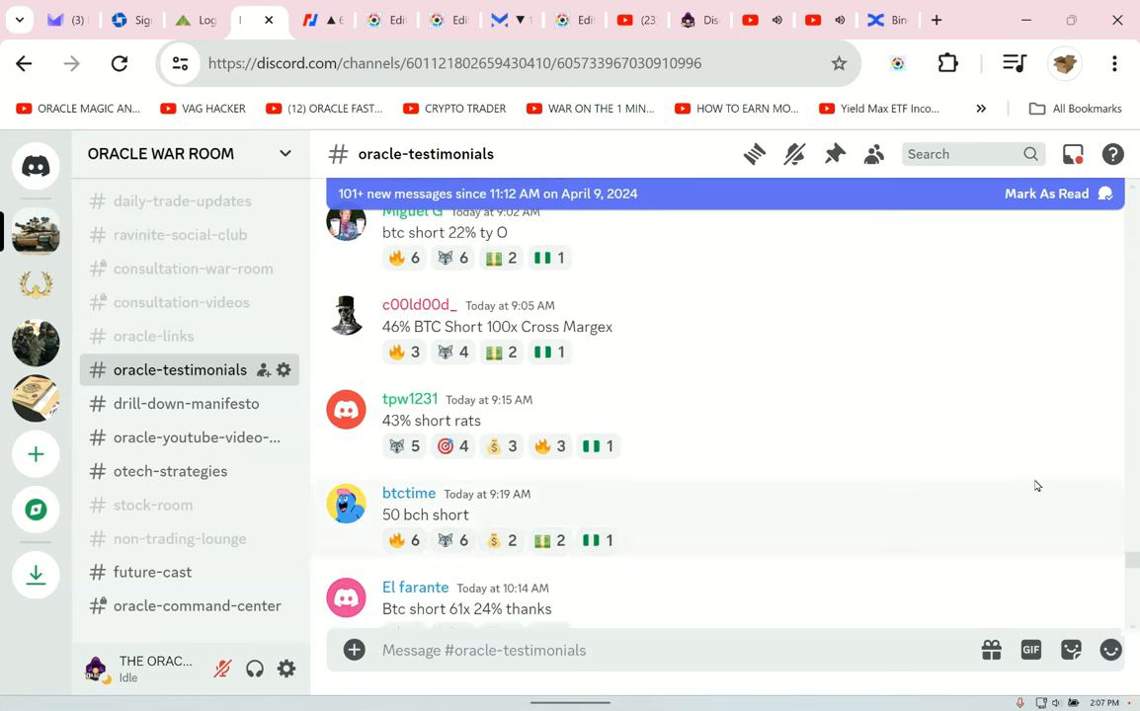
{"action": "scroll", "scroll_direction": "down", "scroll_amount": 3}
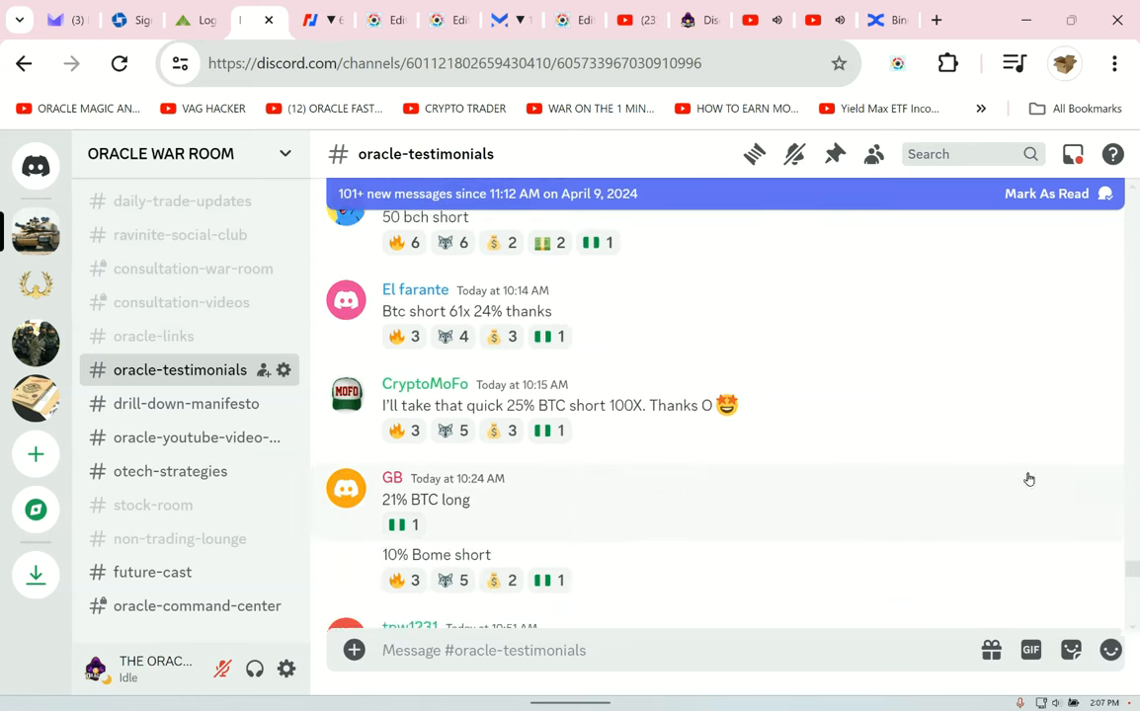
{"action": "scroll", "scroll_direction": "down", "scroll_amount": 3}
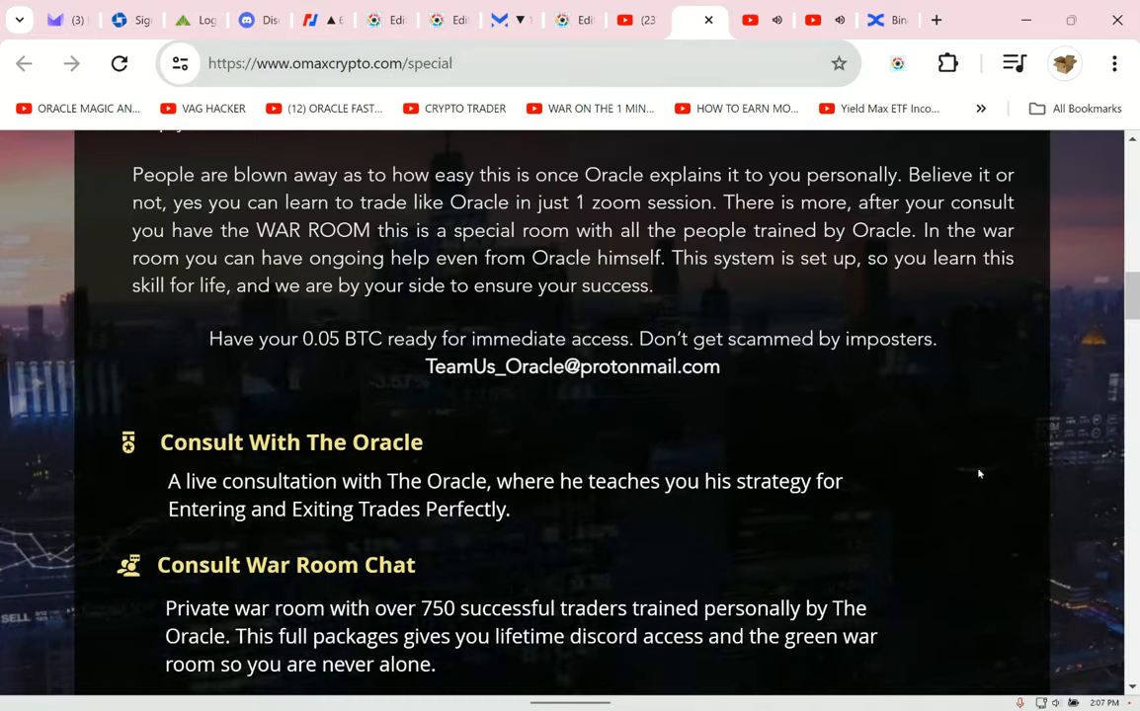
{"action": "scroll", "scroll_direction": "up", "scroll_amount": 3}
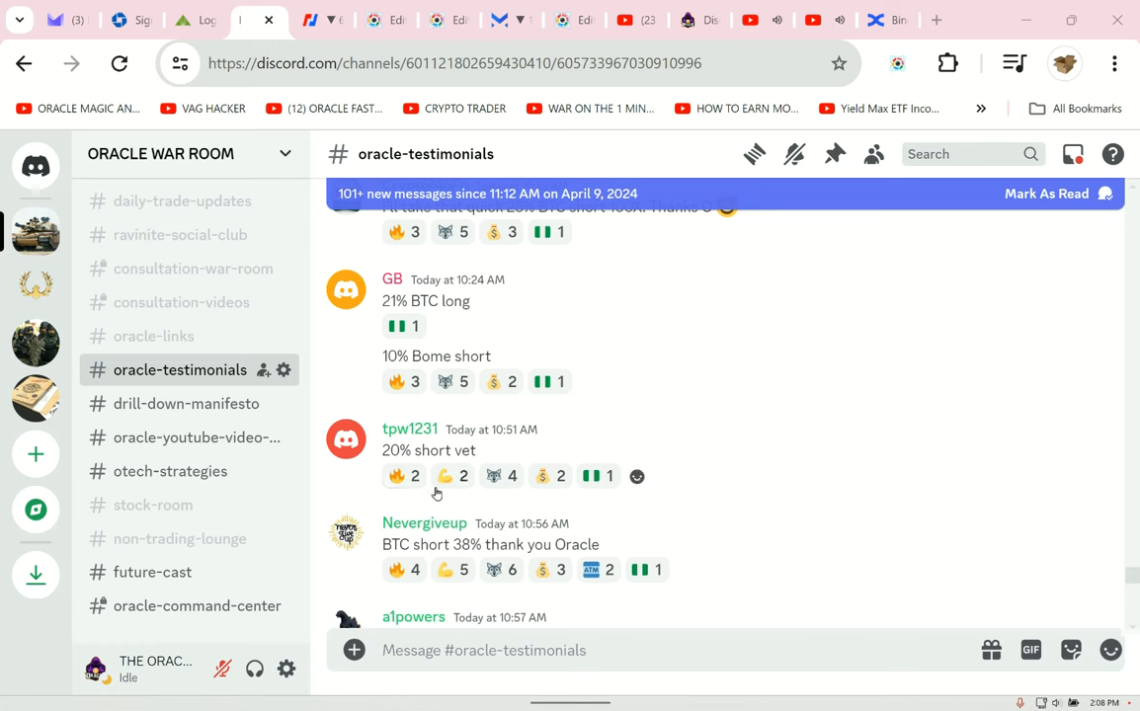
{"action": "scroll", "scroll_direction": "down", "scroll_amount": 3}
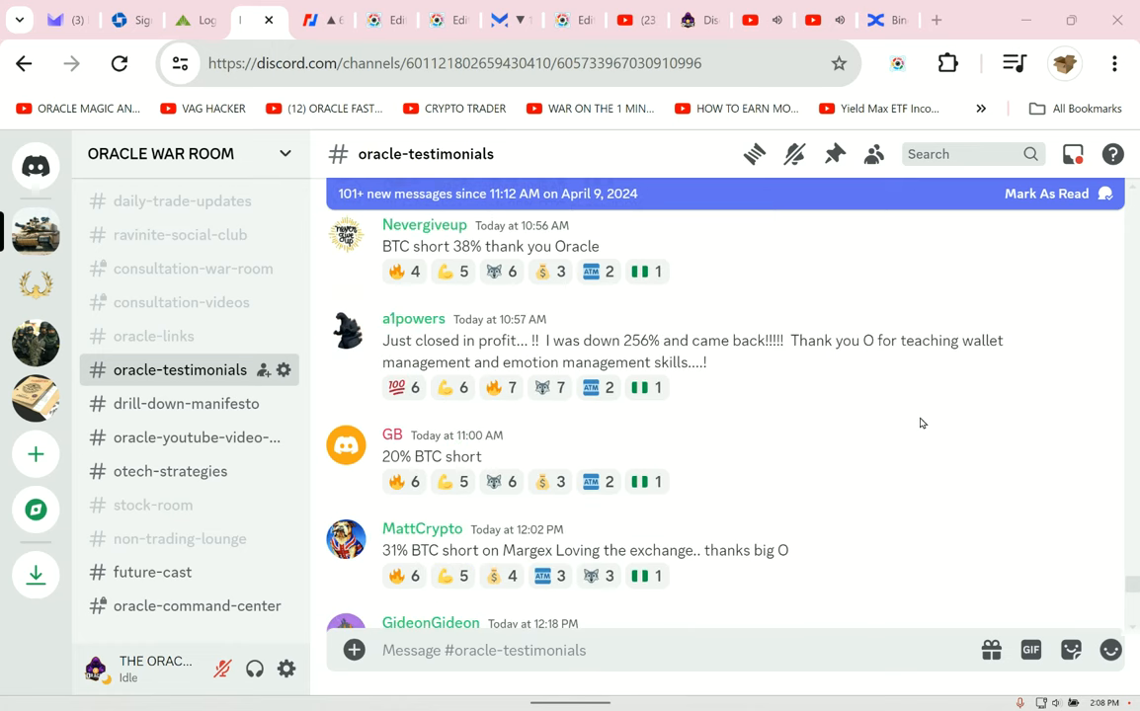
{"action": "scroll", "scroll_direction": "down", "scroll_amount": 3}
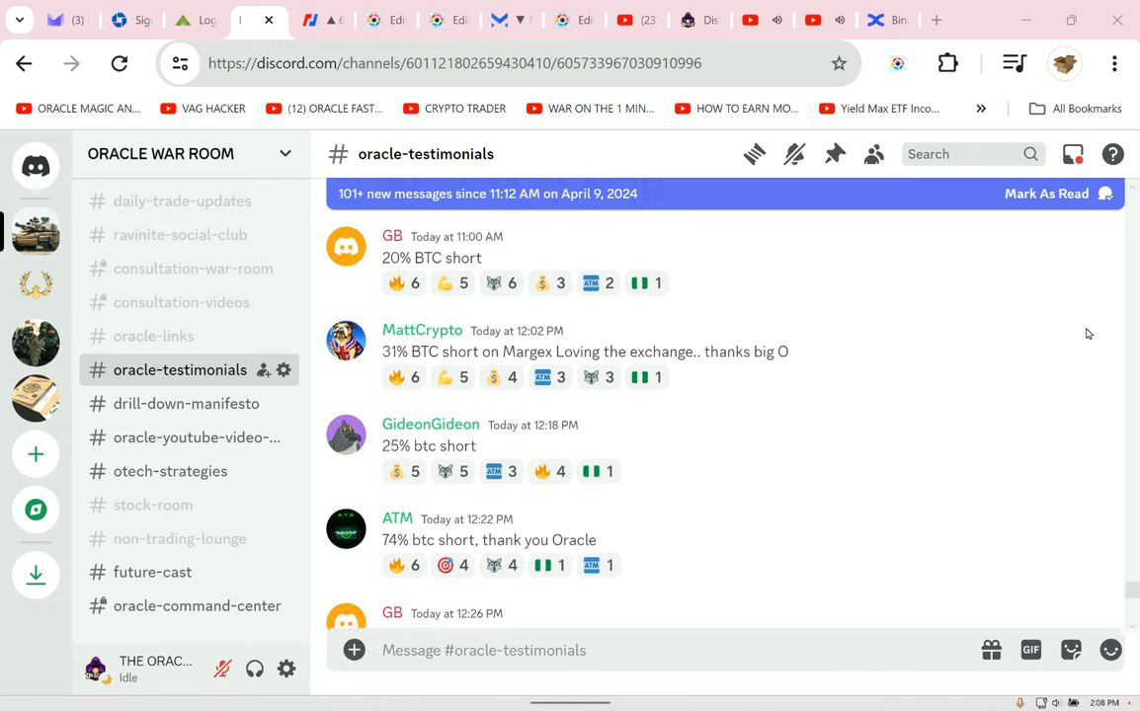
{"action": "scroll", "scroll_direction": "down", "scroll_amount": 3}
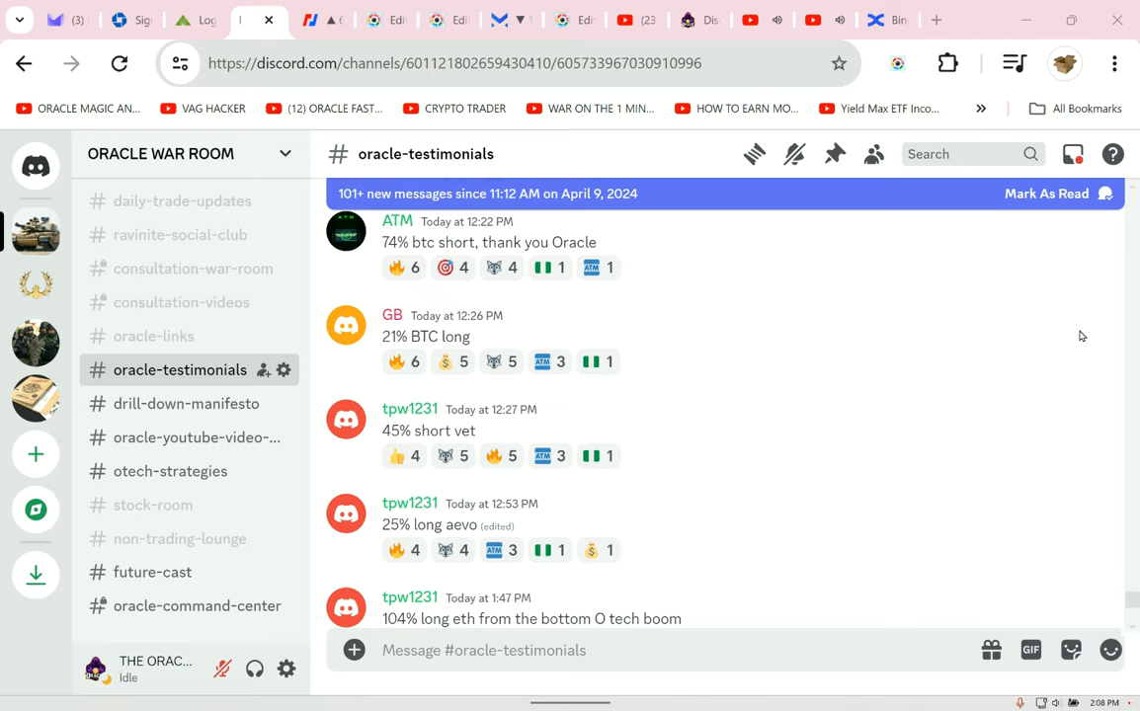
{"action": "scroll", "scroll_direction": "down", "scroll_amount": 3}
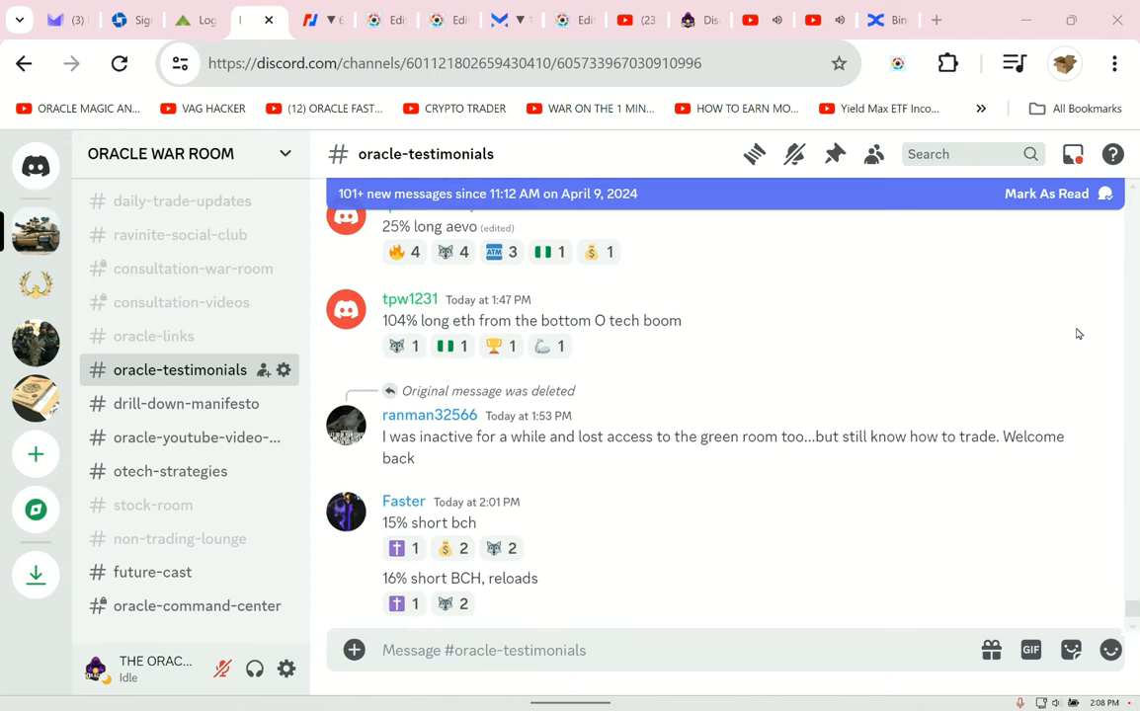
{"action": "scroll", "scroll_direction": "down", "scroll_amount": 3}
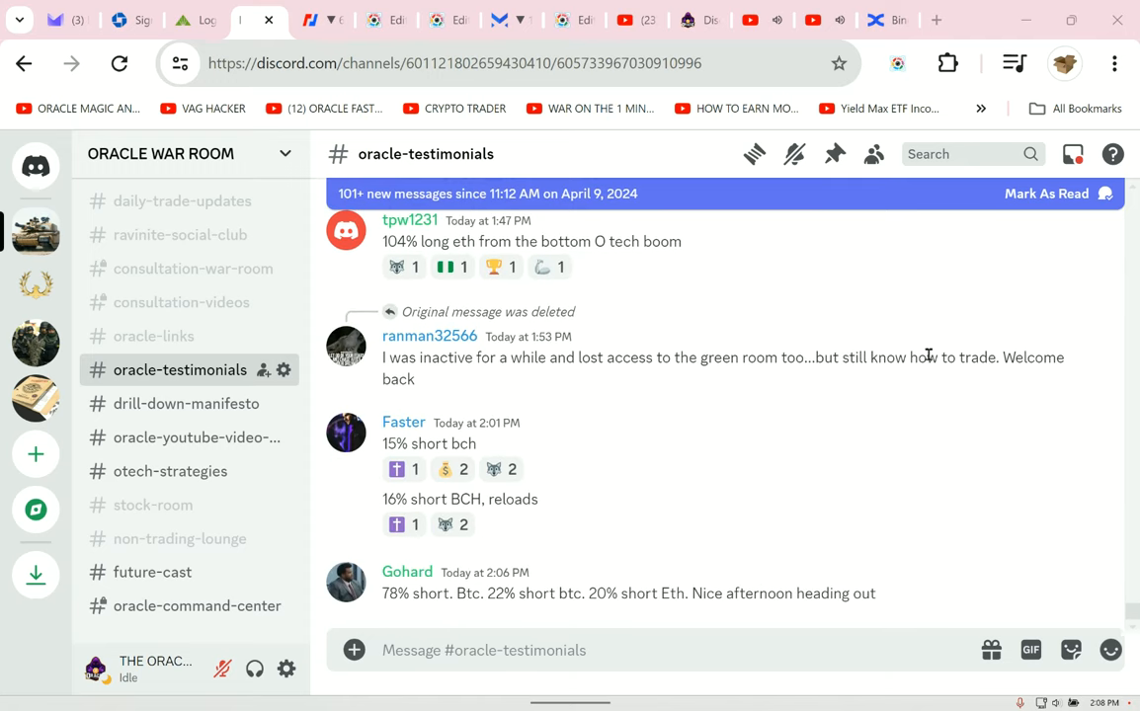